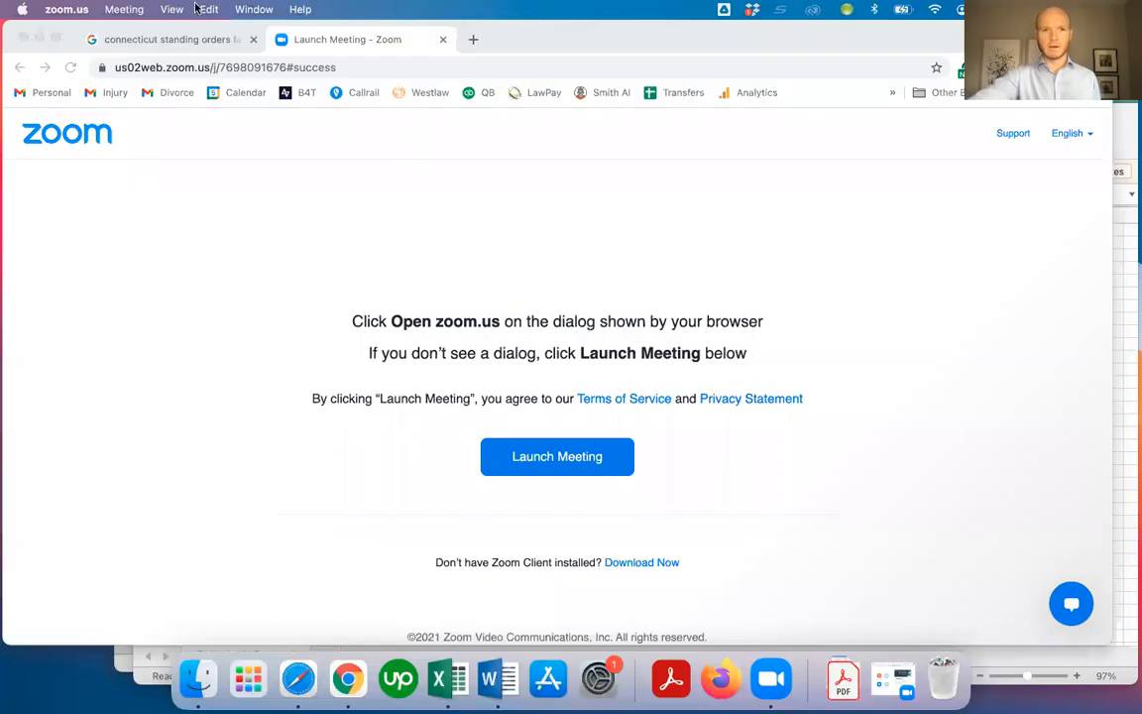
Step: From the Google results tab, open the jud.ct.gov 'Standing Orders - Family Matters Statewide' result
left_click(169, 38)
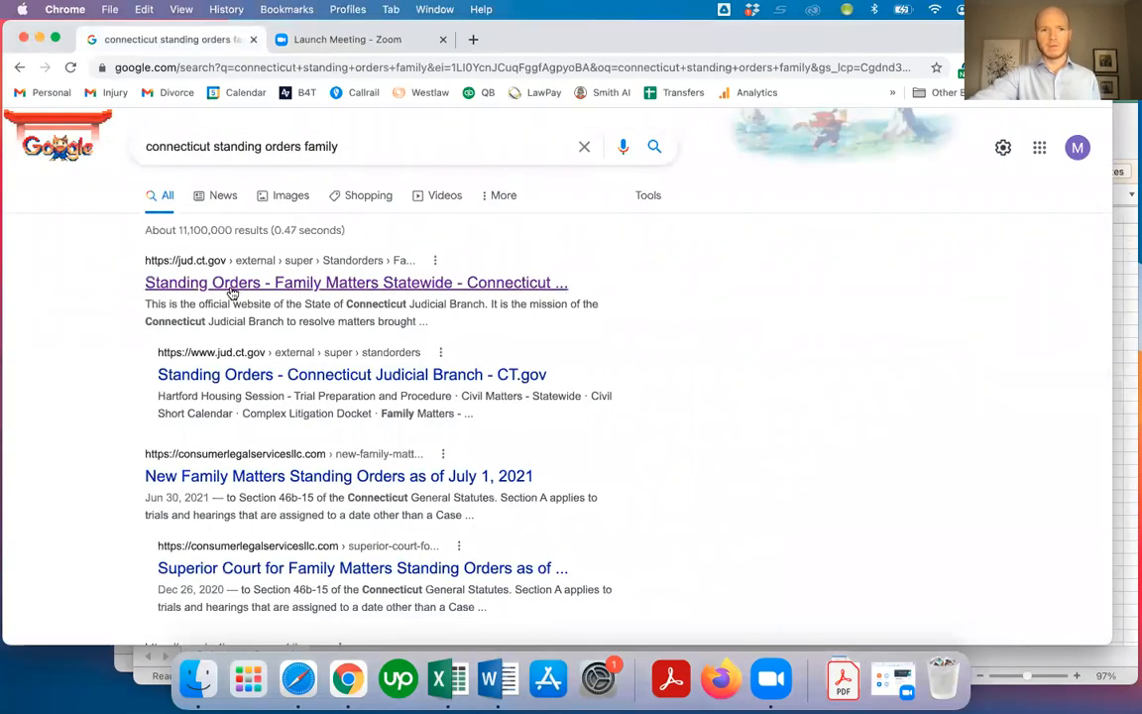
left_click(354, 282)
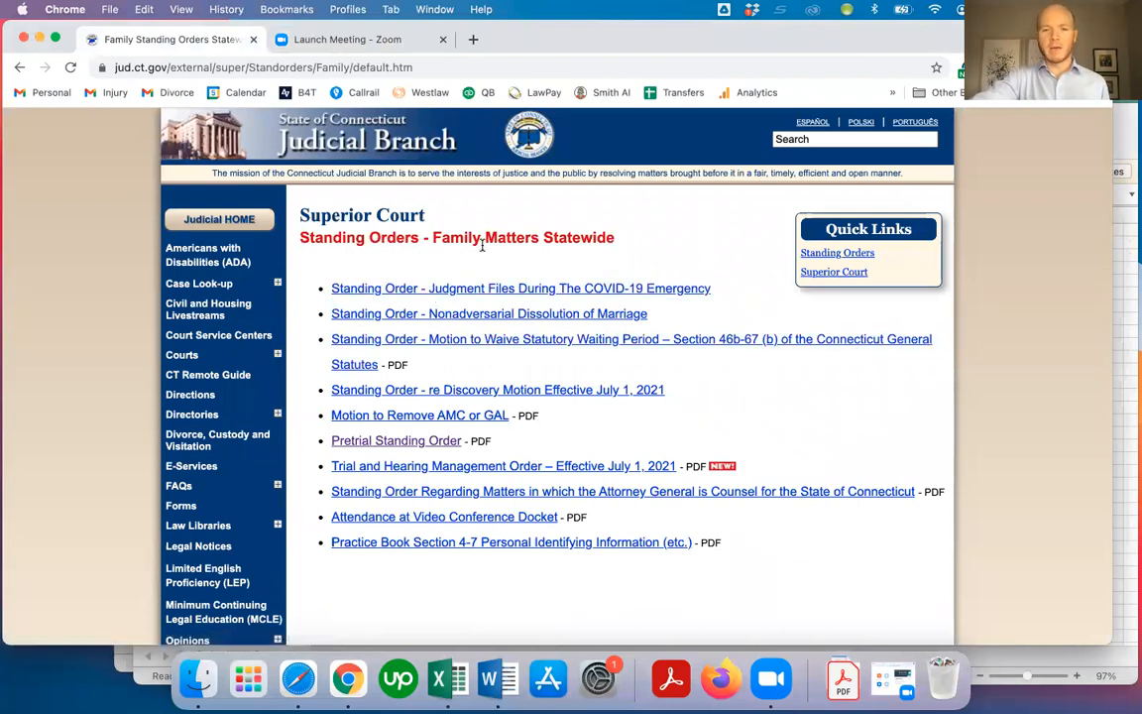
mouse_move(396, 440)
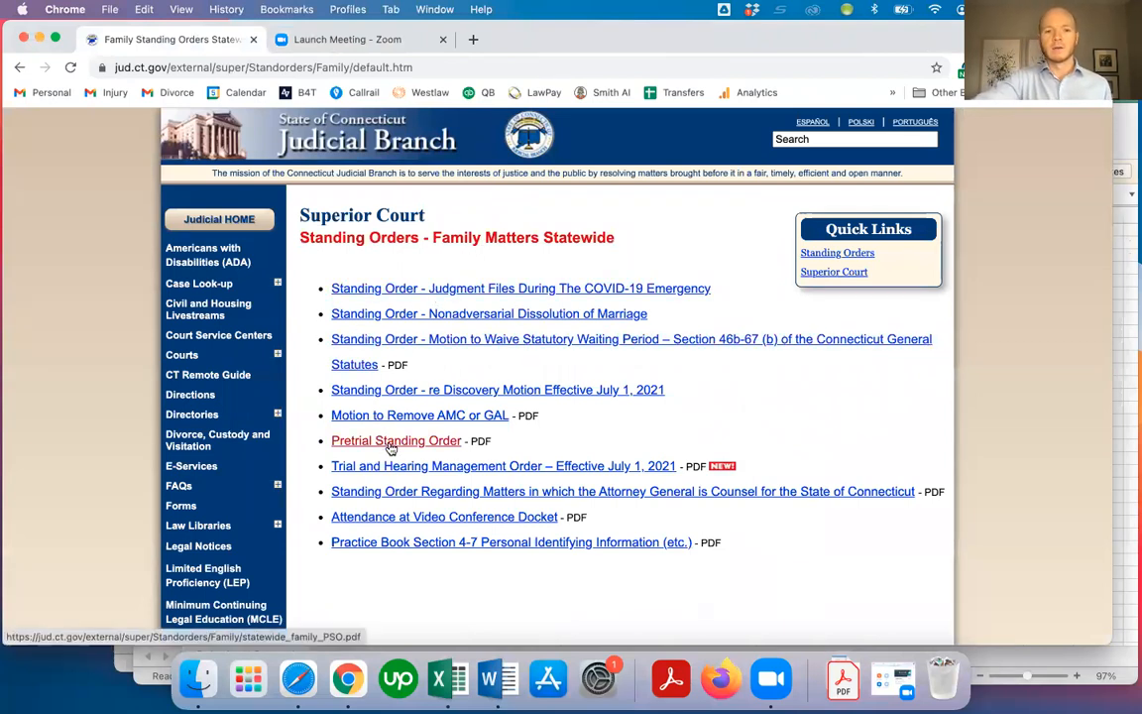
Step: Open the Pretrial Standing Order for Family Matters as a PDF in Chrome
left_click(395, 440)
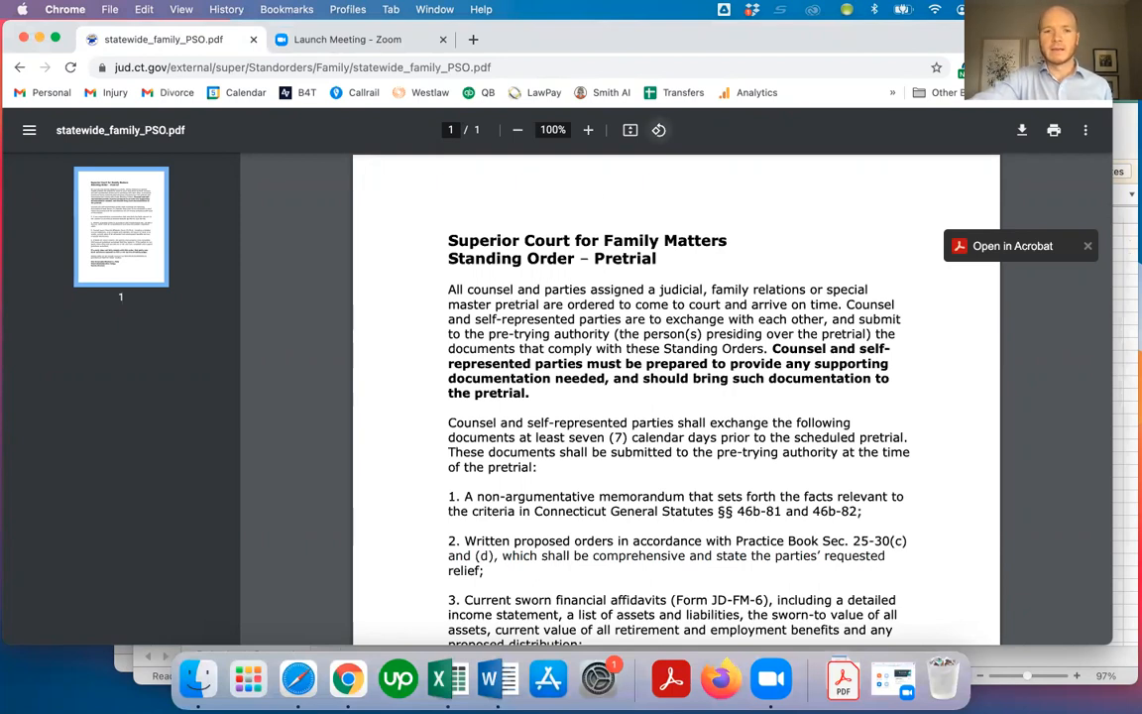
mouse_move(694, 302)
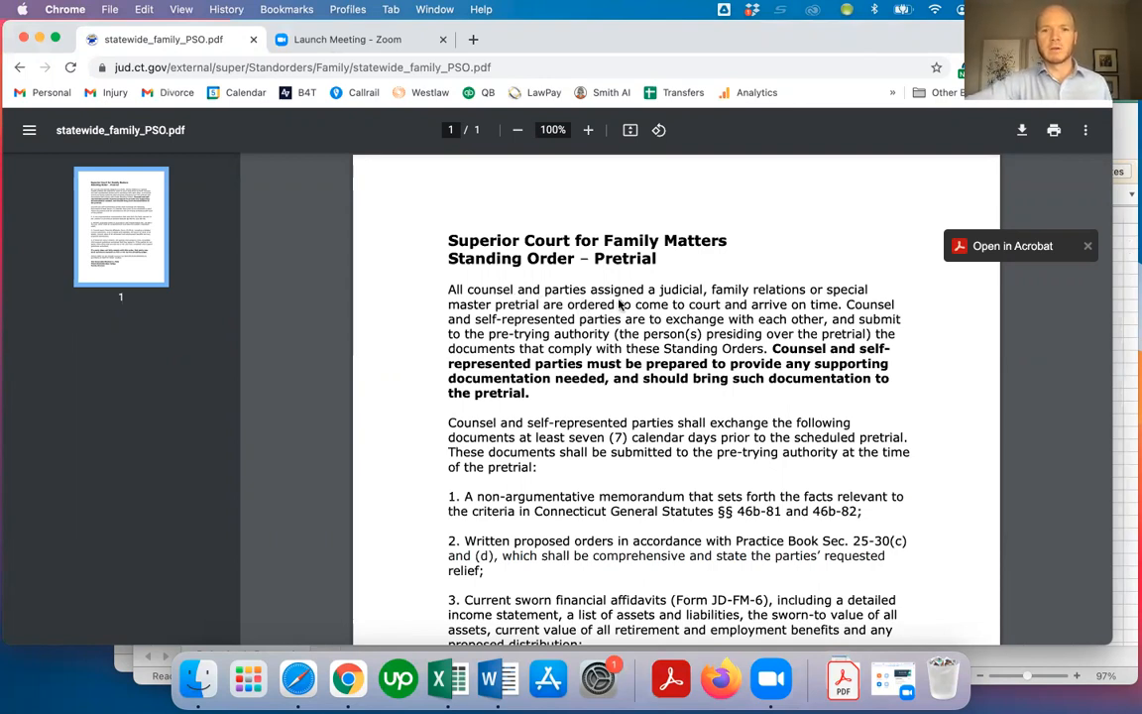
mouse_move(684, 312)
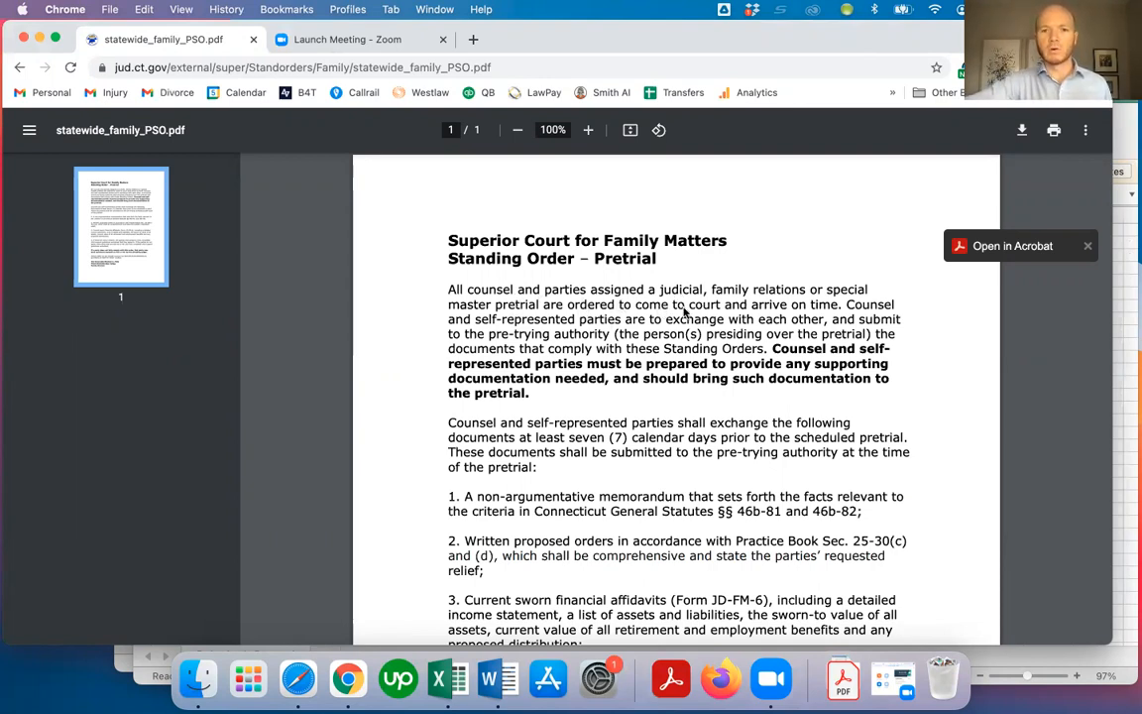
mouse_move(575, 337)
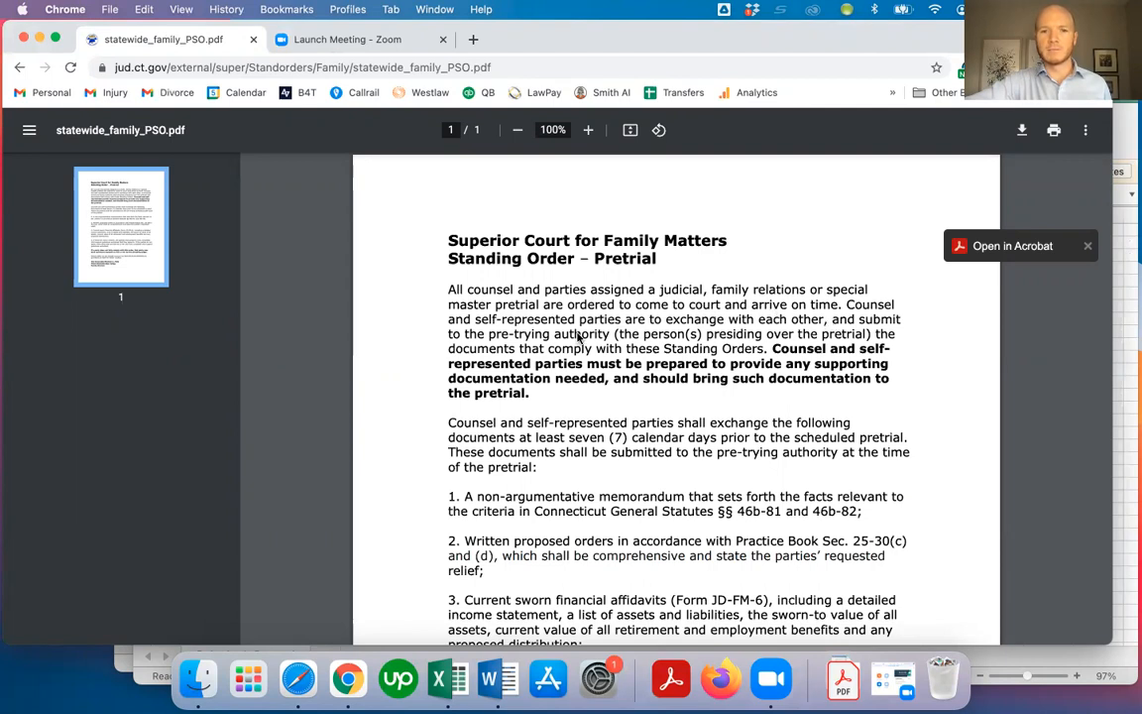
mouse_move(758, 331)
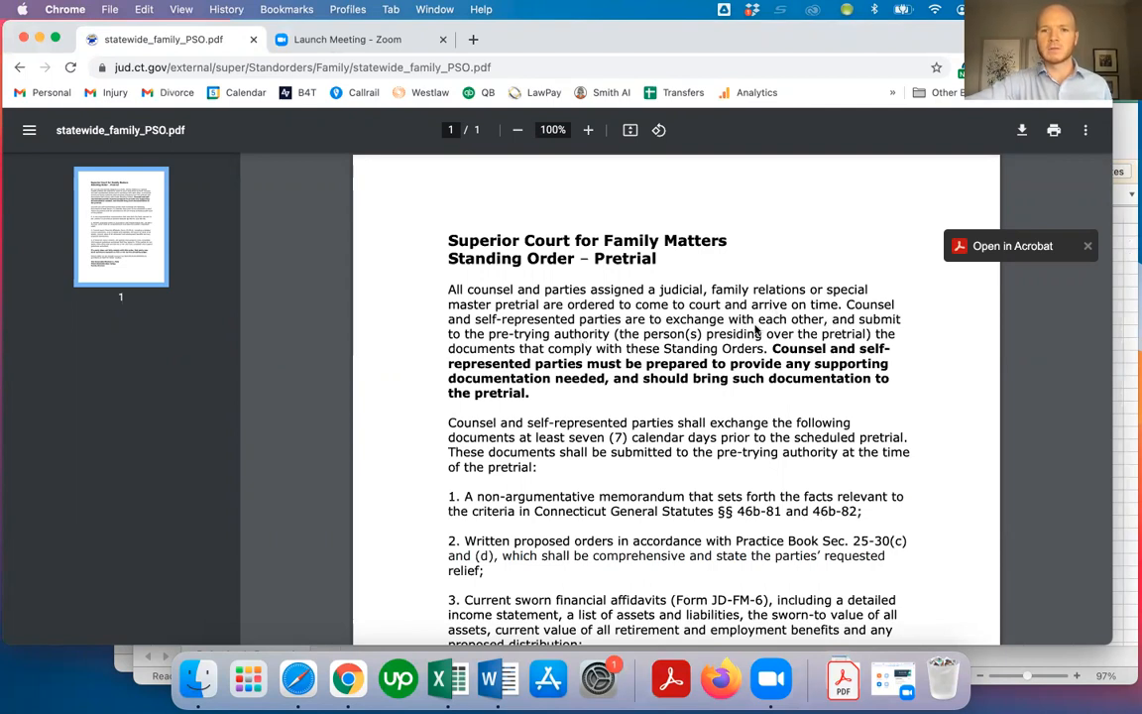
mouse_move(524, 345)
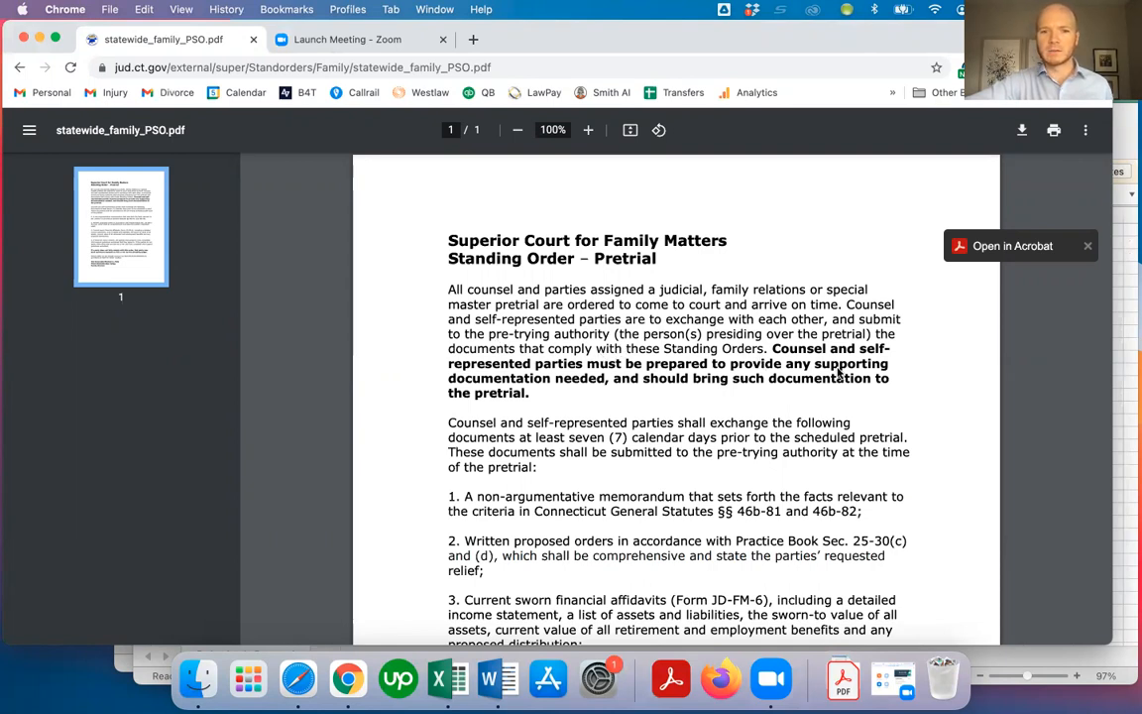
Step: Scroll through the Pretrial Standing Order PDF to the judge's signature block
scroll("down", 3)
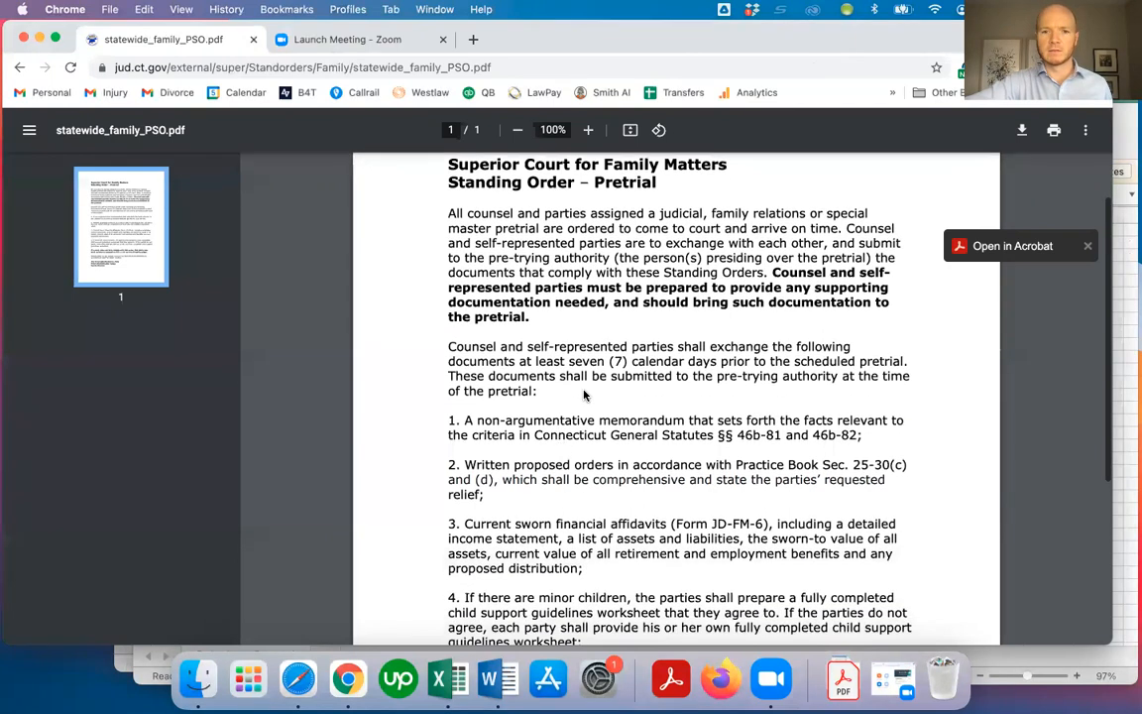
mouse_move(500, 427)
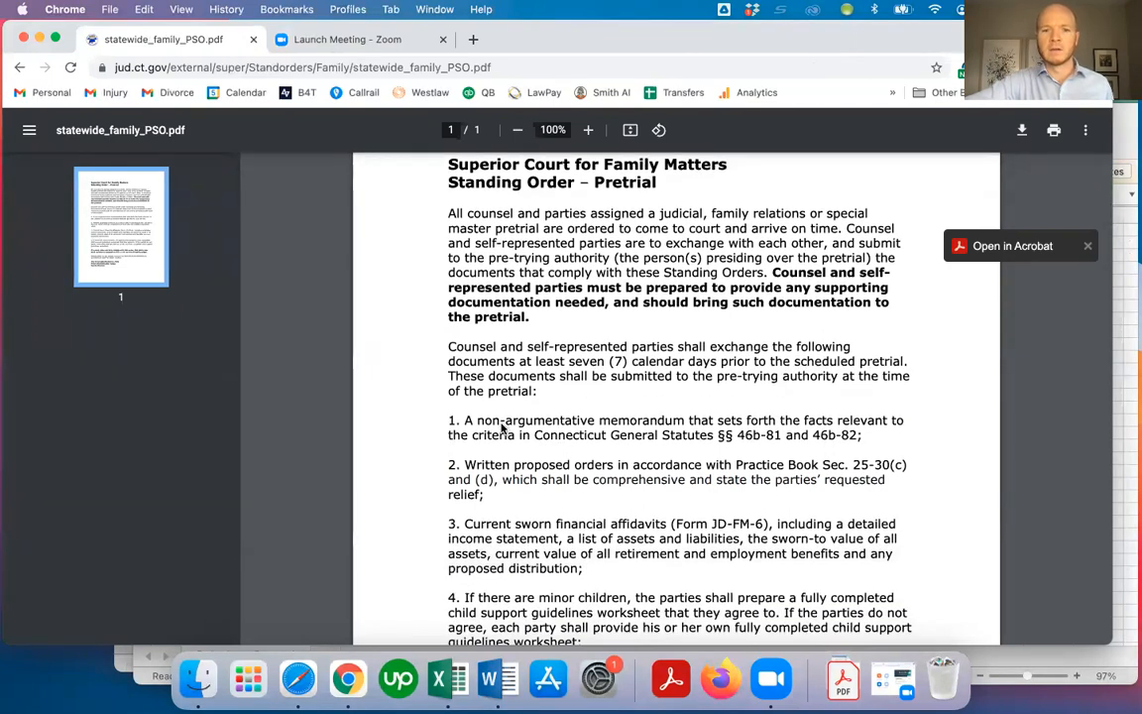
mouse_move(708, 468)
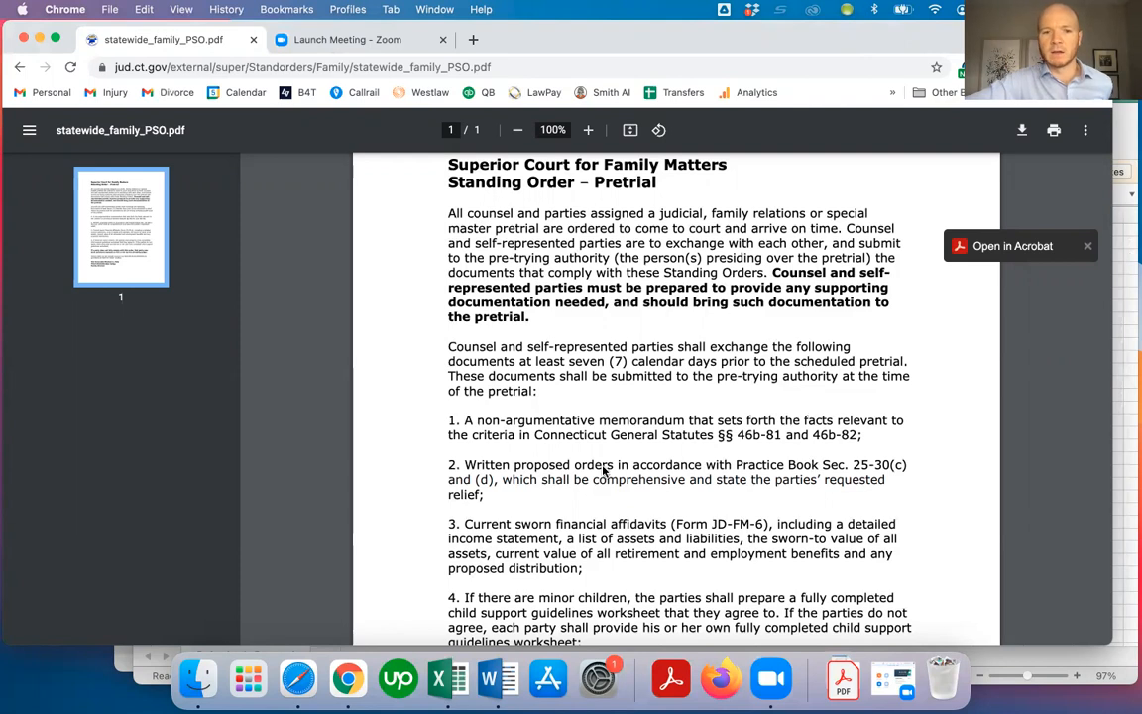
mouse_move(650, 443)
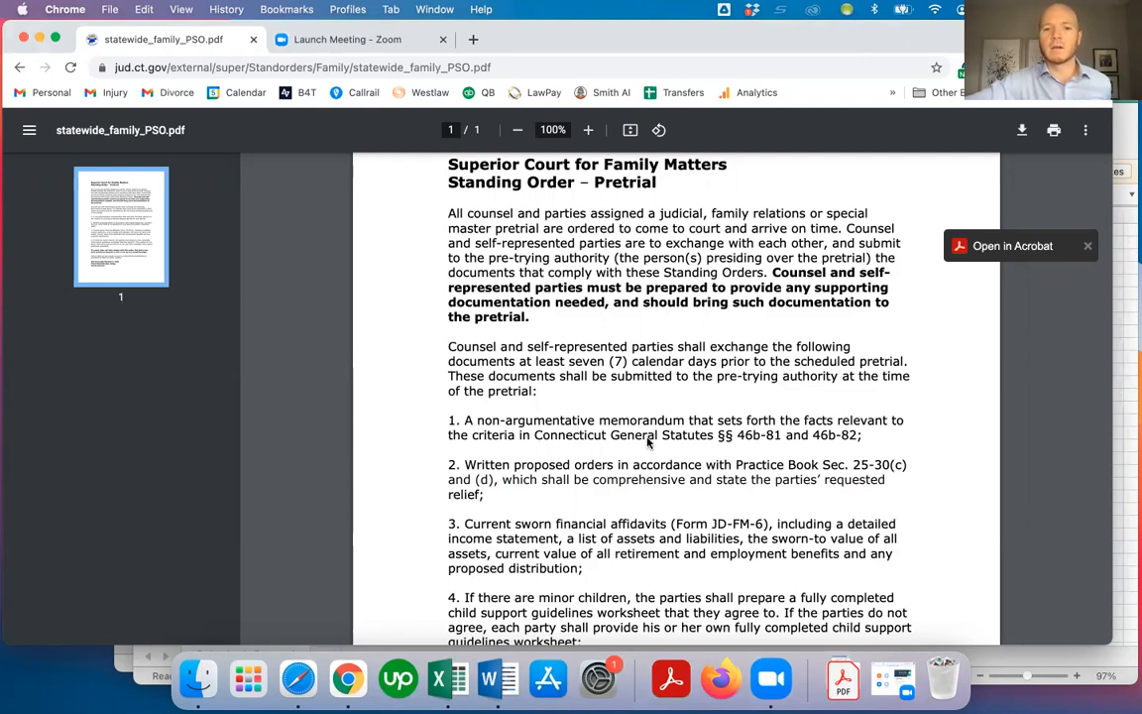
scroll("down", 3)
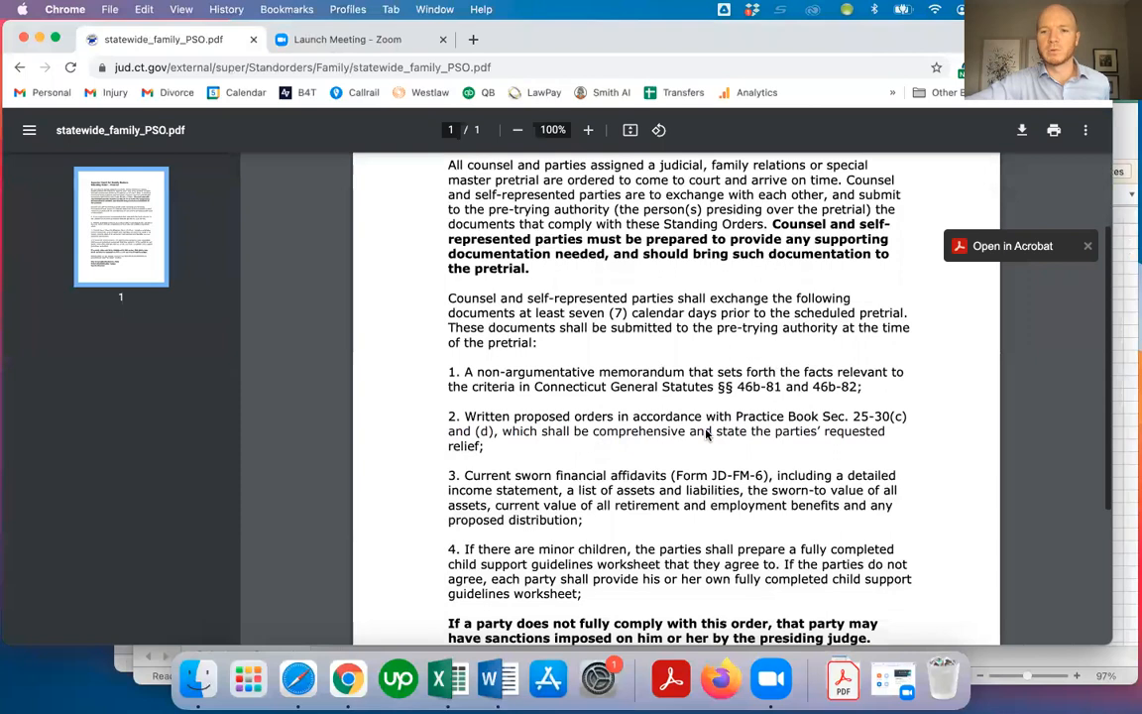
mouse_move(559, 476)
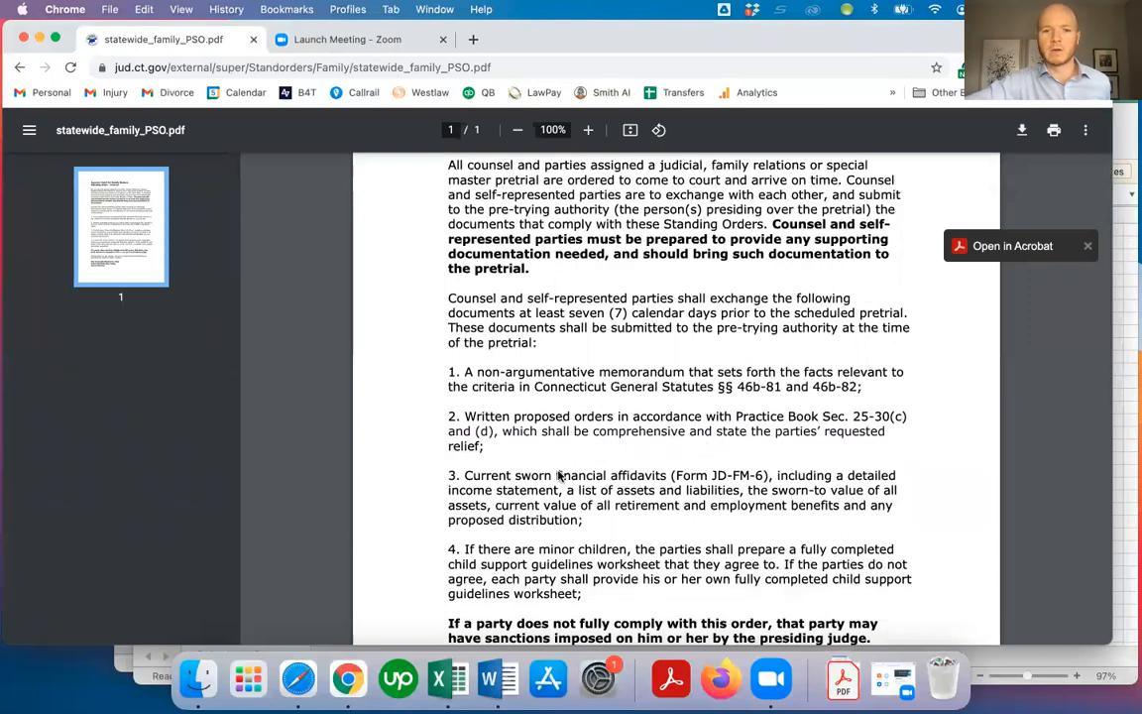
scroll("down", 3)
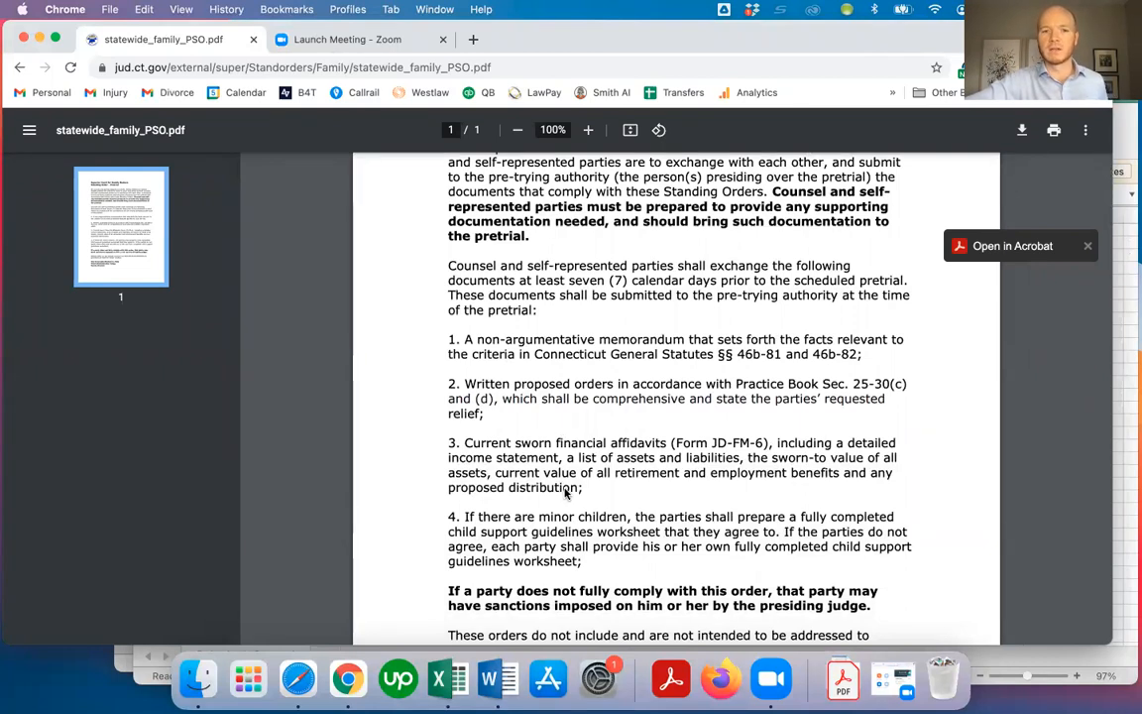
scroll("down", 3)
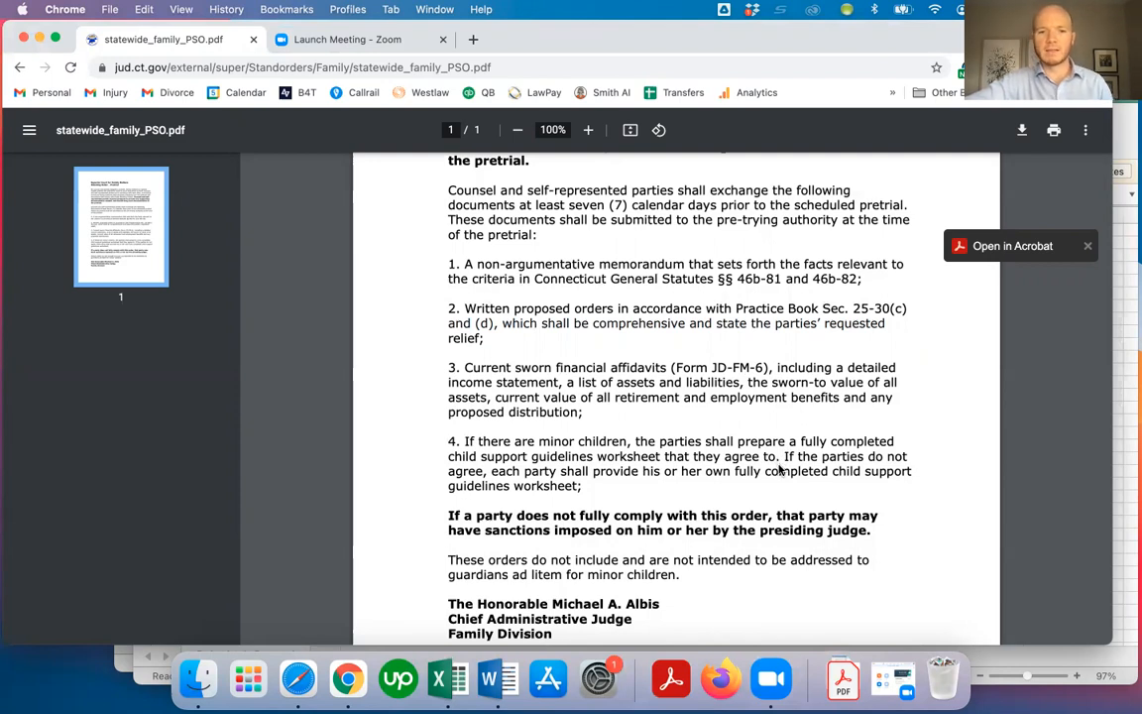
scroll("down", 3)
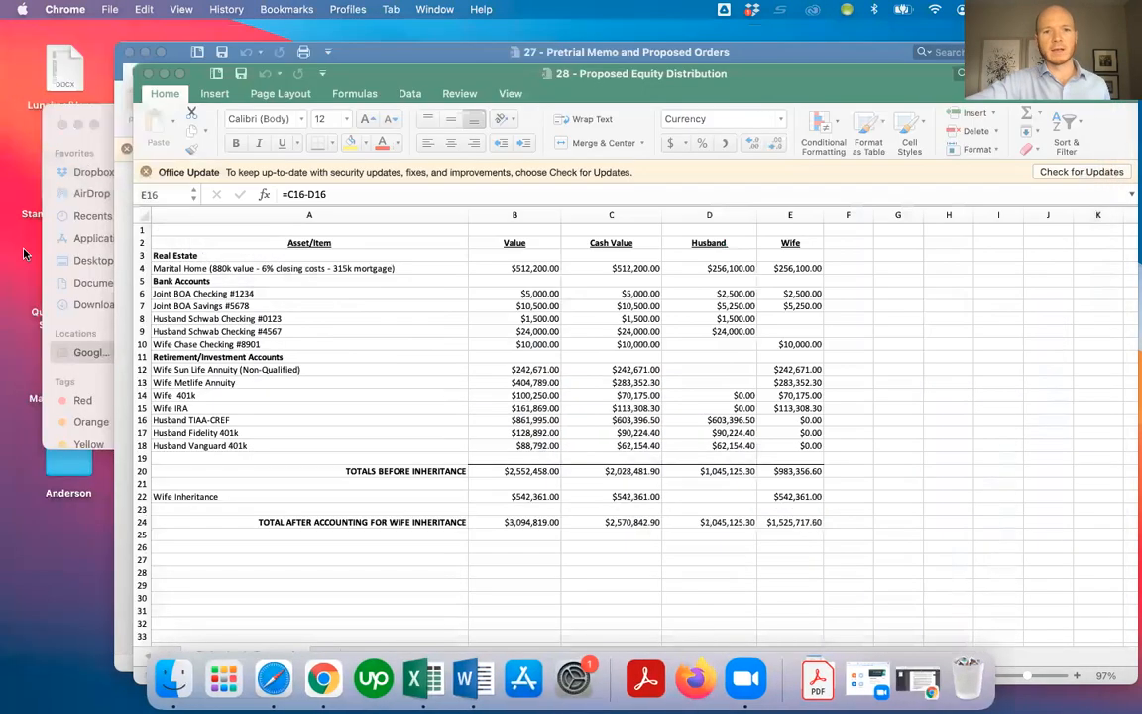
Step: Bring up '27 - Pretrial Memo and Proposed Orders' and place the cursor in section I. Background
left_click(625, 52)
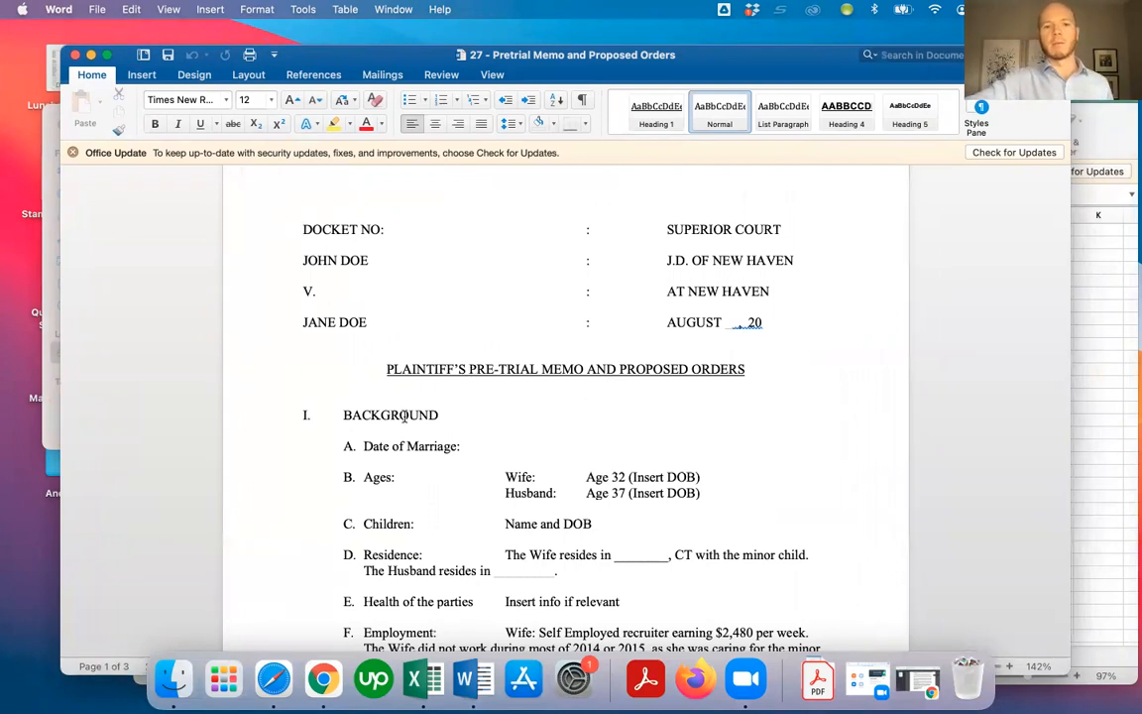
scroll("down", 3)
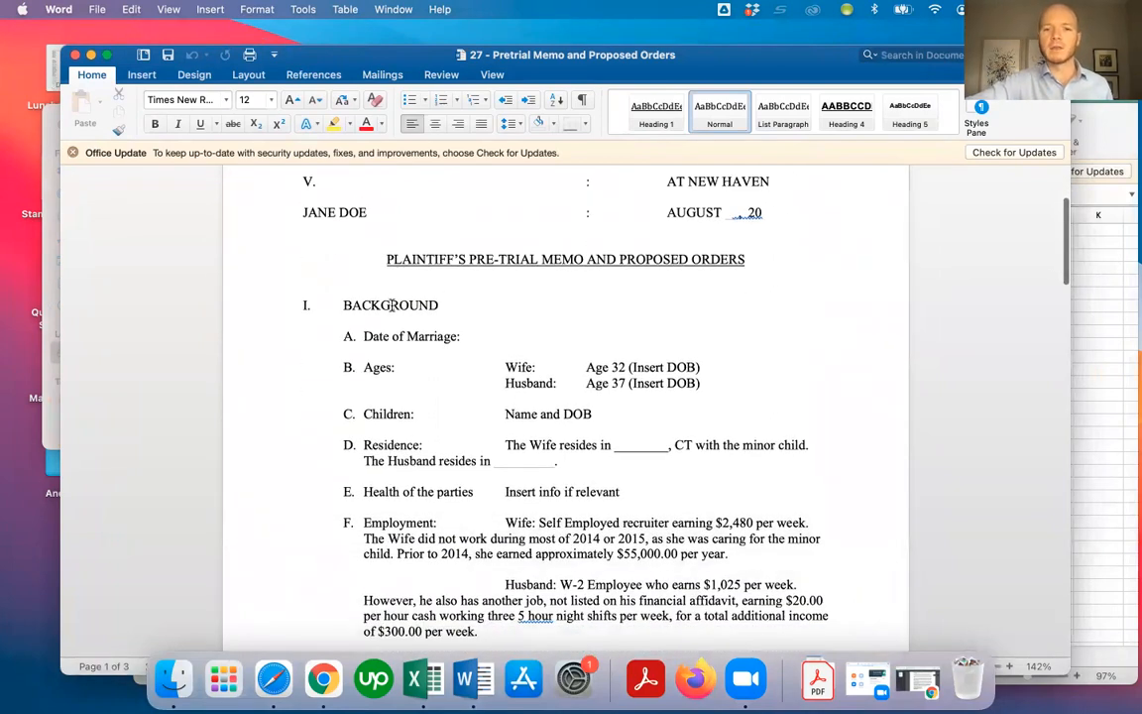
scroll("down", 3)
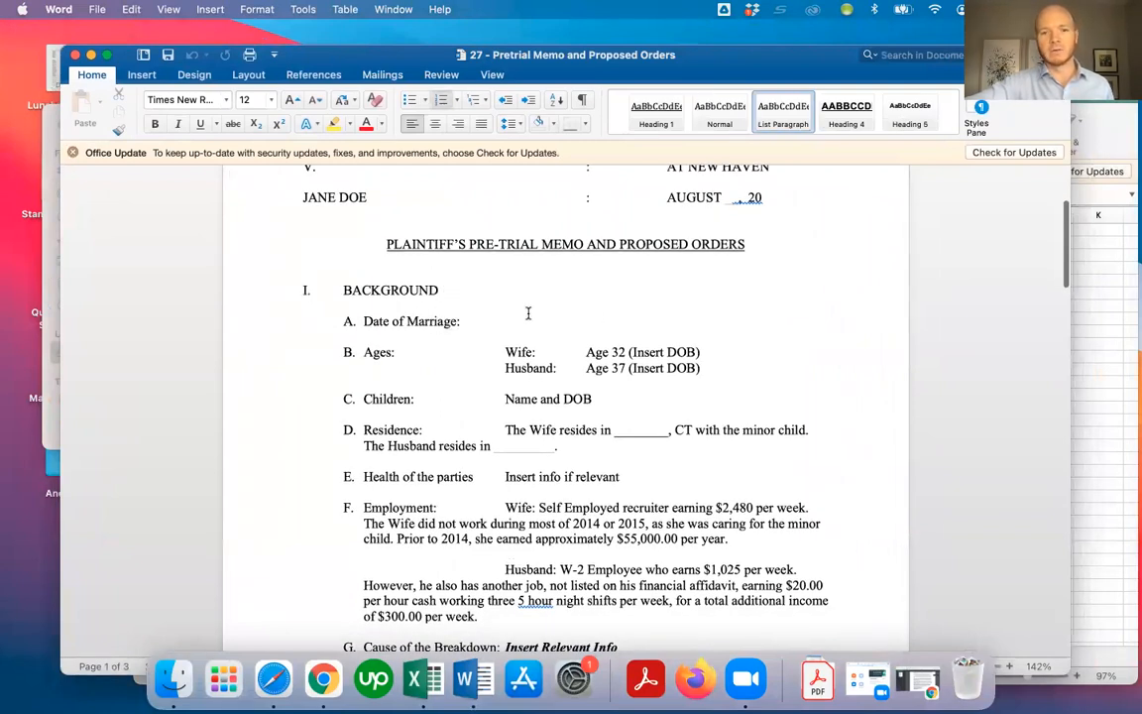
left_click(505, 320)
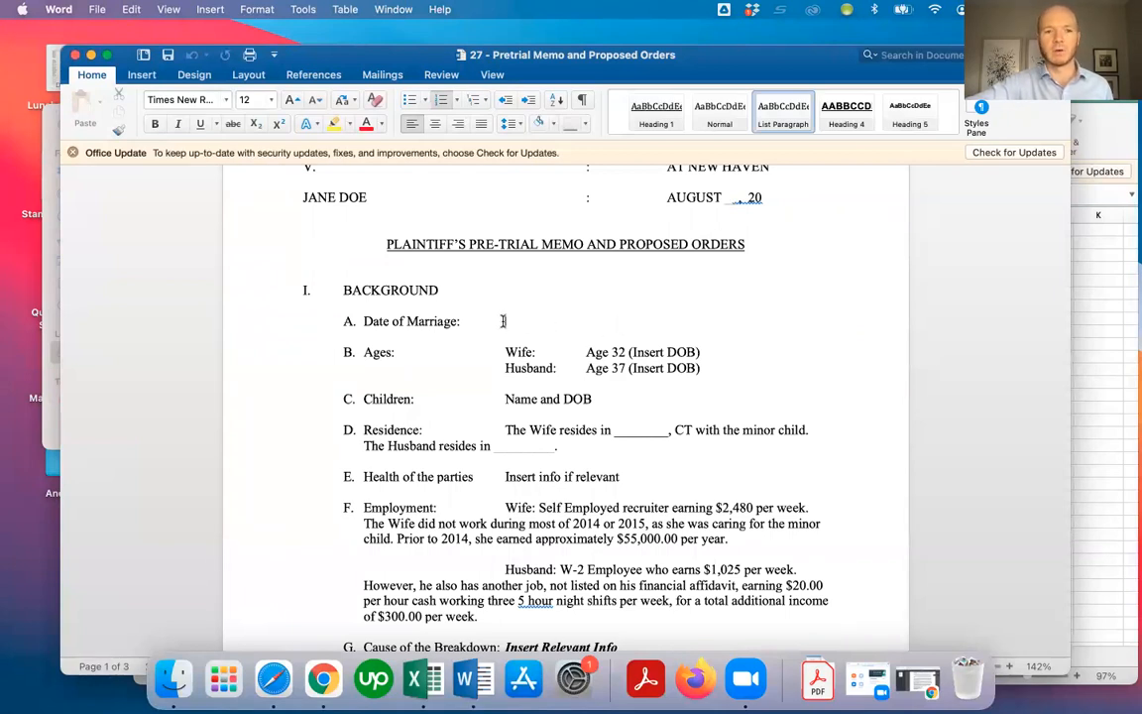
mouse_move(693, 319)
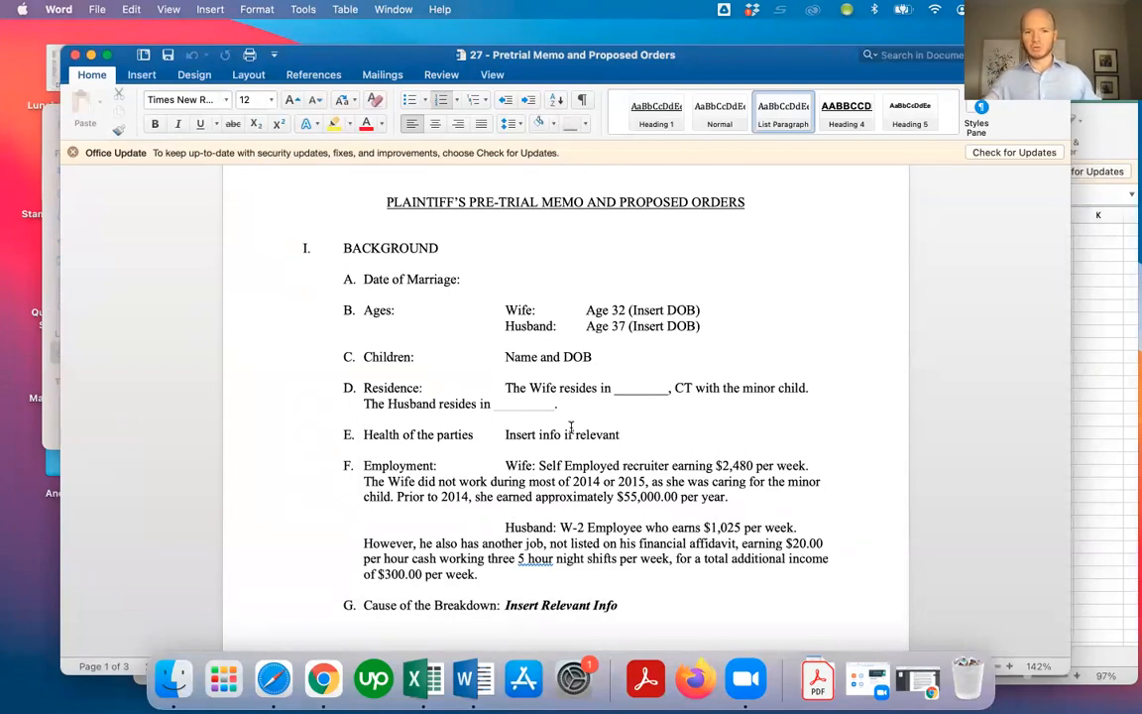
left_click(505, 278)
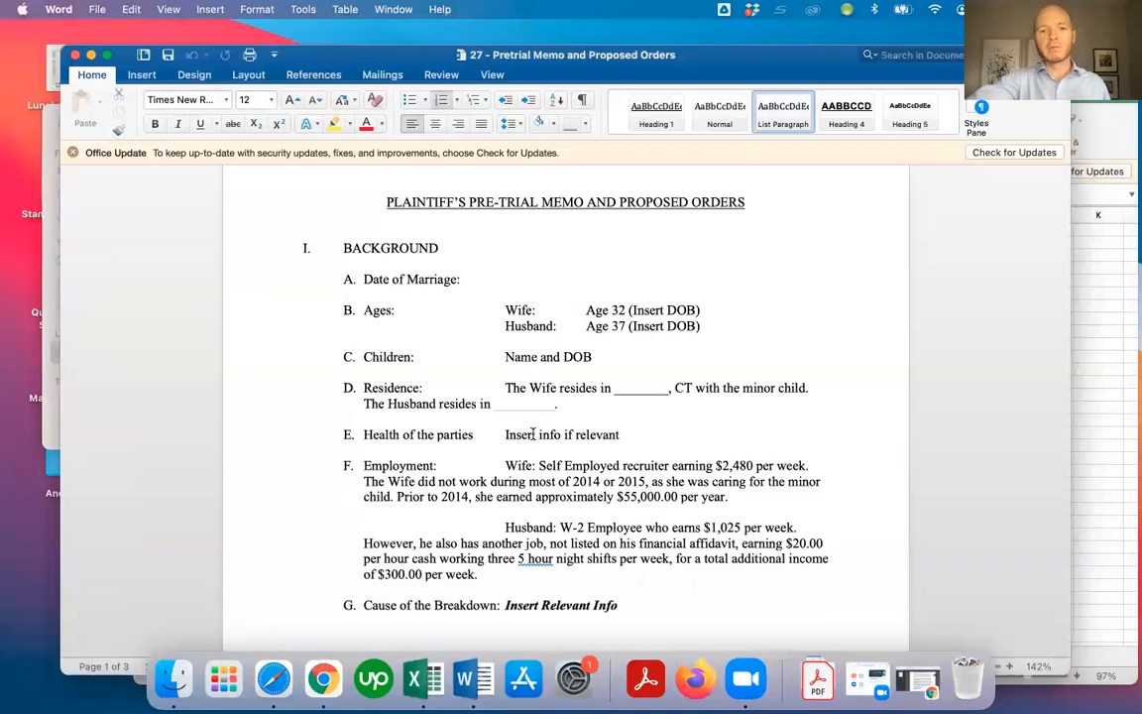
double_click(531, 434)
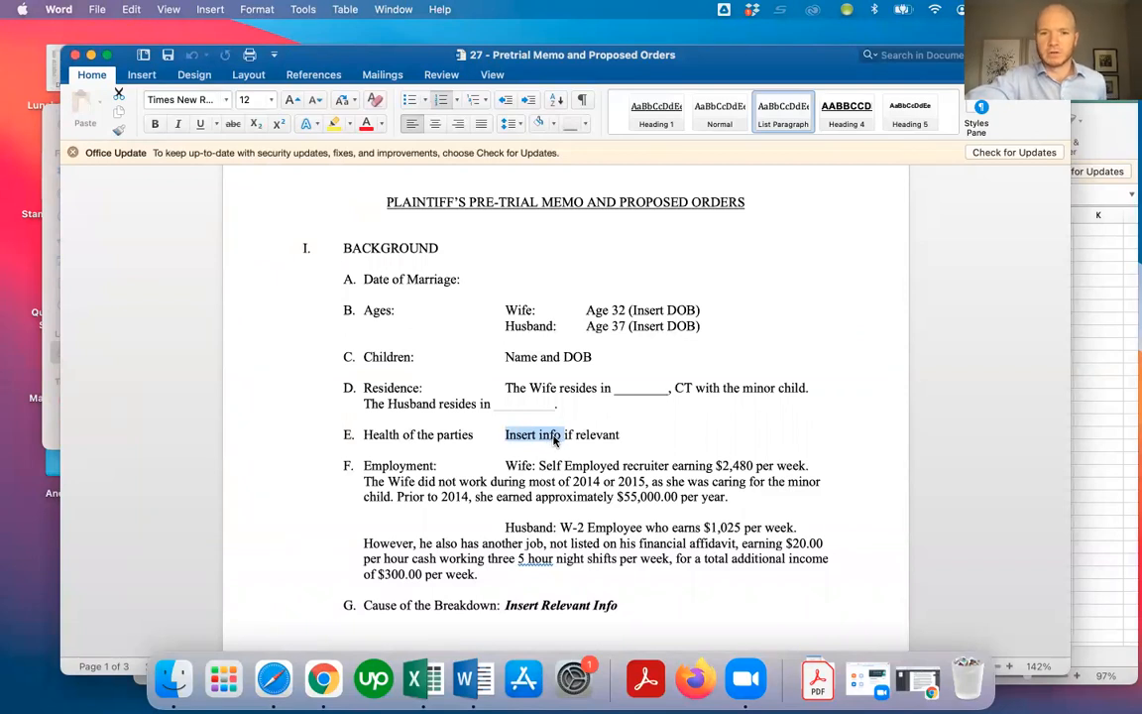
mouse_move(598, 468)
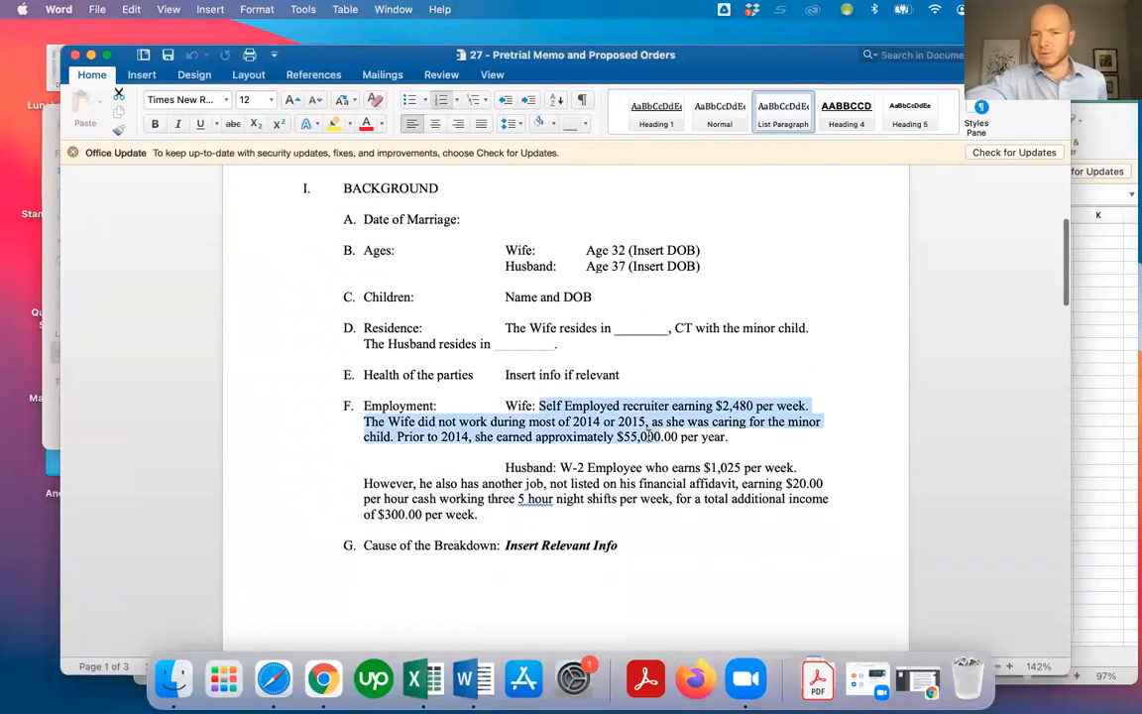
left_click(540, 460)
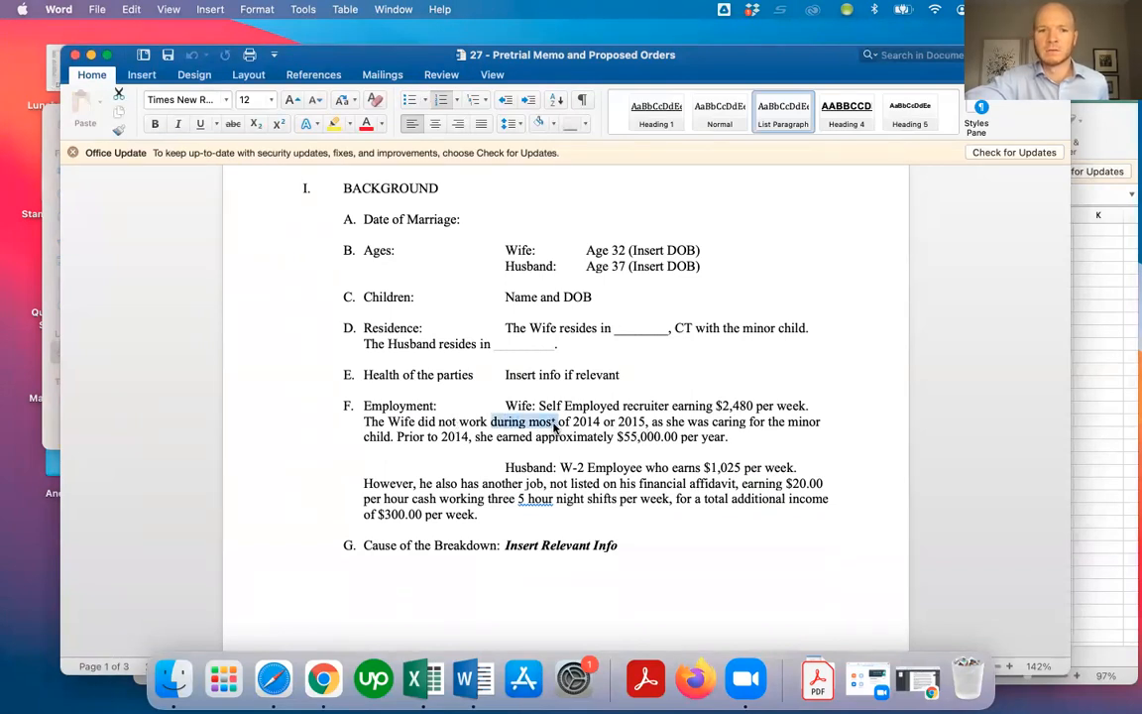
mouse_move(600, 457)
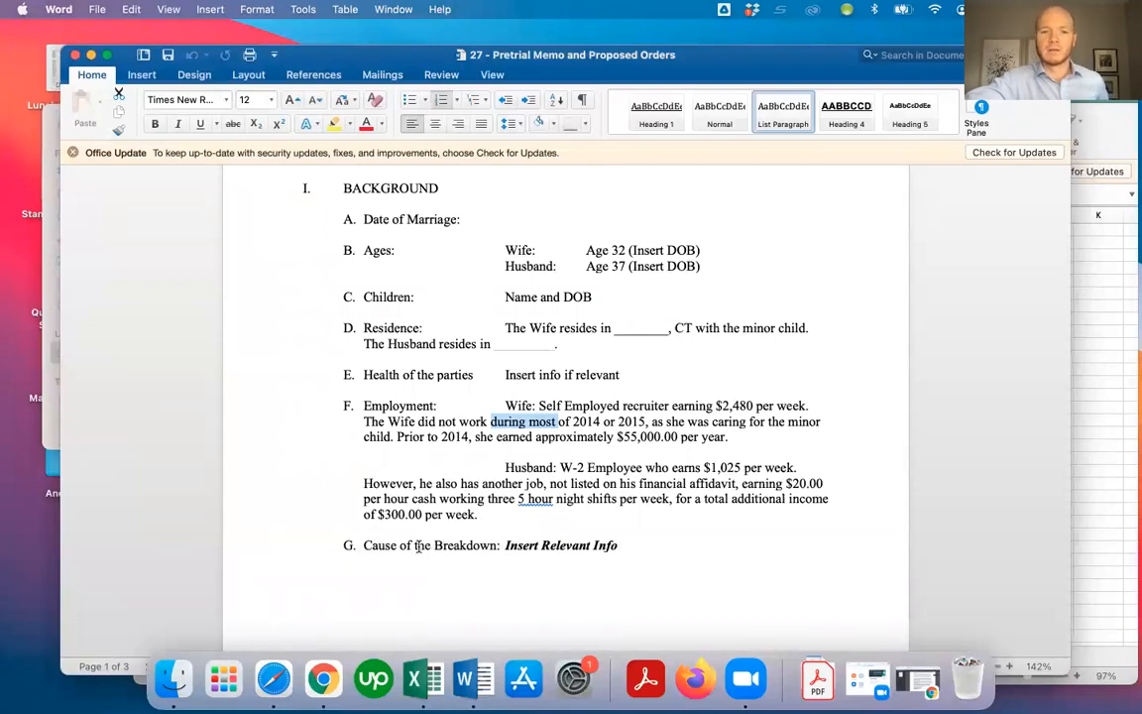
scroll("down", 3)
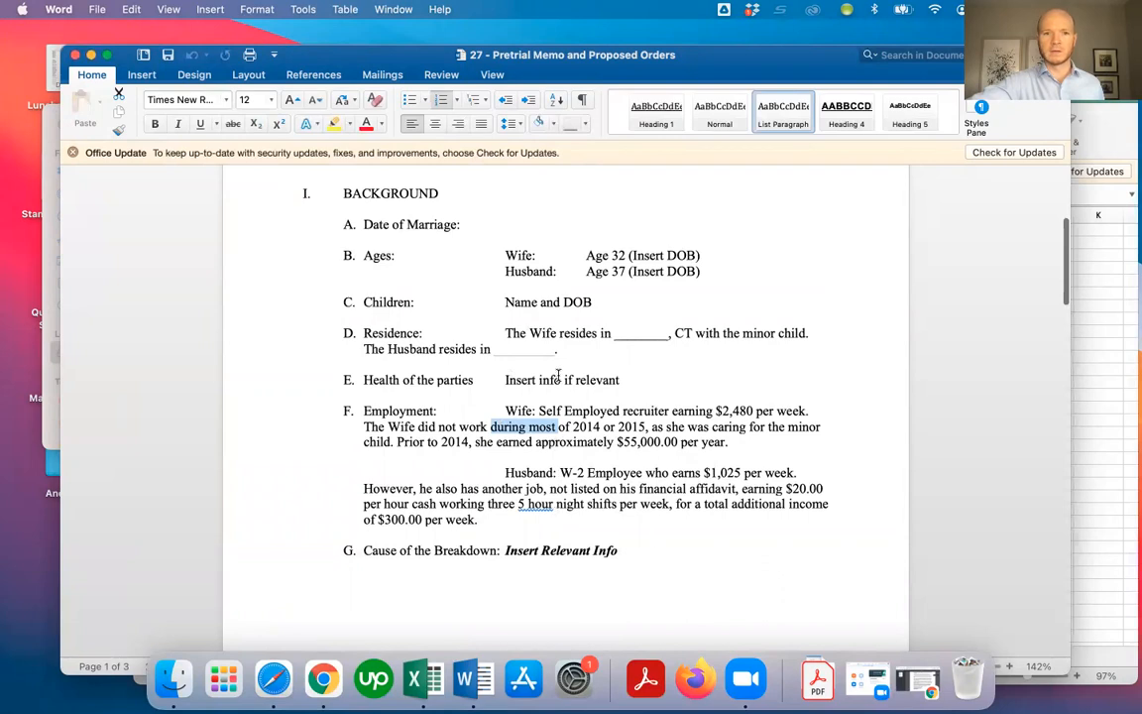
Step: Scroll the memo from the Background section down toward the Proposed Orders
scroll("up", 3)
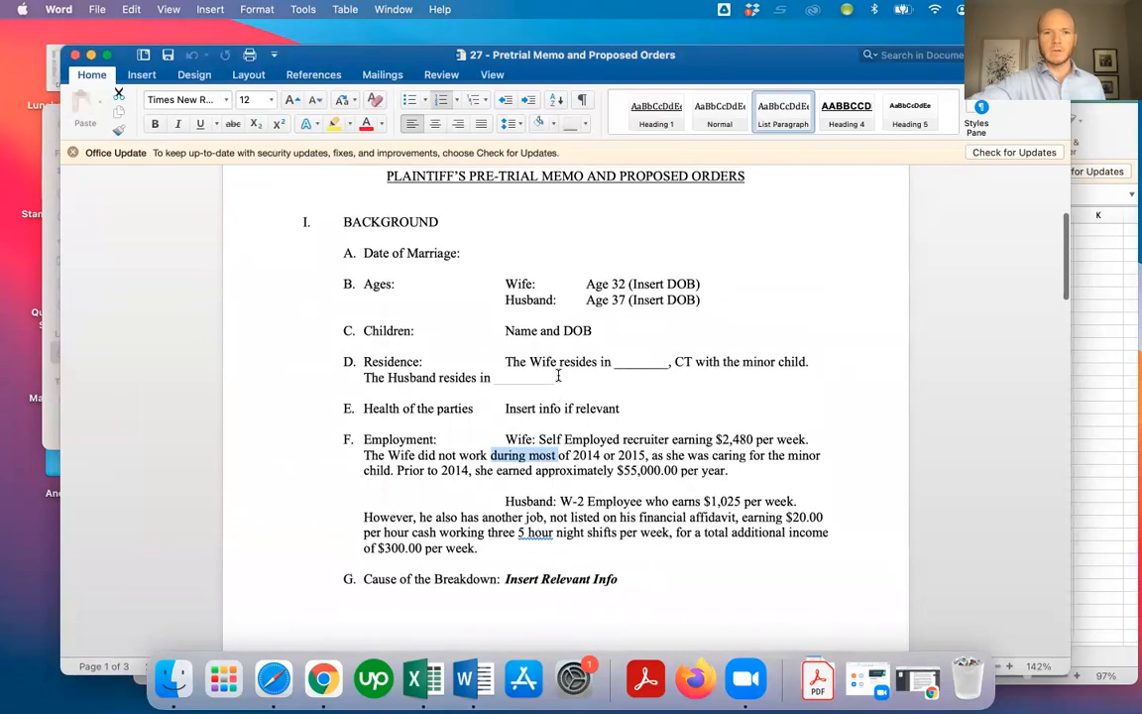
scroll("down", 3)
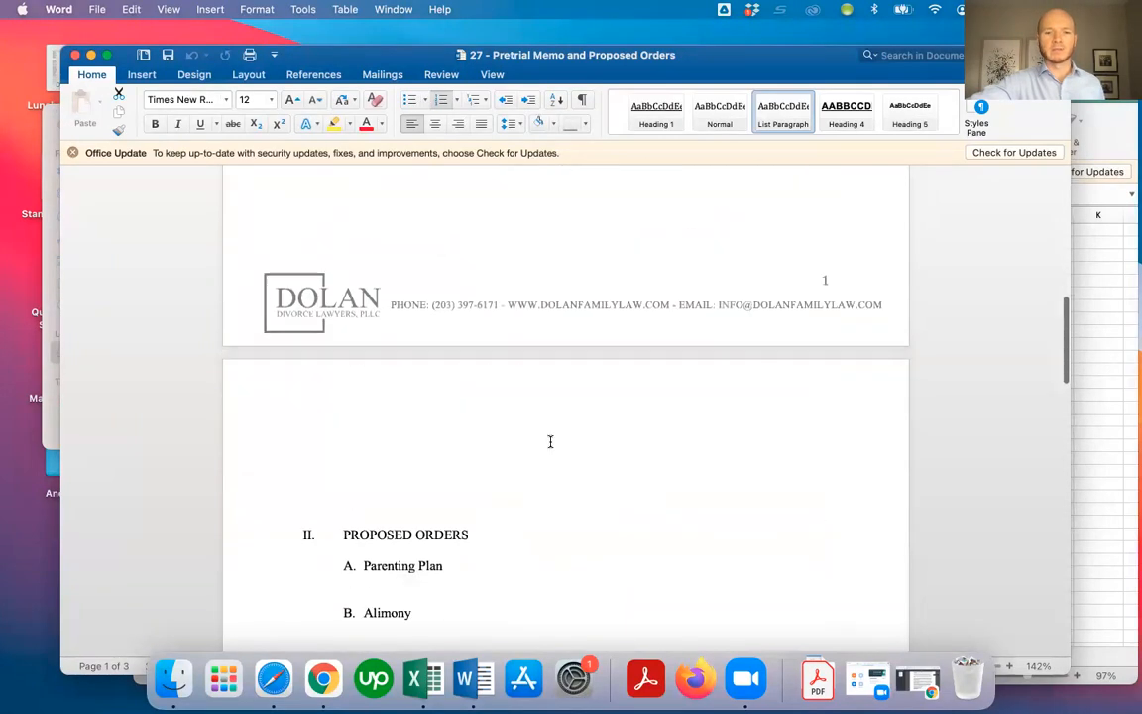
scroll("down", 3)
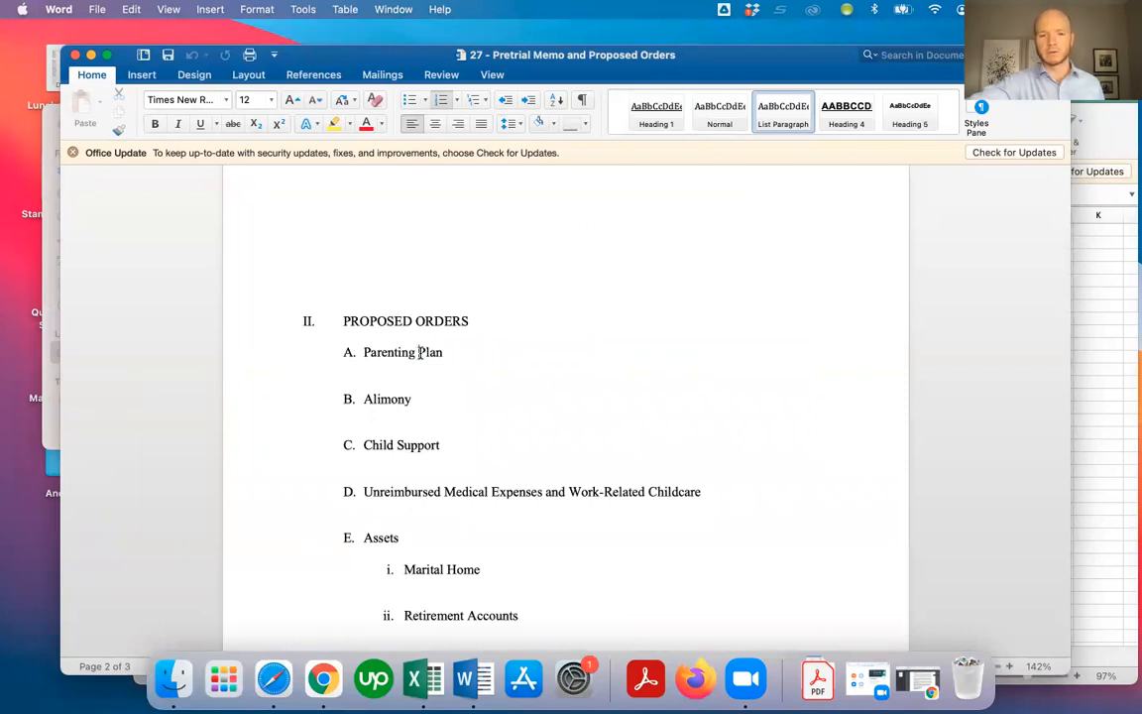
mouse_move(395, 450)
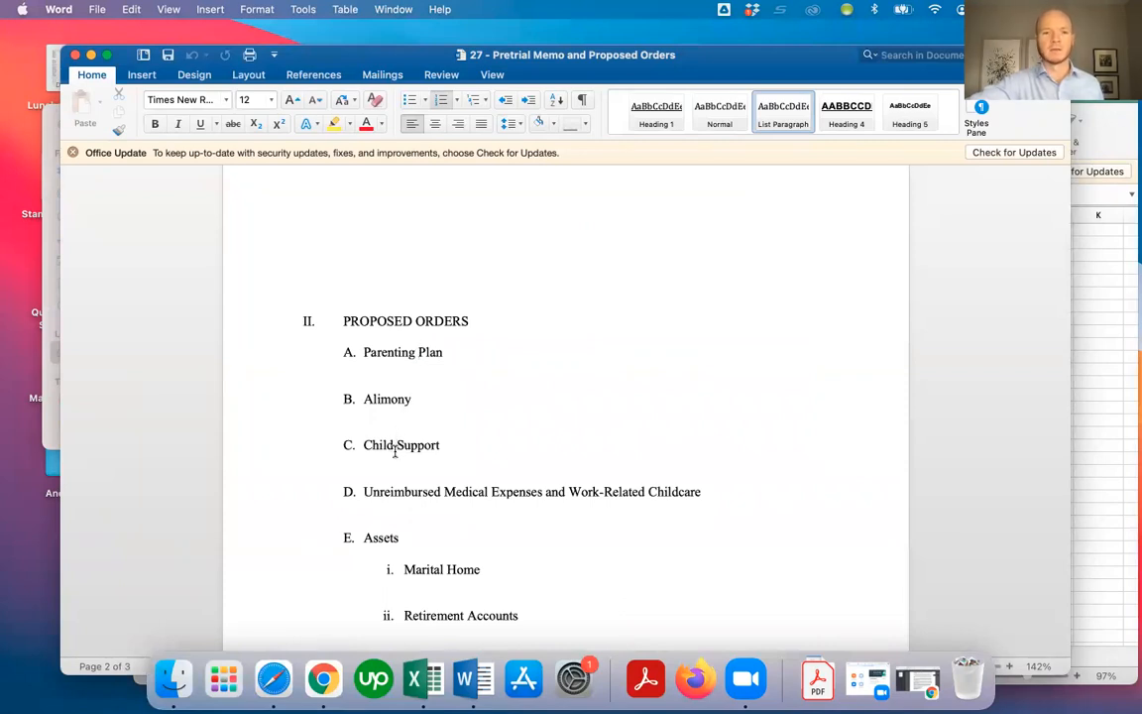
scroll("up", 3)
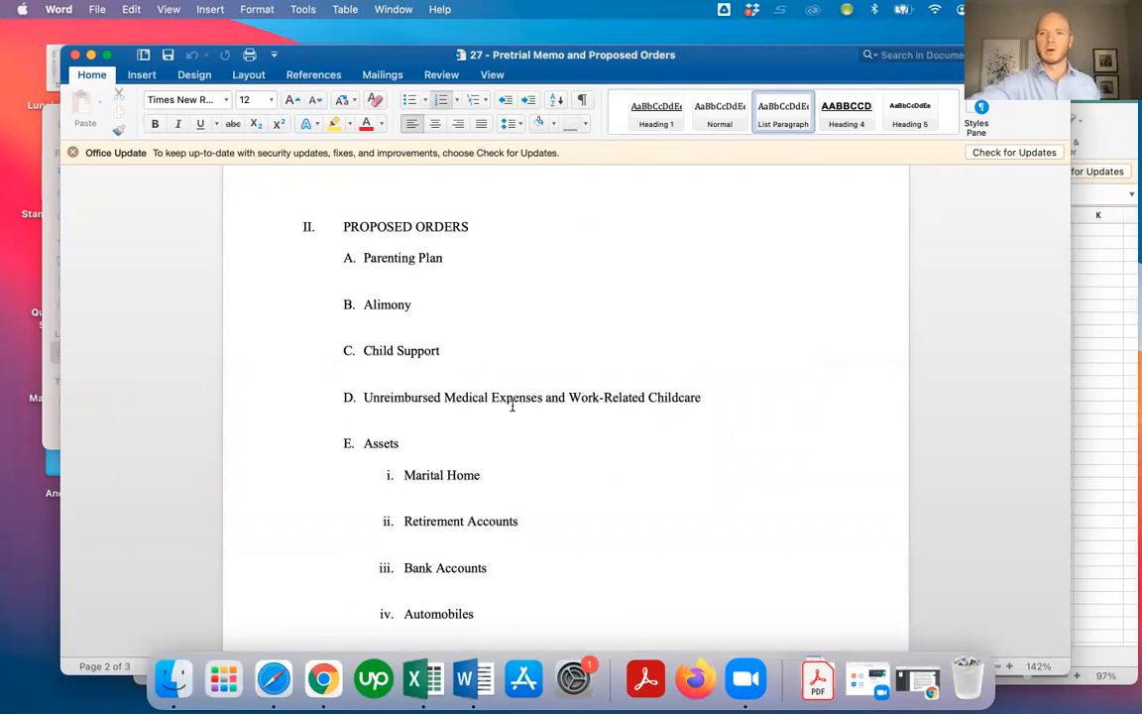
scroll("down", 3)
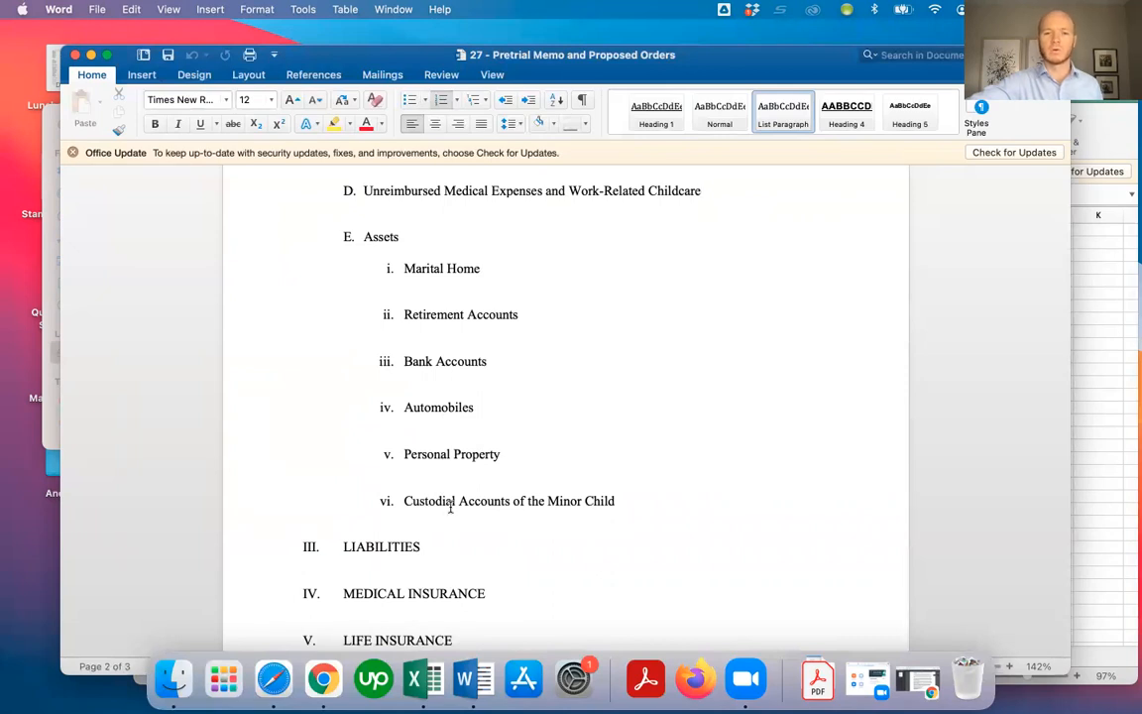
scroll("down", 3)
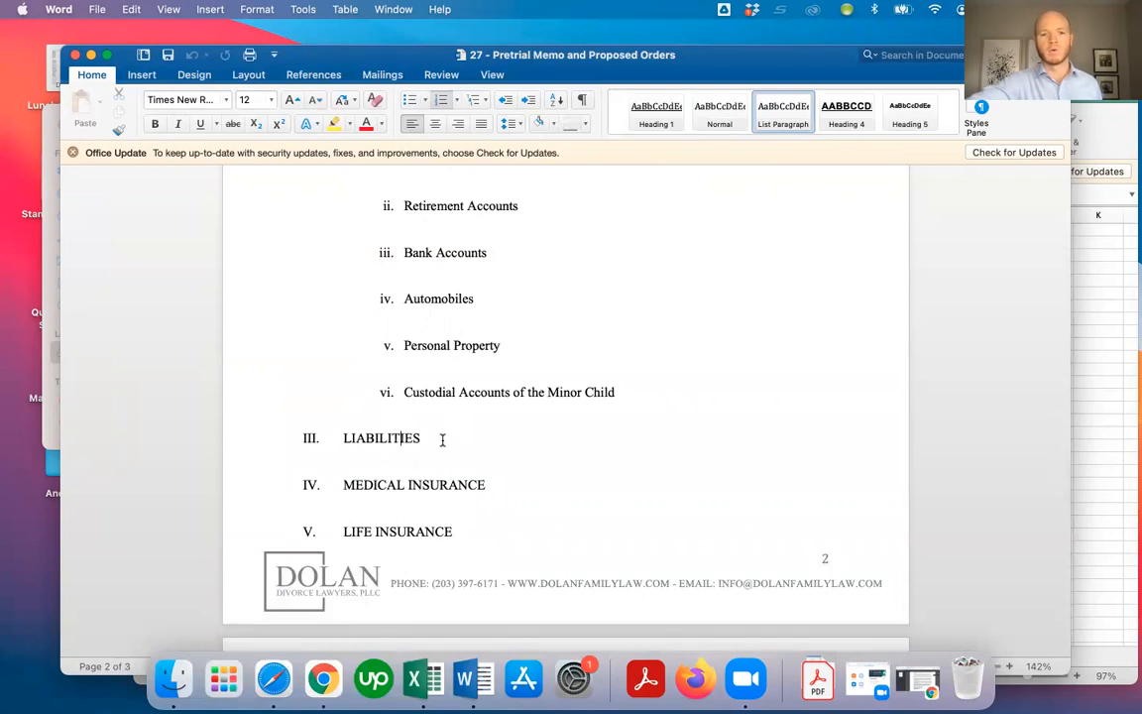
scroll("down", 3)
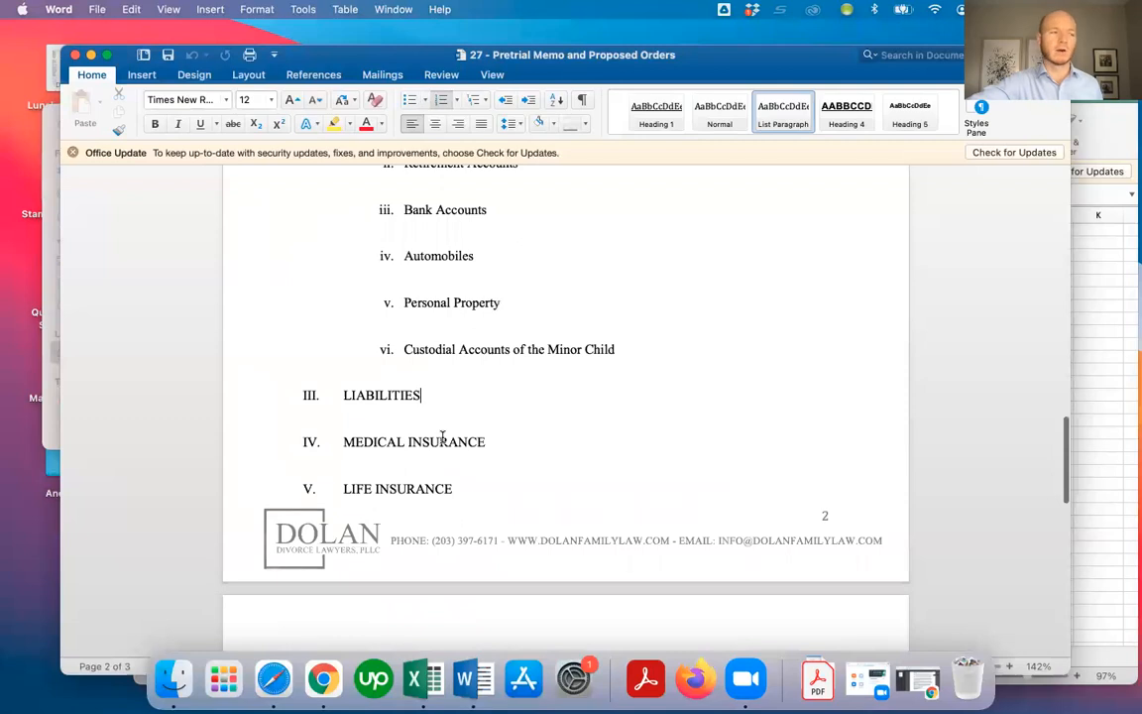
scroll("up", 3)
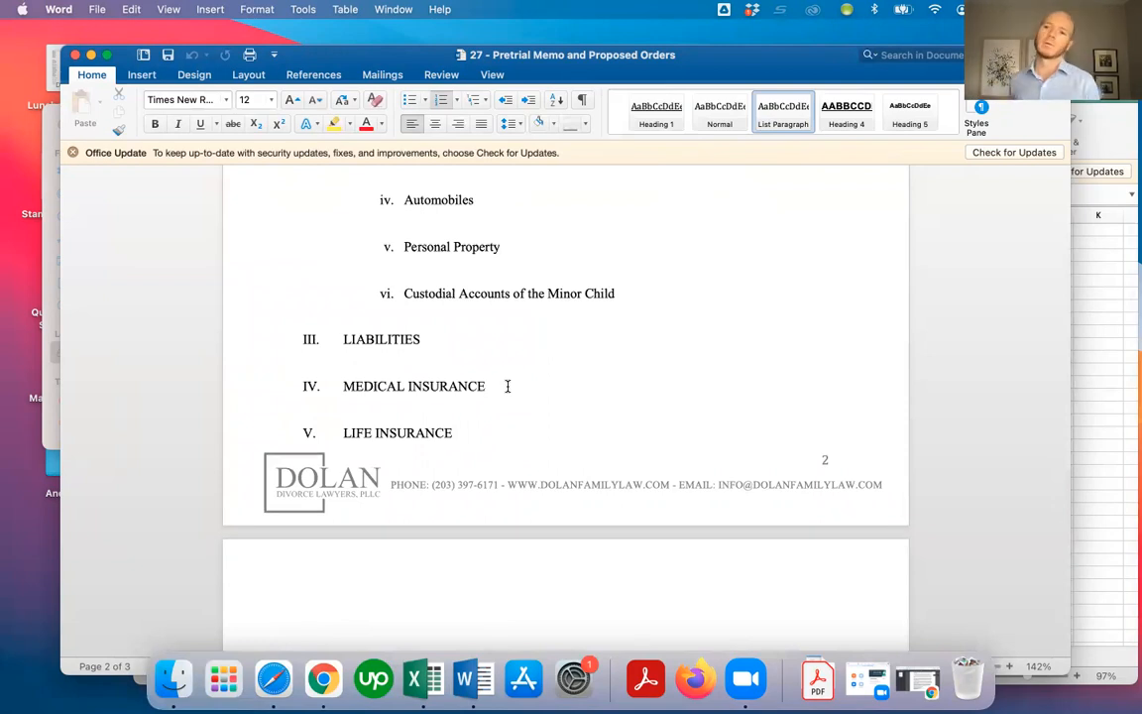
Step: Click at heading ends while moving down to Taxes and Educational Support Order
left_click(485, 386)
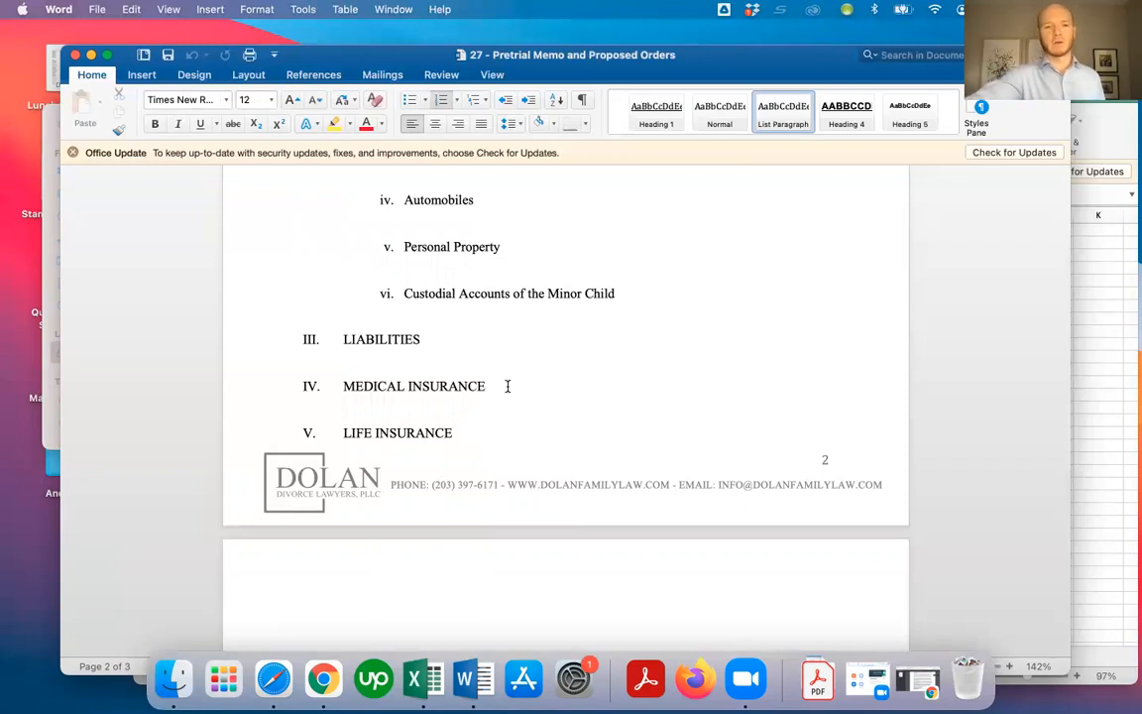
left_click(485, 386)
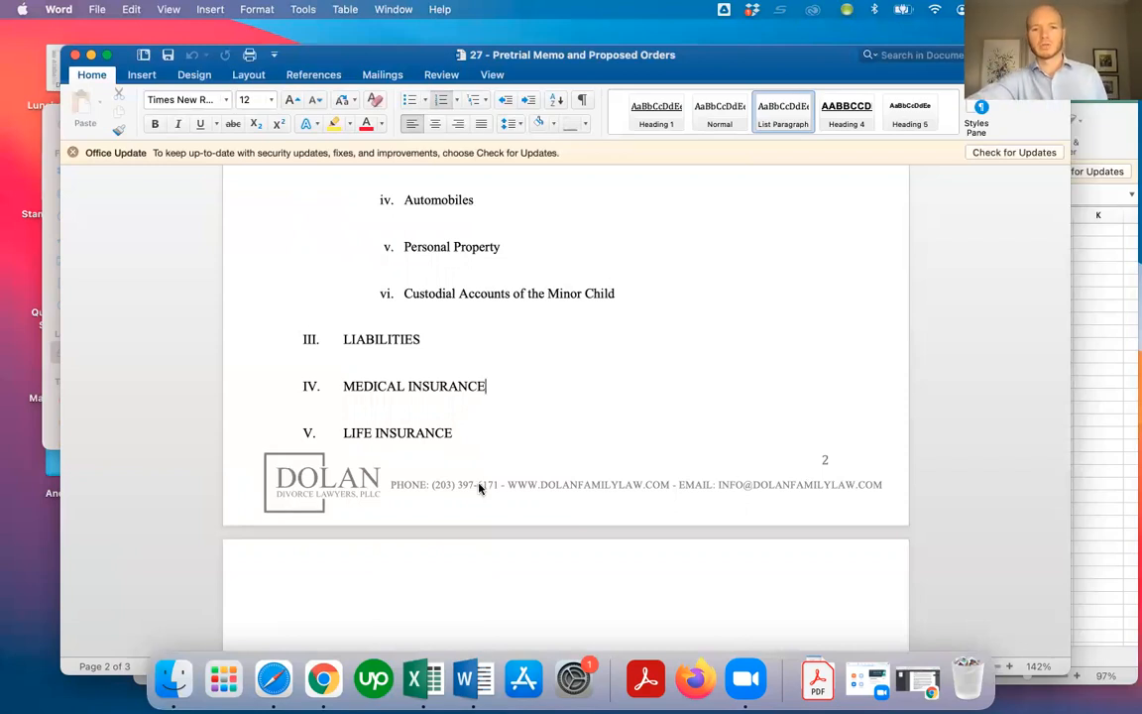
scroll("down", 3)
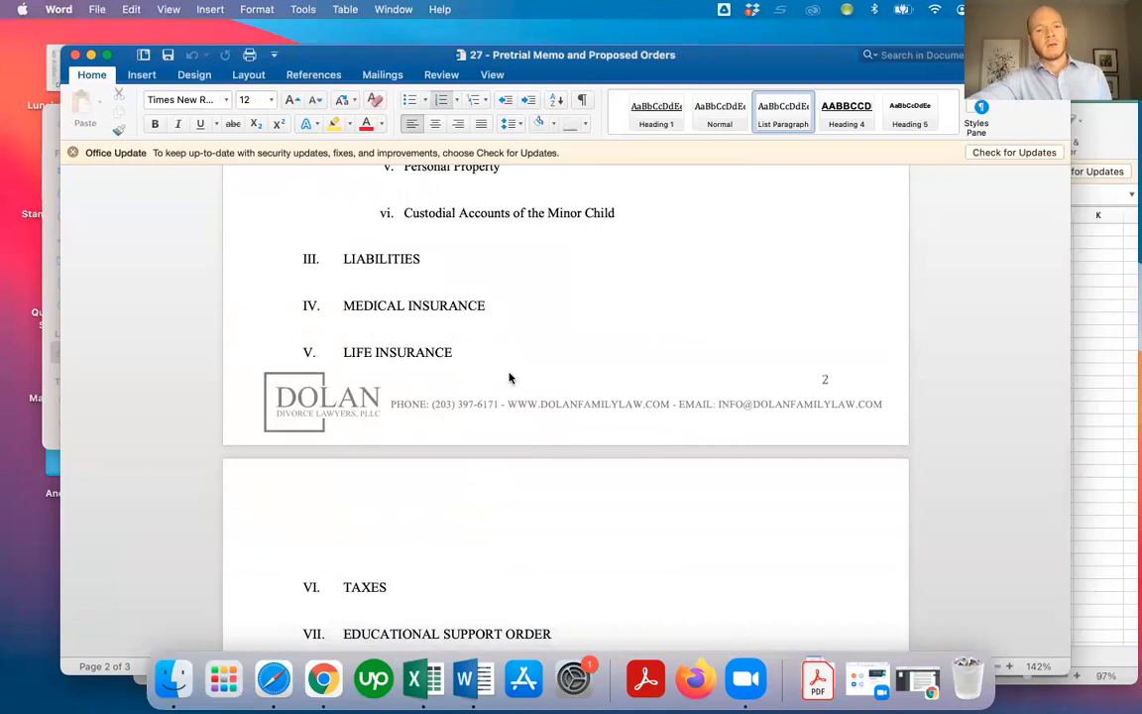
scroll("down", 3)
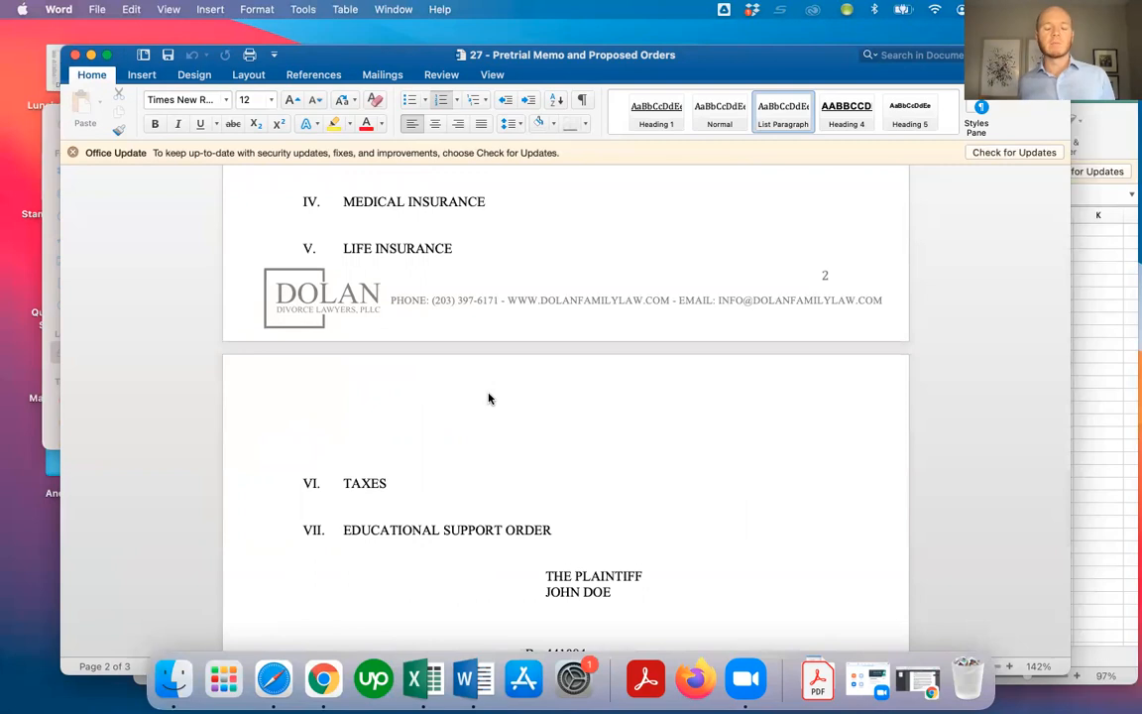
left_click(454, 248)
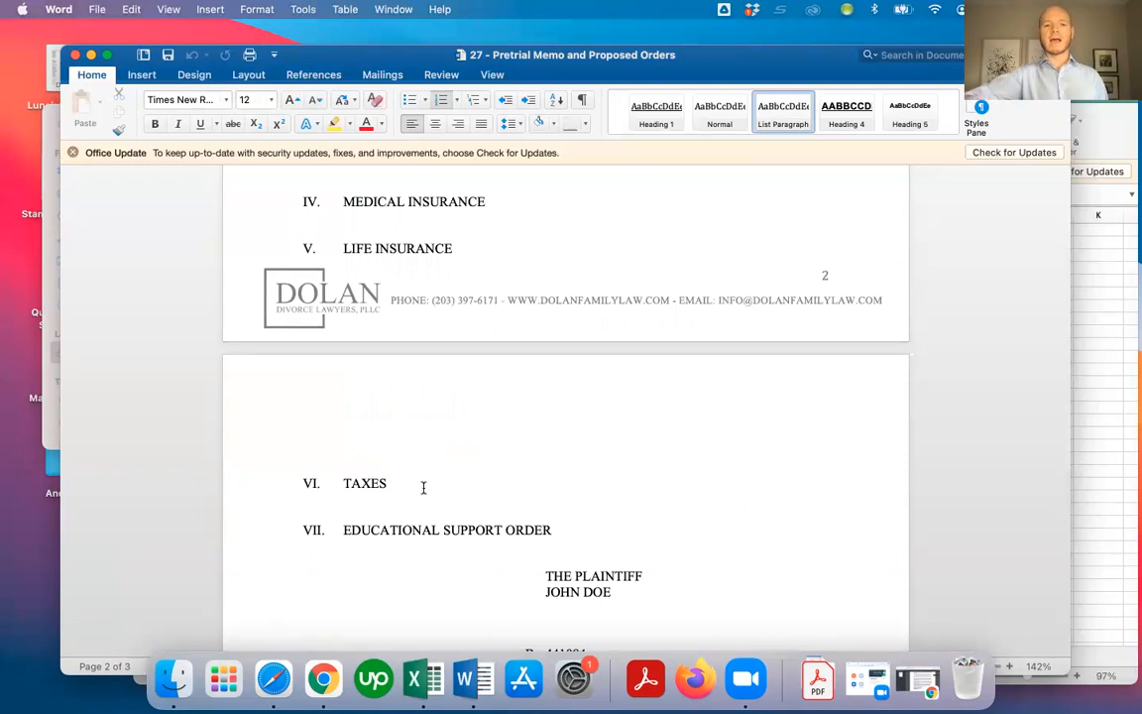
left_click(421, 486)
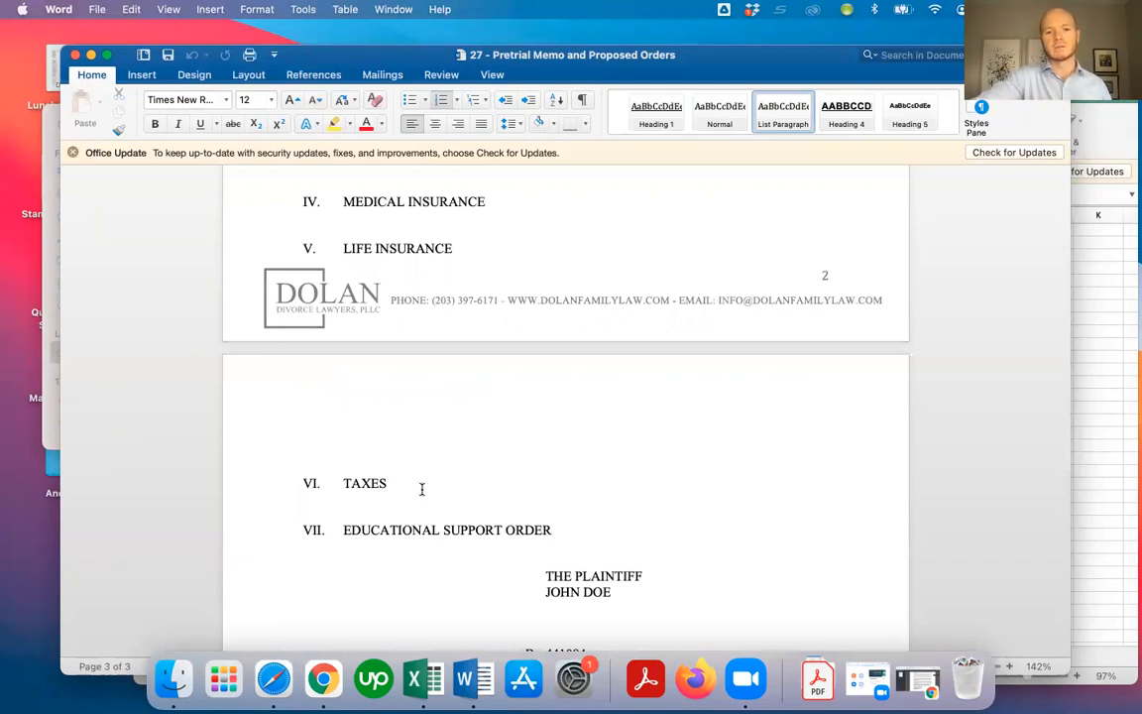
left_click(387, 482)
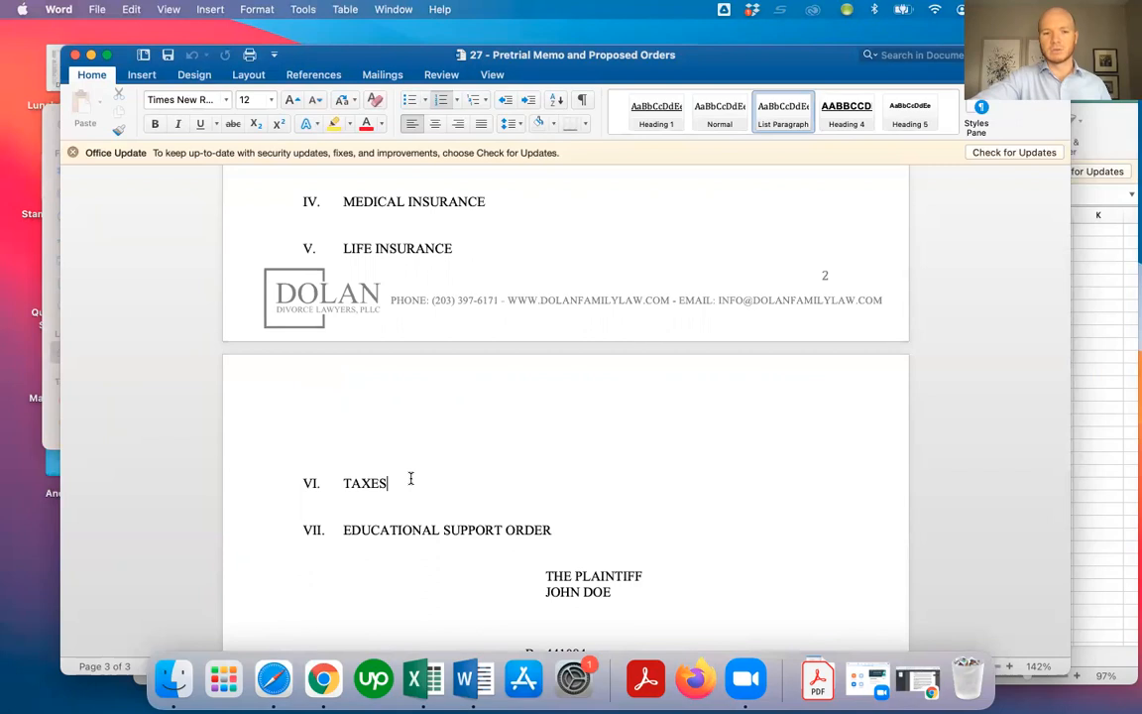
Step: Revisit the memo's Background and Proposed Orders sections, clicking into the text
scroll("down", 3)
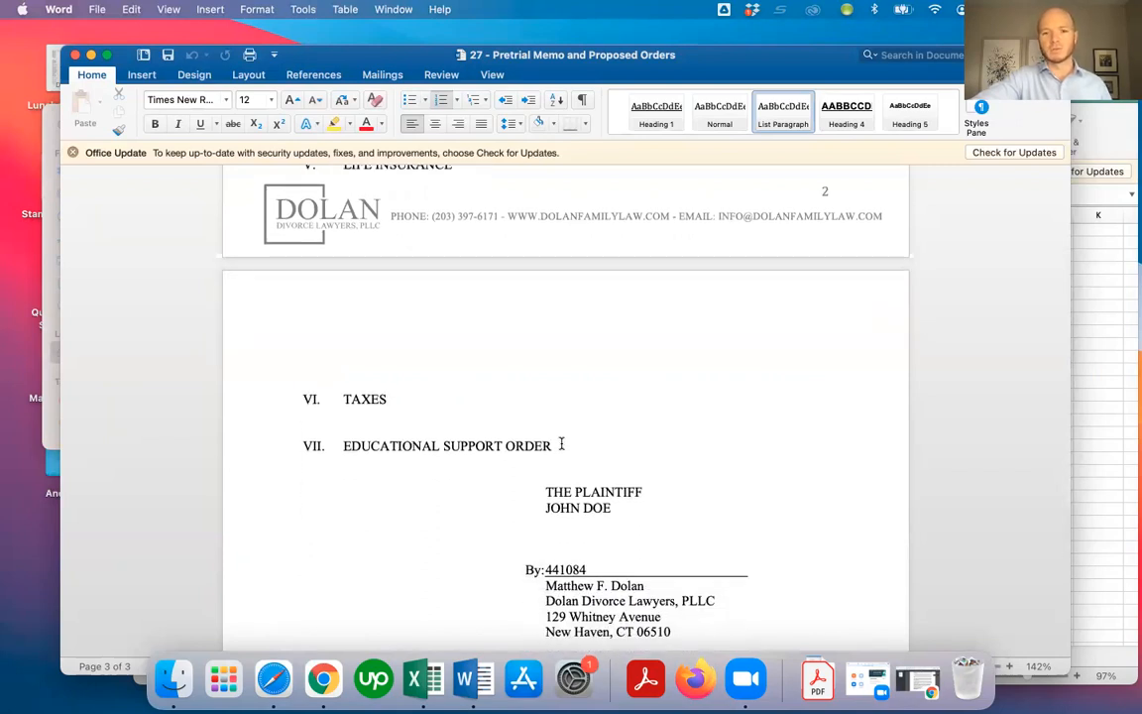
left_click(558, 445)
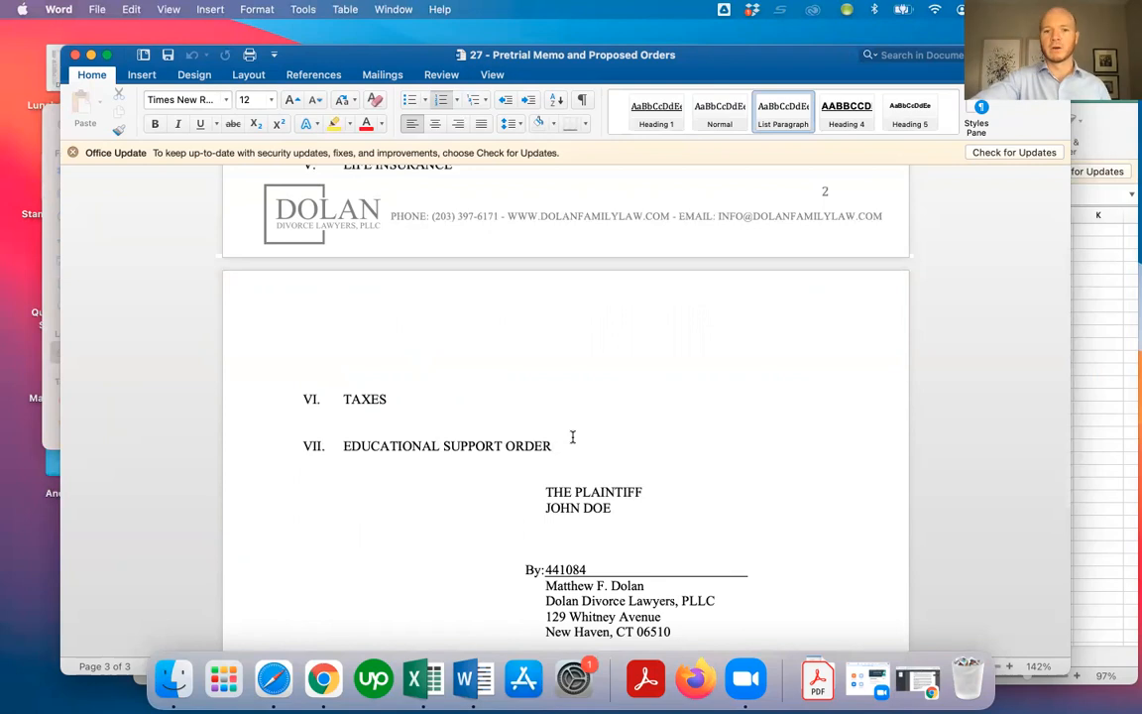
scroll("up", 3)
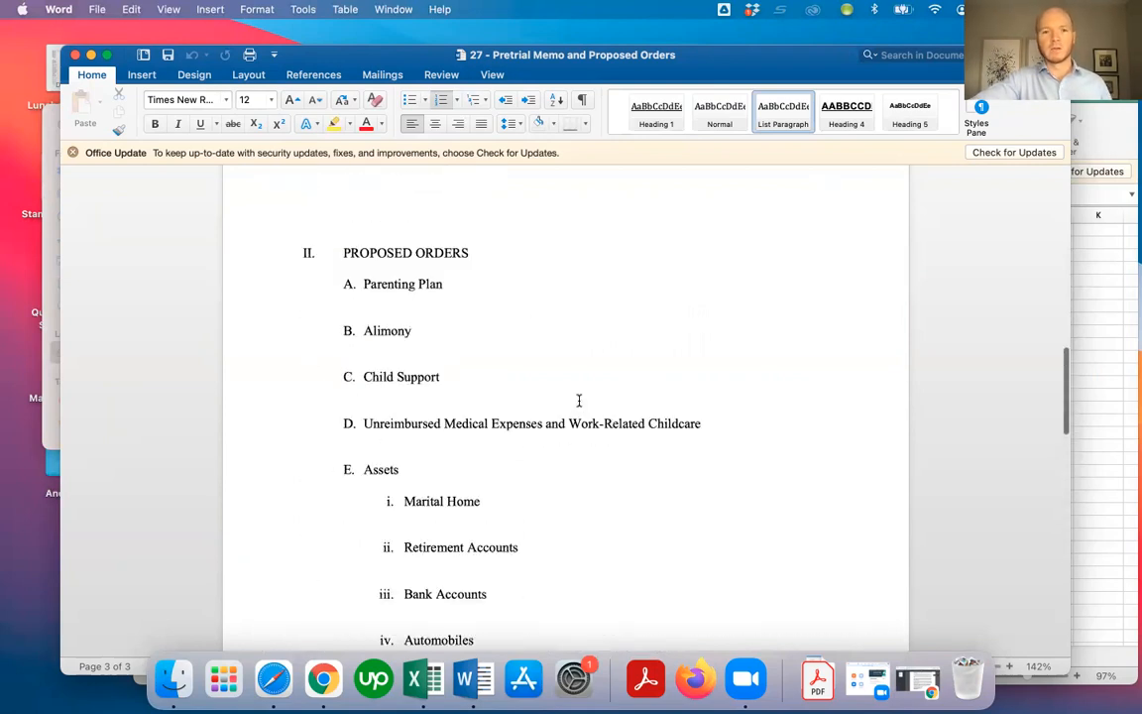
scroll("down", 3)
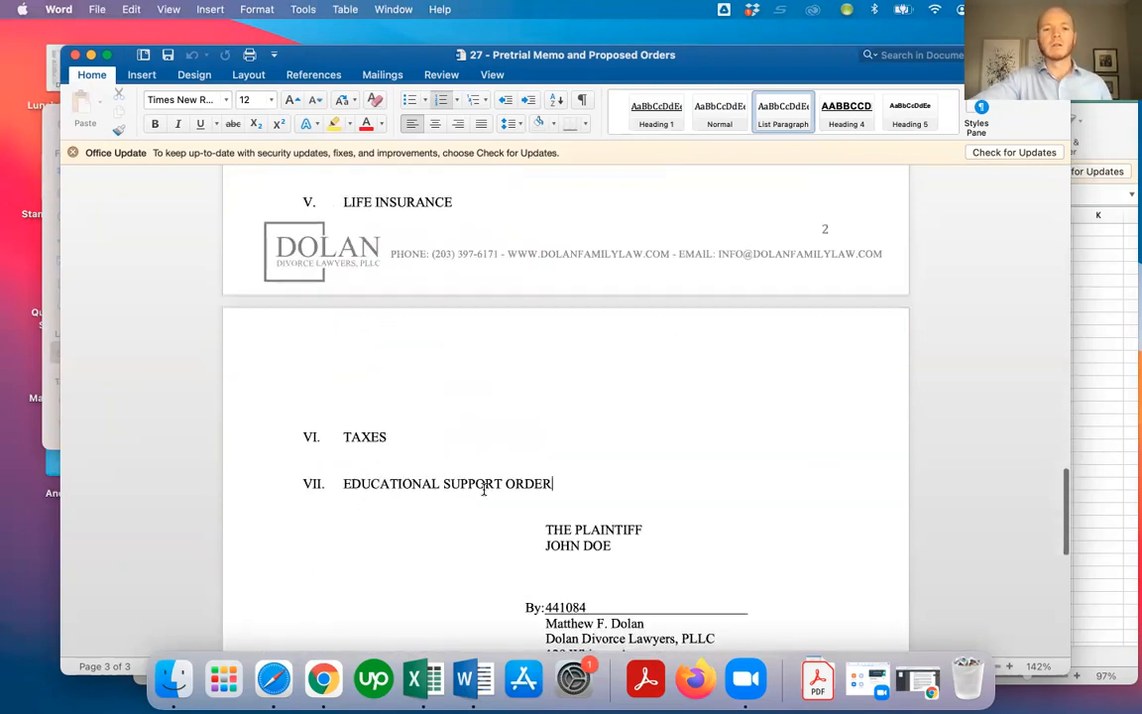
scroll("up", 3)
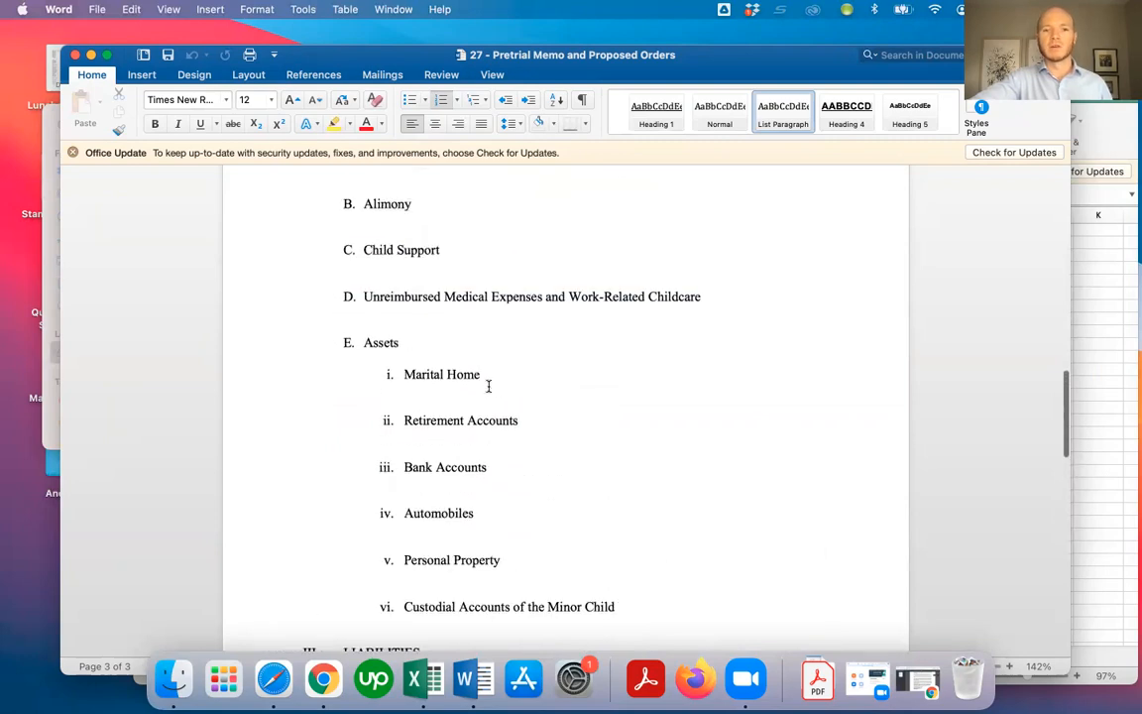
scroll("up", 3)
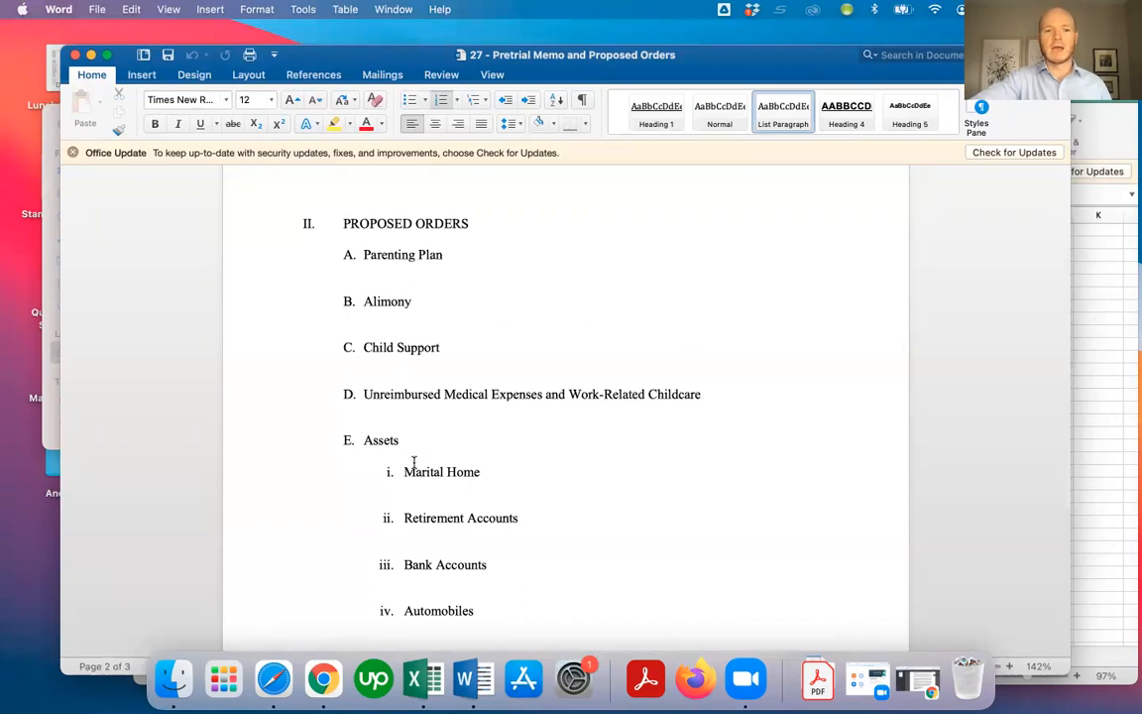
Step: Bring Custodial Accounts through the Educational Support Order at the page 2–3 break into view
scroll("down", 3)
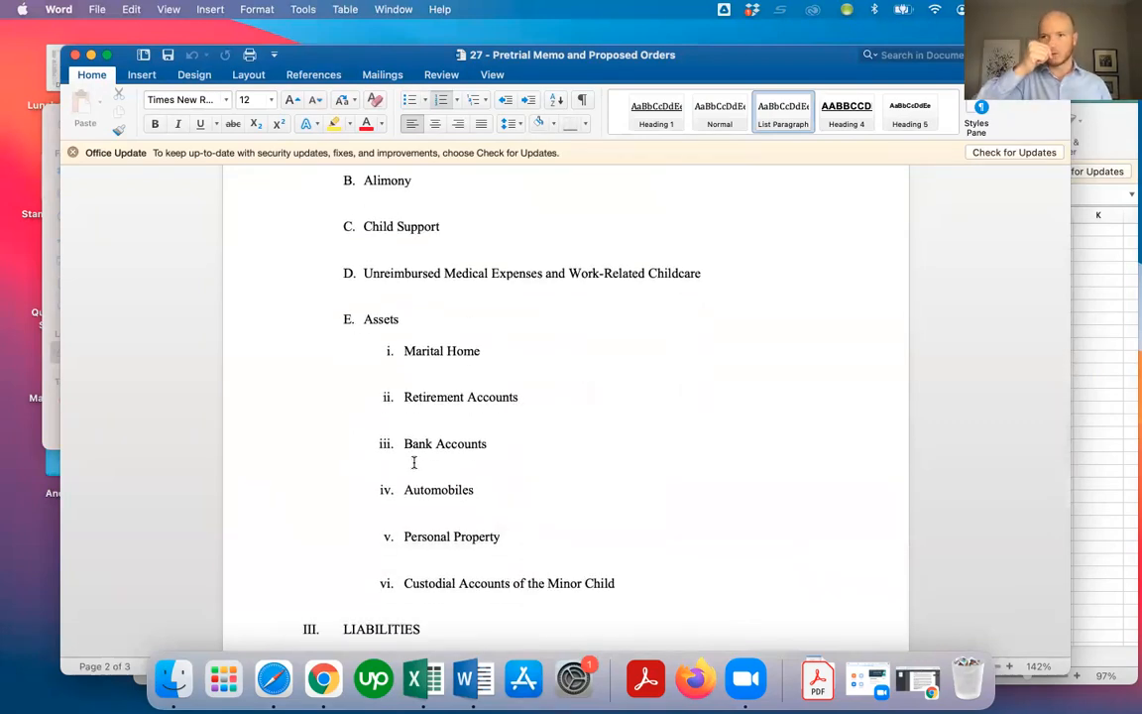
scroll("down", 3)
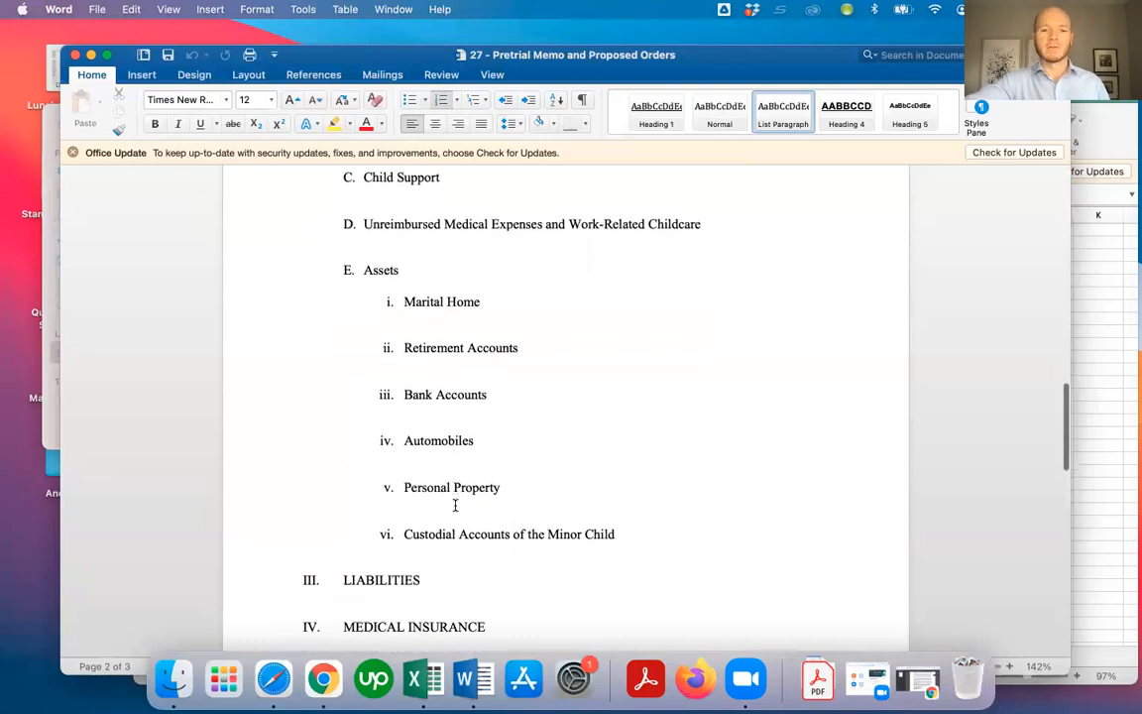
scroll("down", 3)
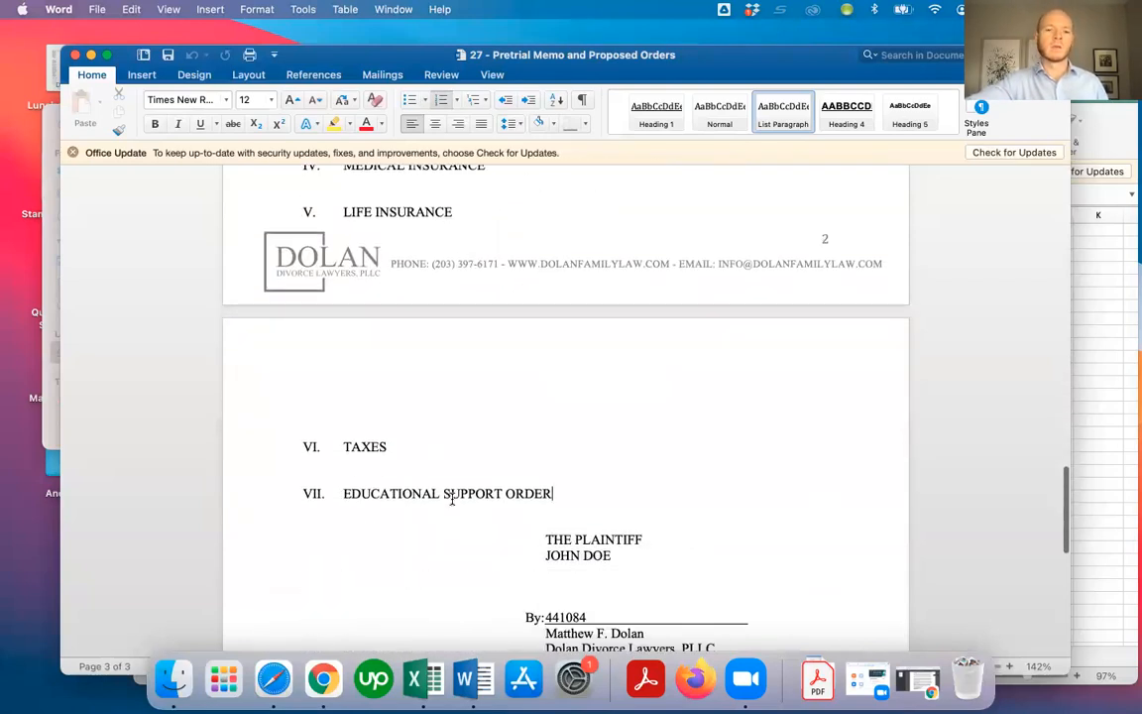
scroll("down", 3)
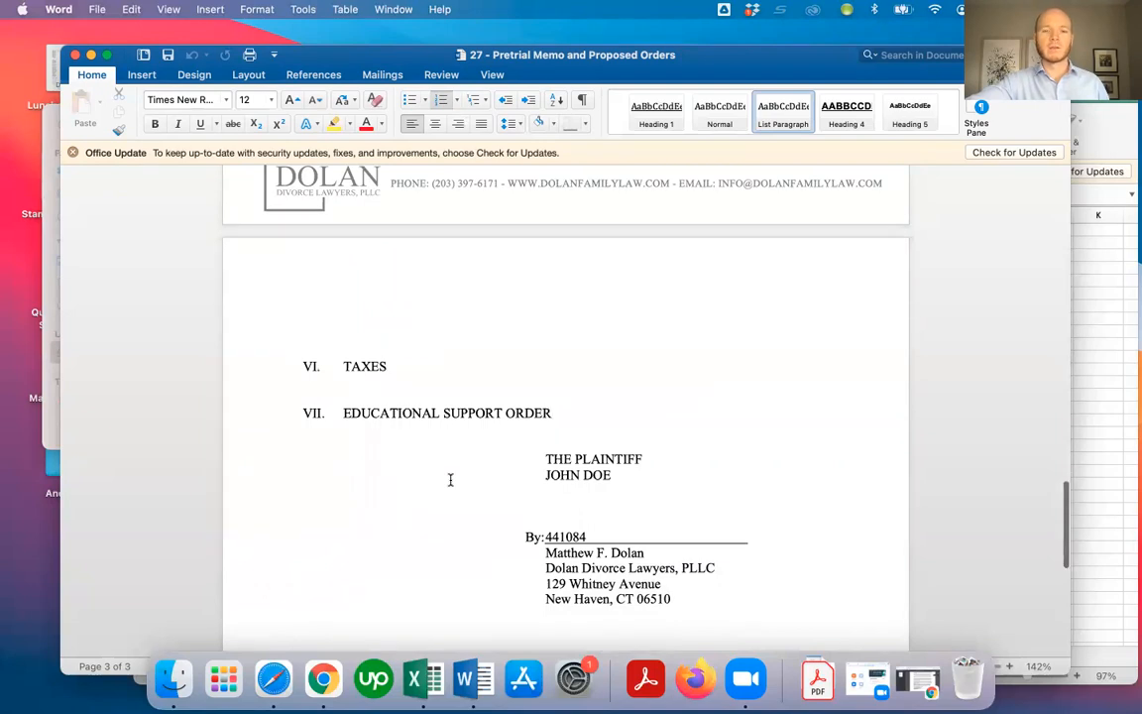
scroll("up", 3)
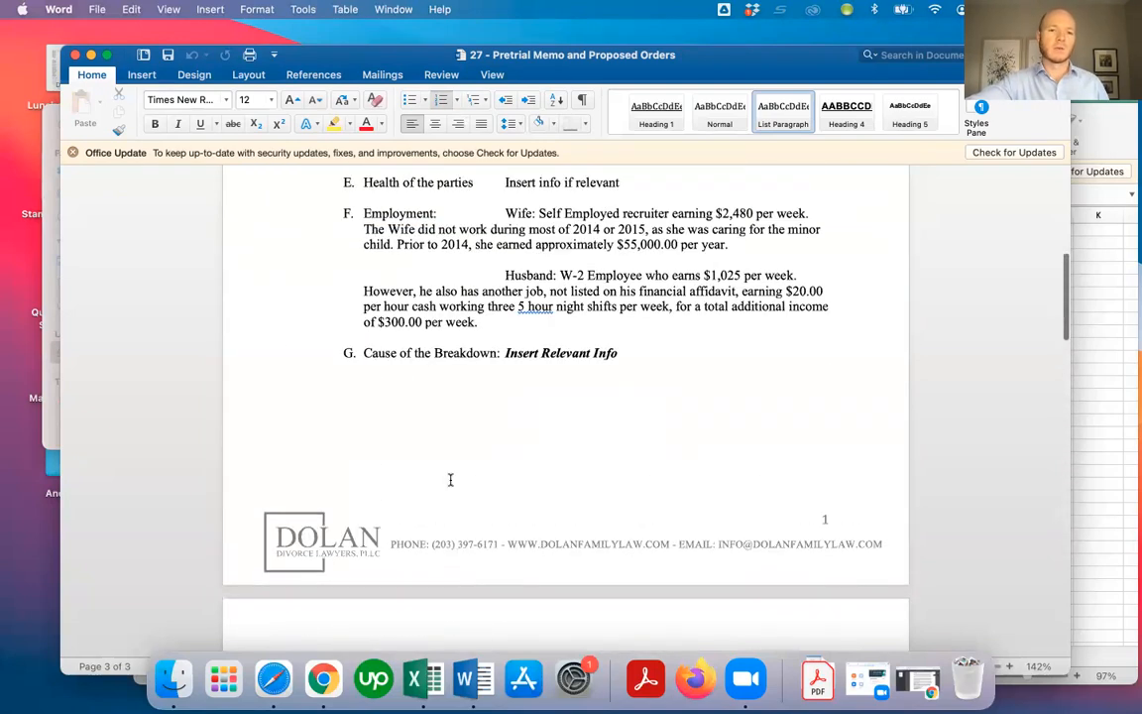
scroll("up", 3)
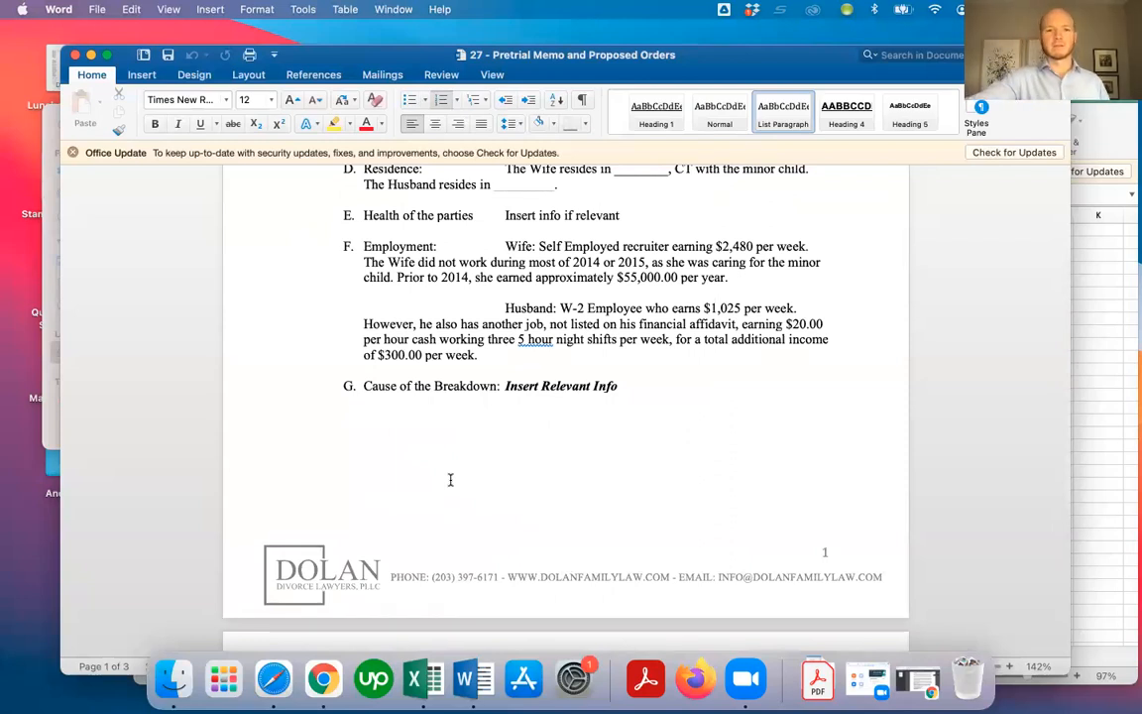
mouse_move(524, 552)
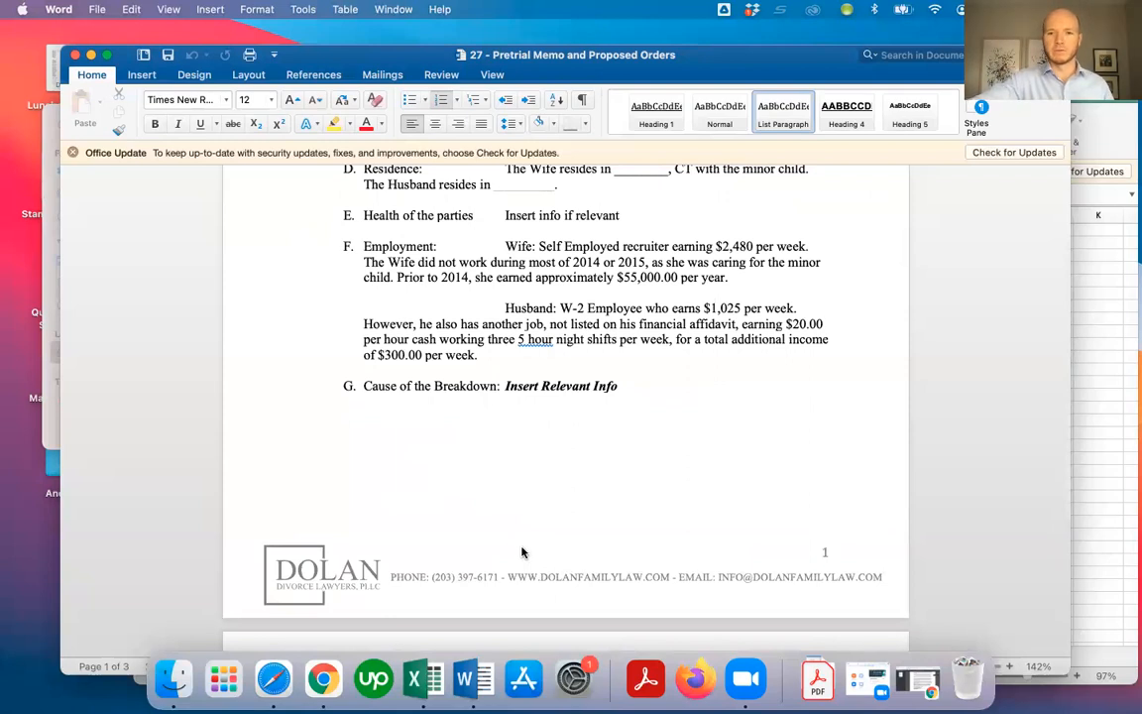
mouse_move(685, 411)
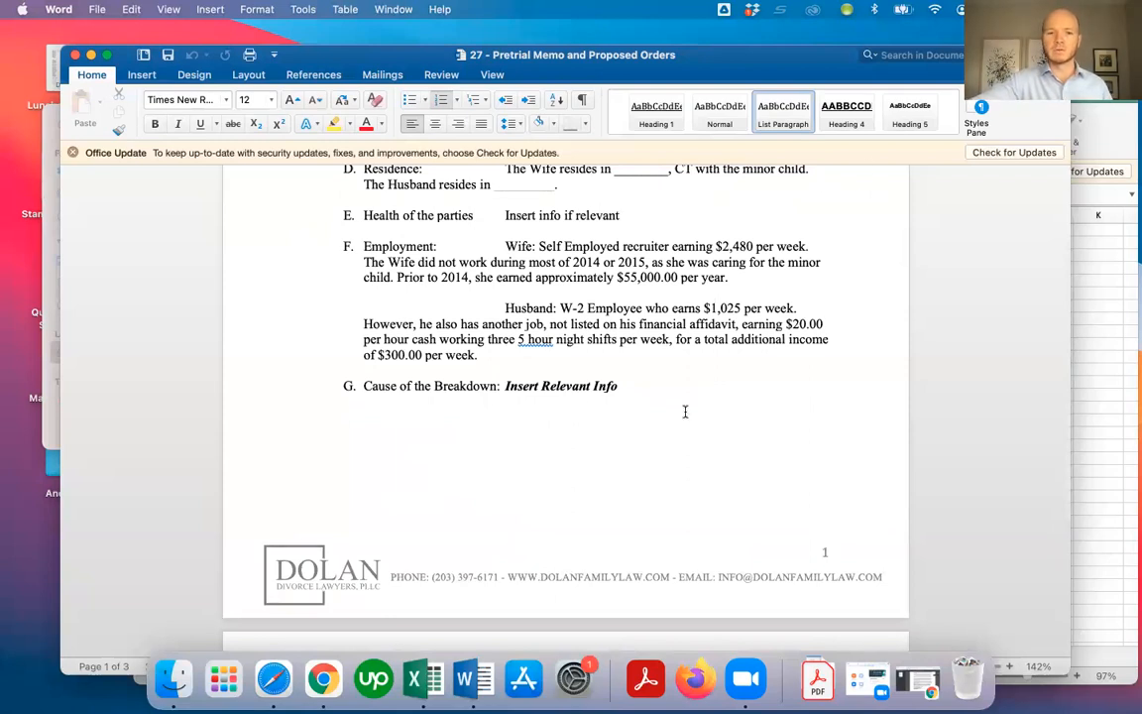
scroll("down", 3)
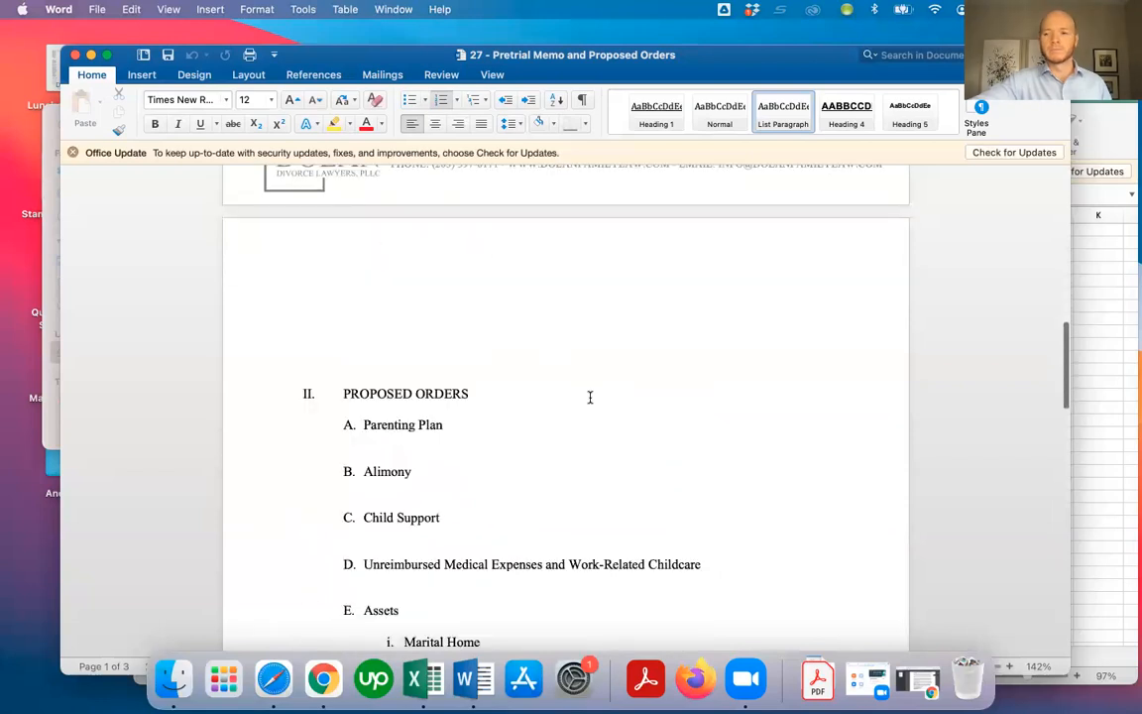
scroll("down", 3)
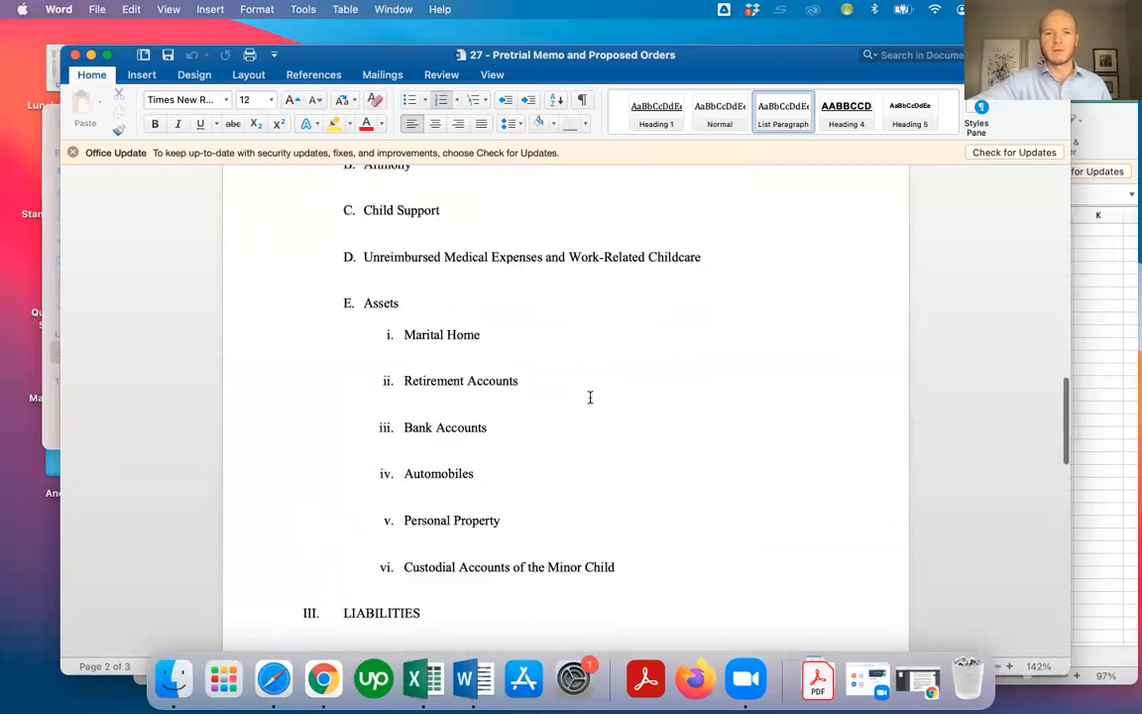
scroll("down", 3)
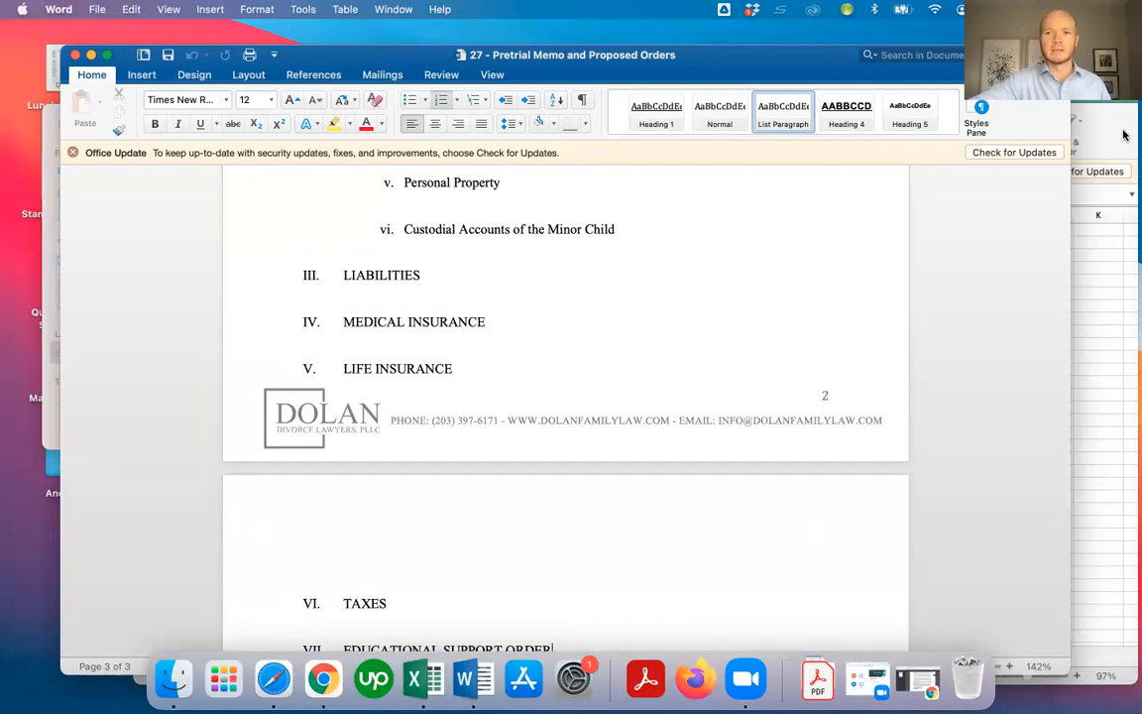
left_click(424, 679)
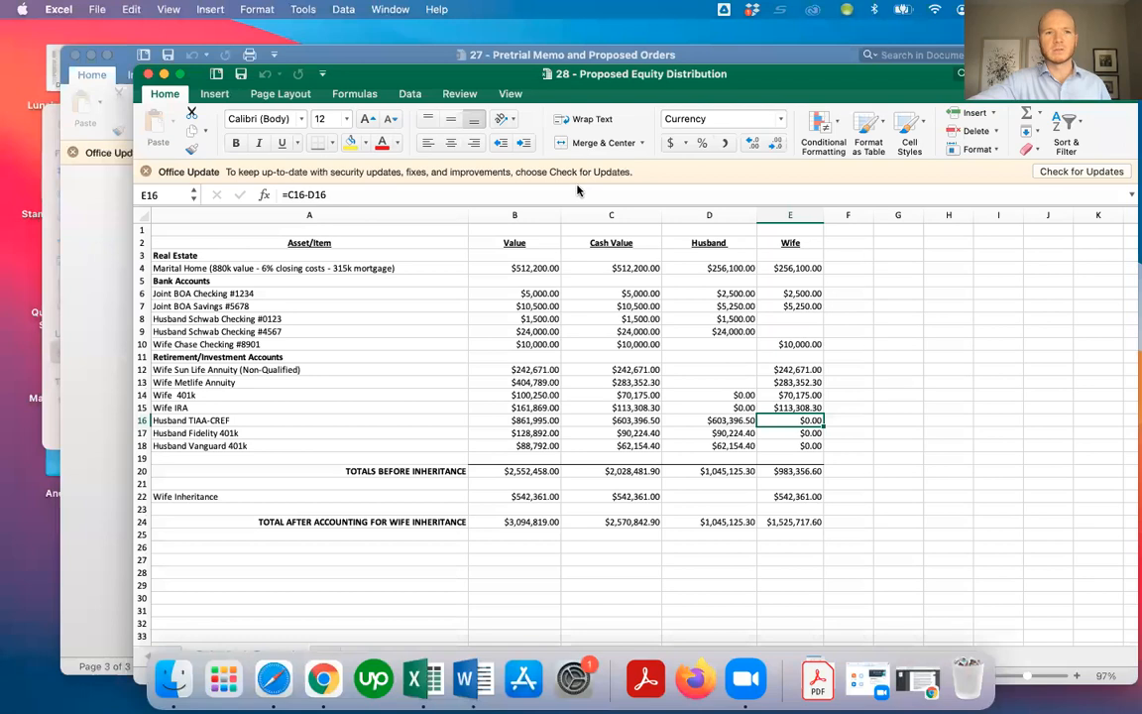
mouse_move(823, 389)
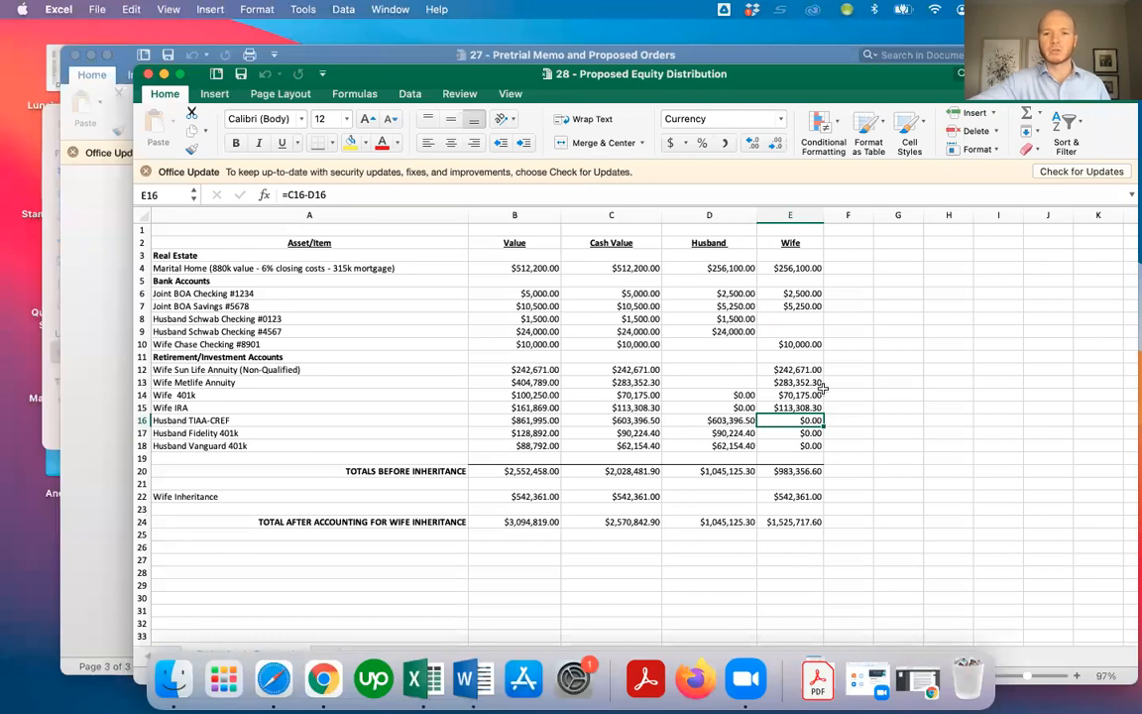
left_click(309, 215)
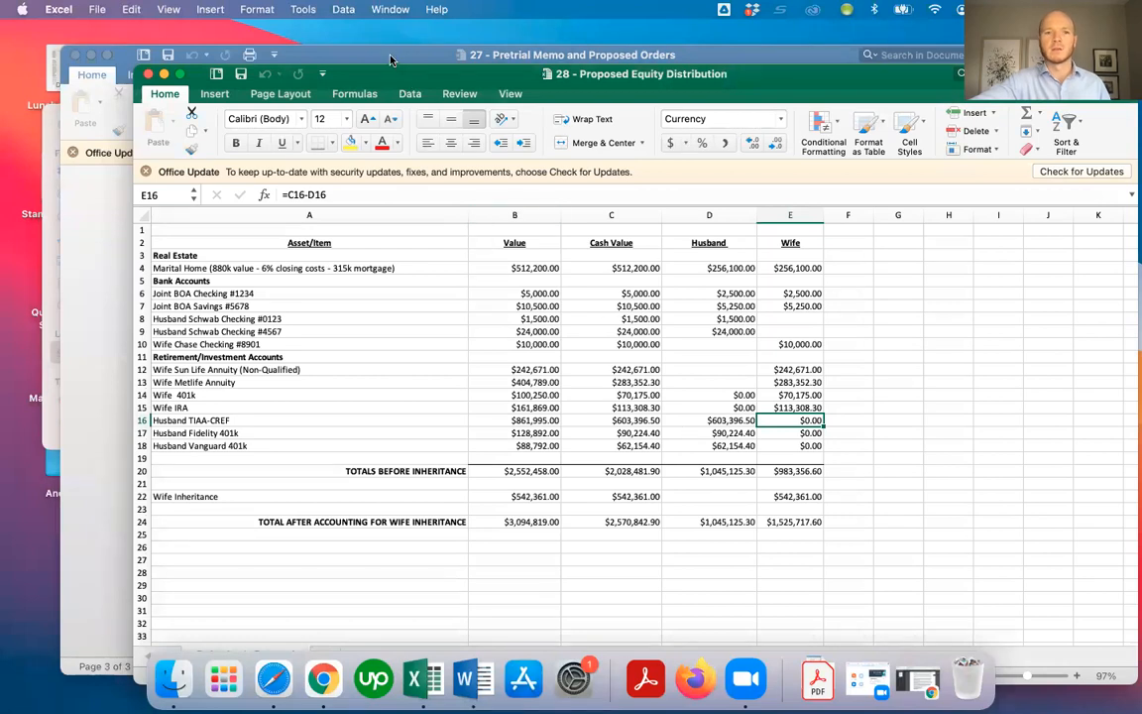
left_click(570, 54)
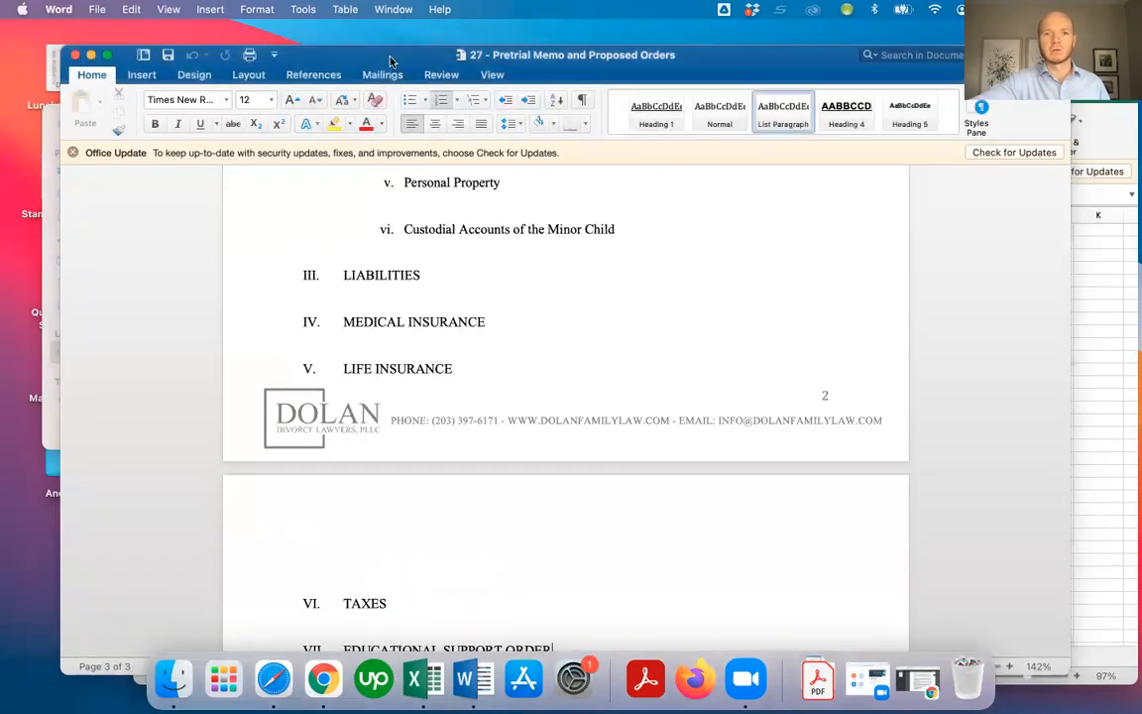
scroll("up", 3)
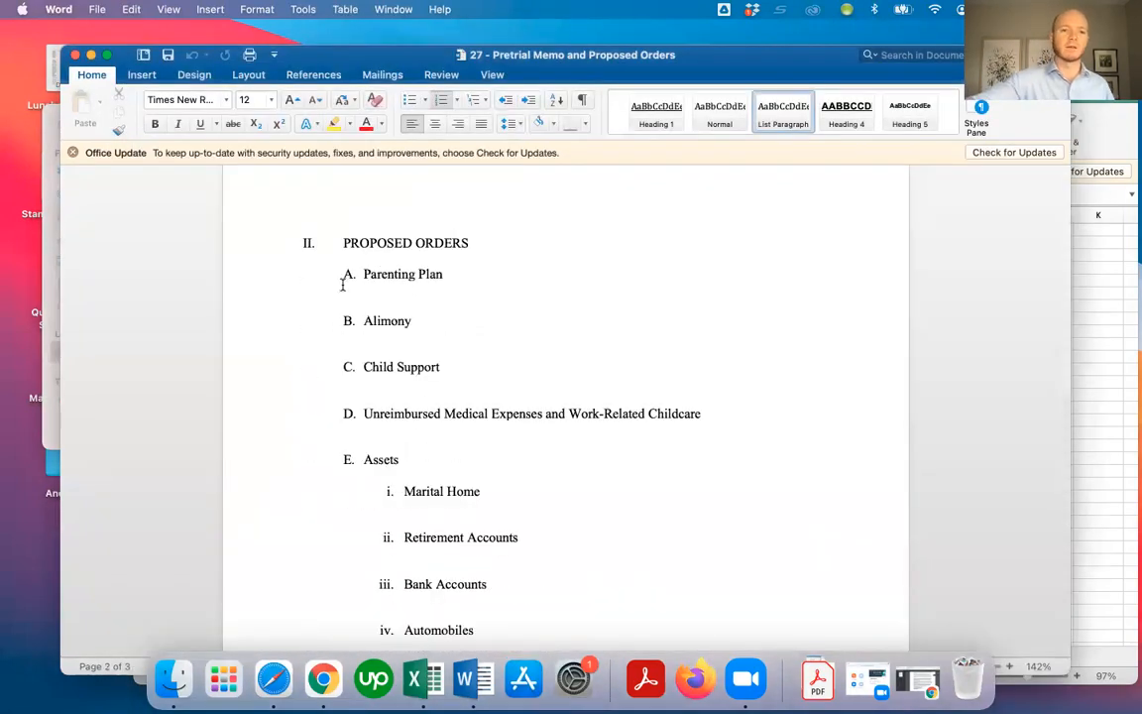
scroll("down", 3)
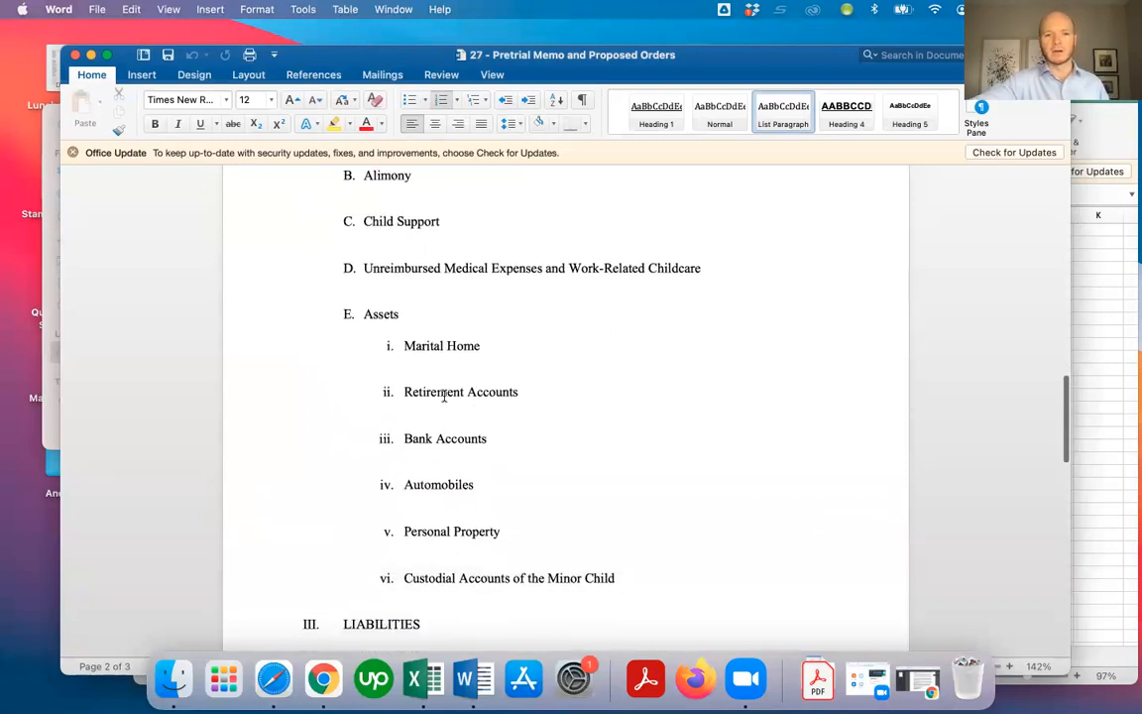
scroll("down", 3)
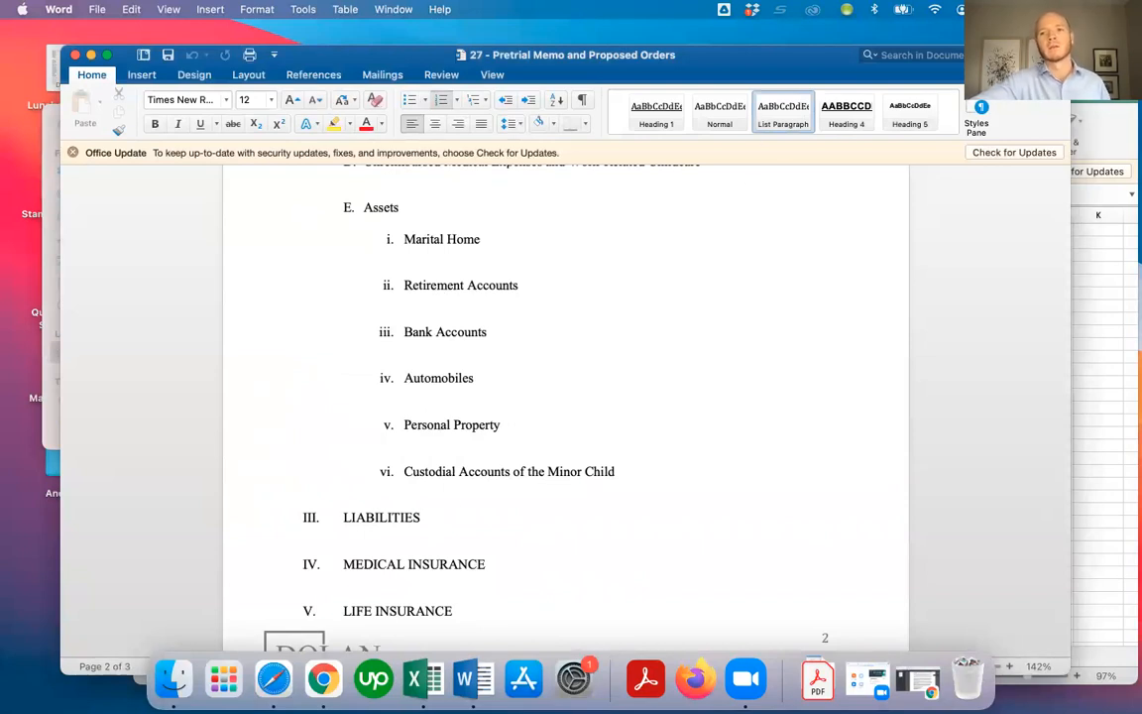
left_click(423, 679)
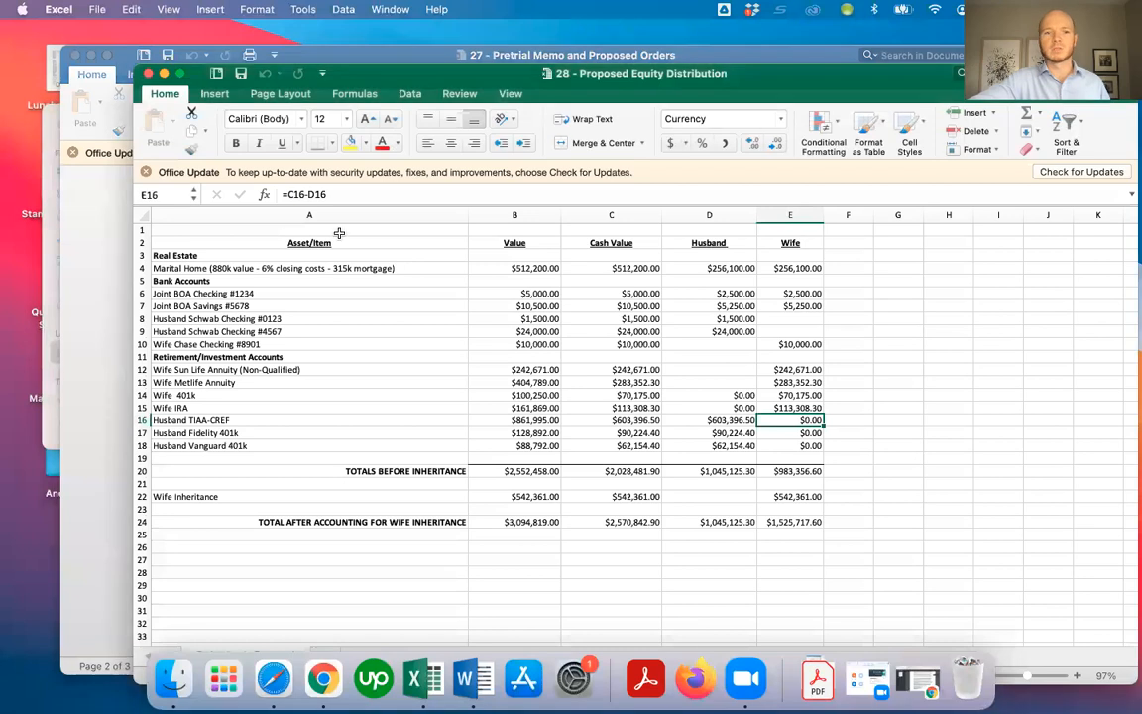
left_click(182, 281)
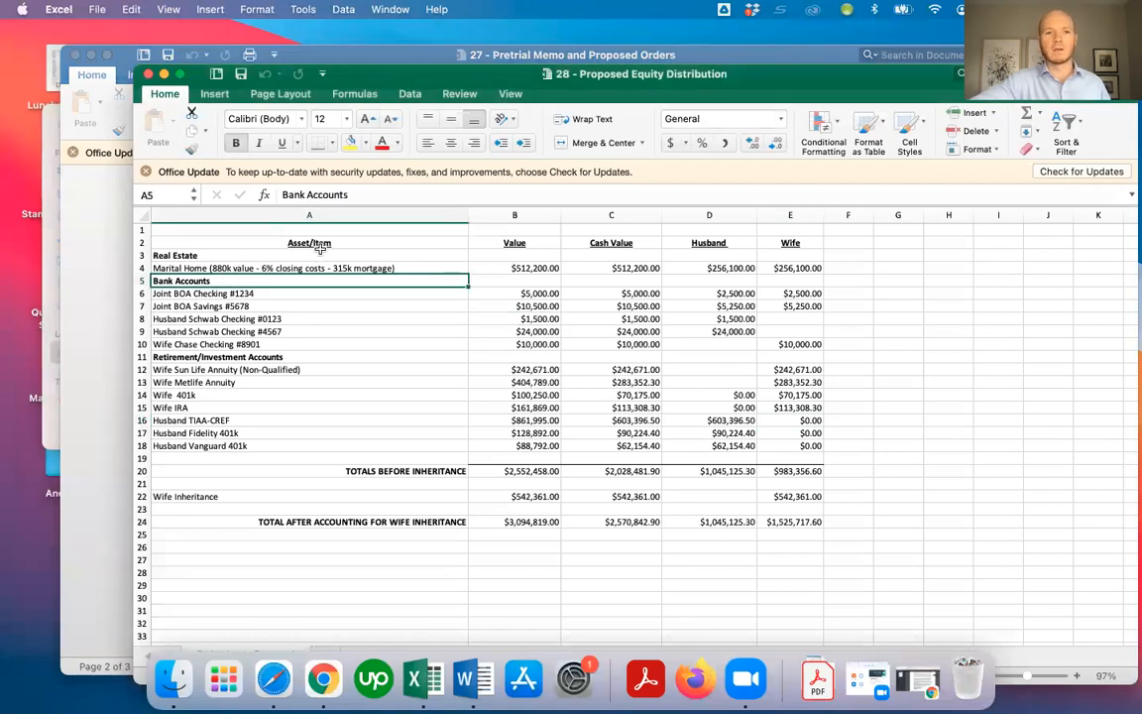
left_click(309, 268)
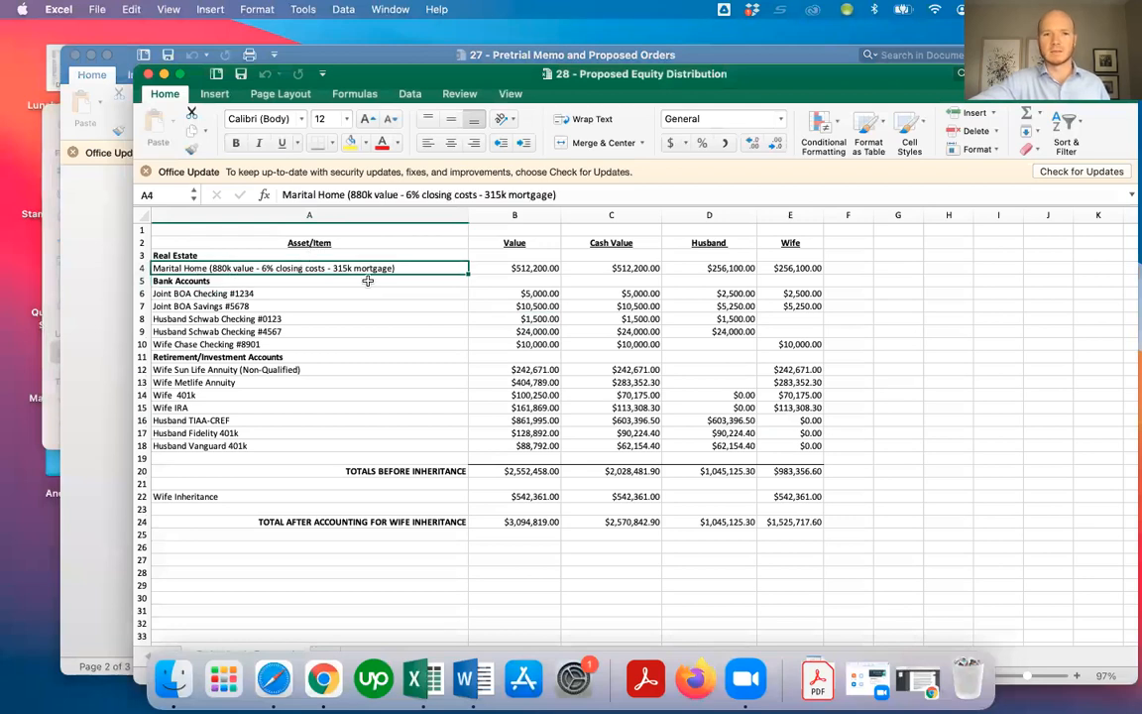
left_click(514, 267)
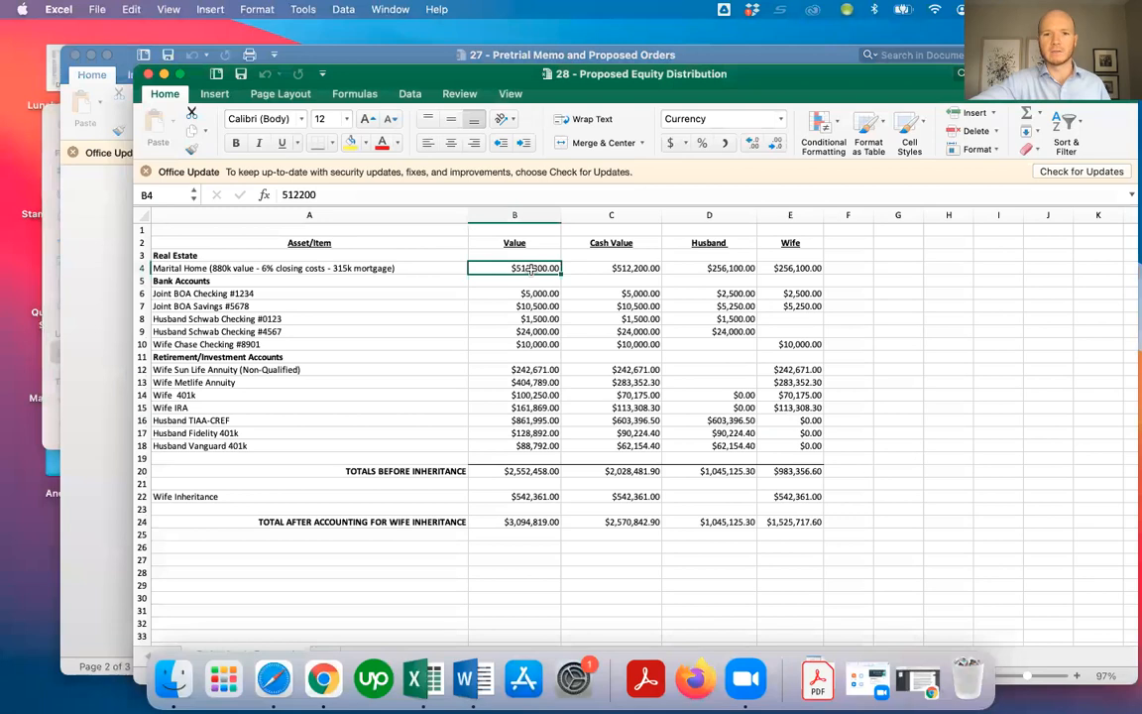
left_click(612, 268)
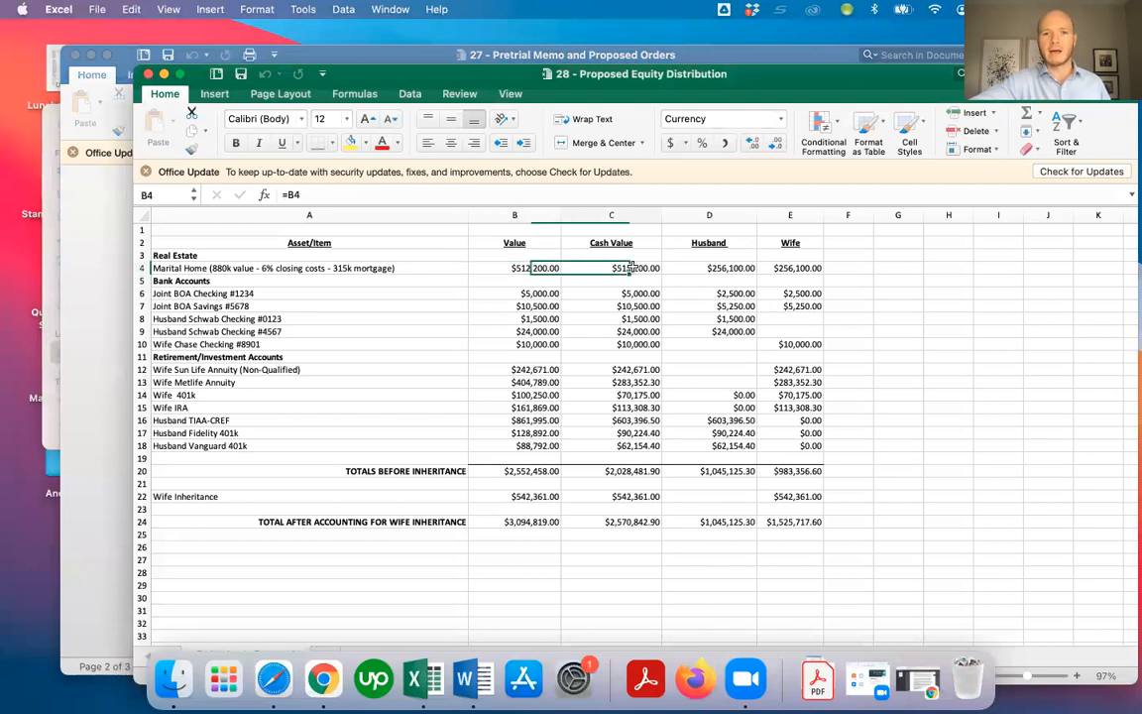
left_click(709, 268)
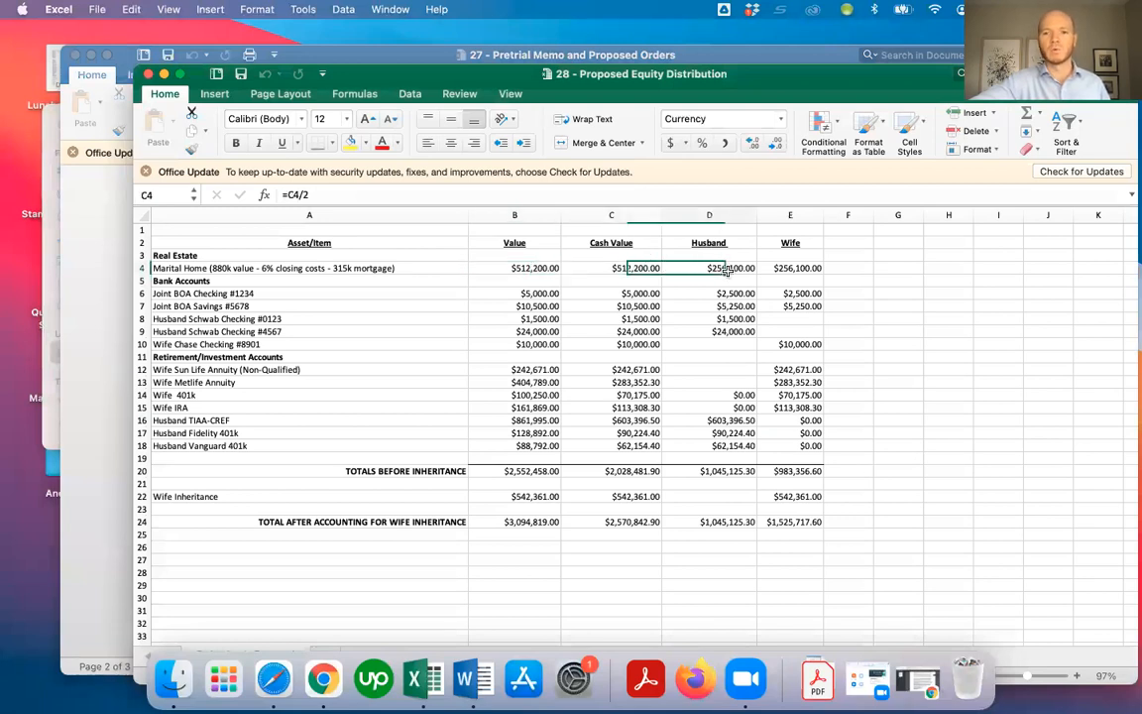
left_click(790, 268)
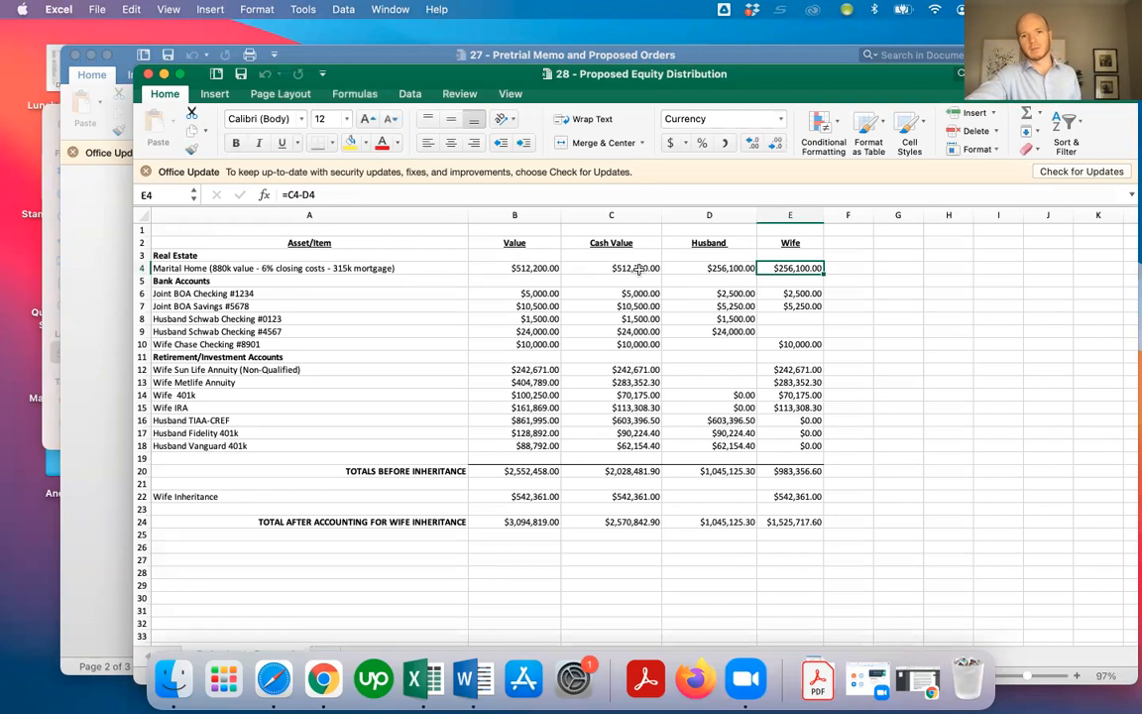
mouse_move(674, 276)
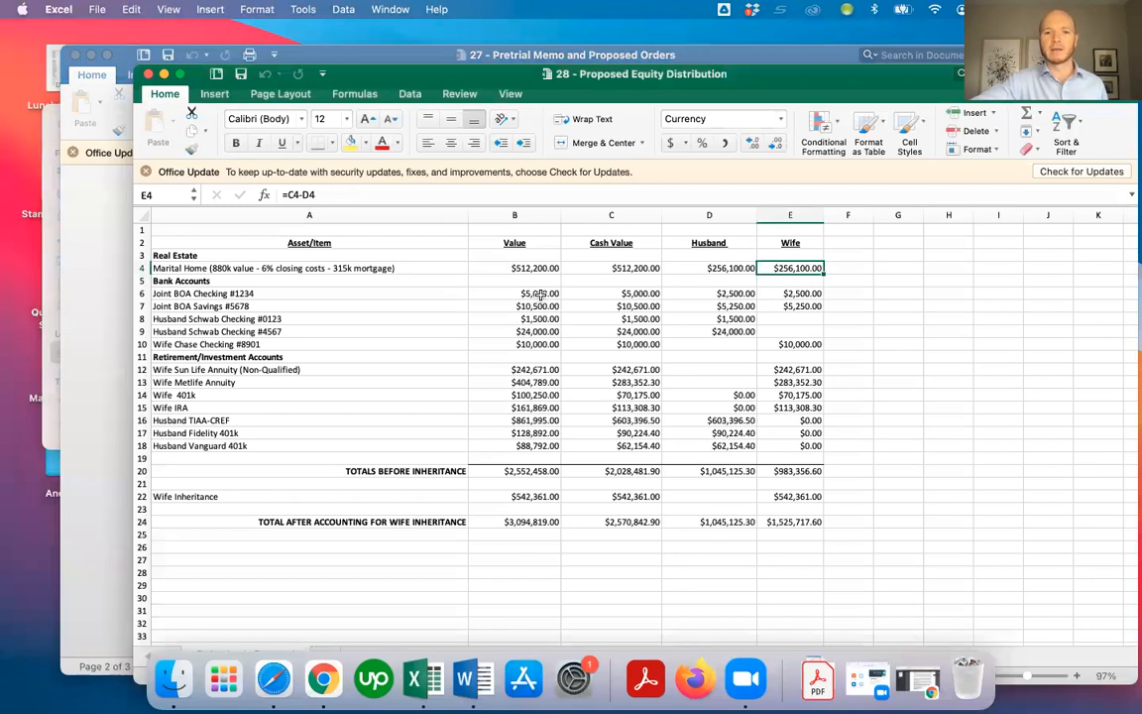
left_click(515, 293)
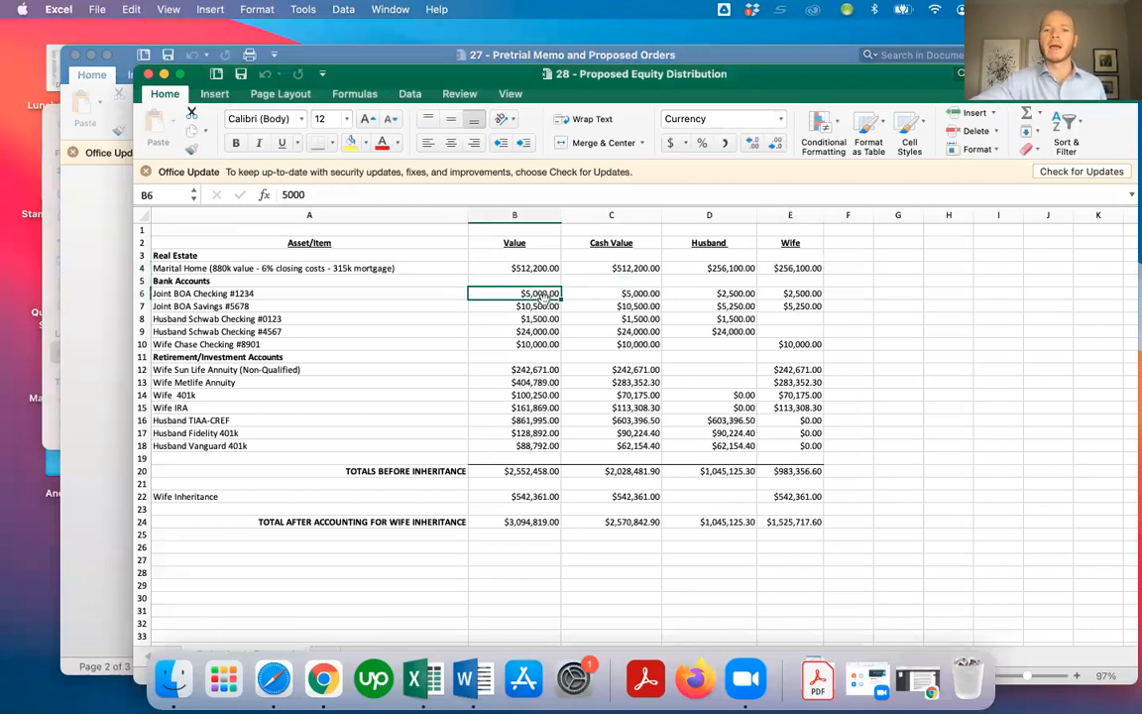
left_click(611, 293)
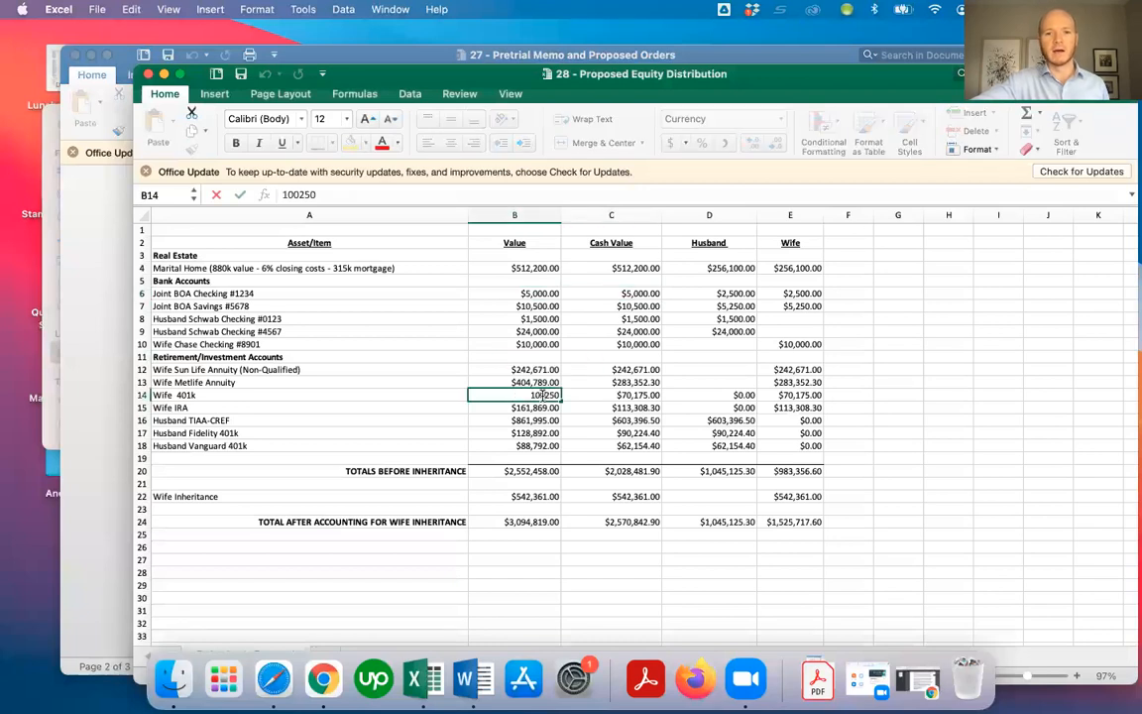
key("Return")
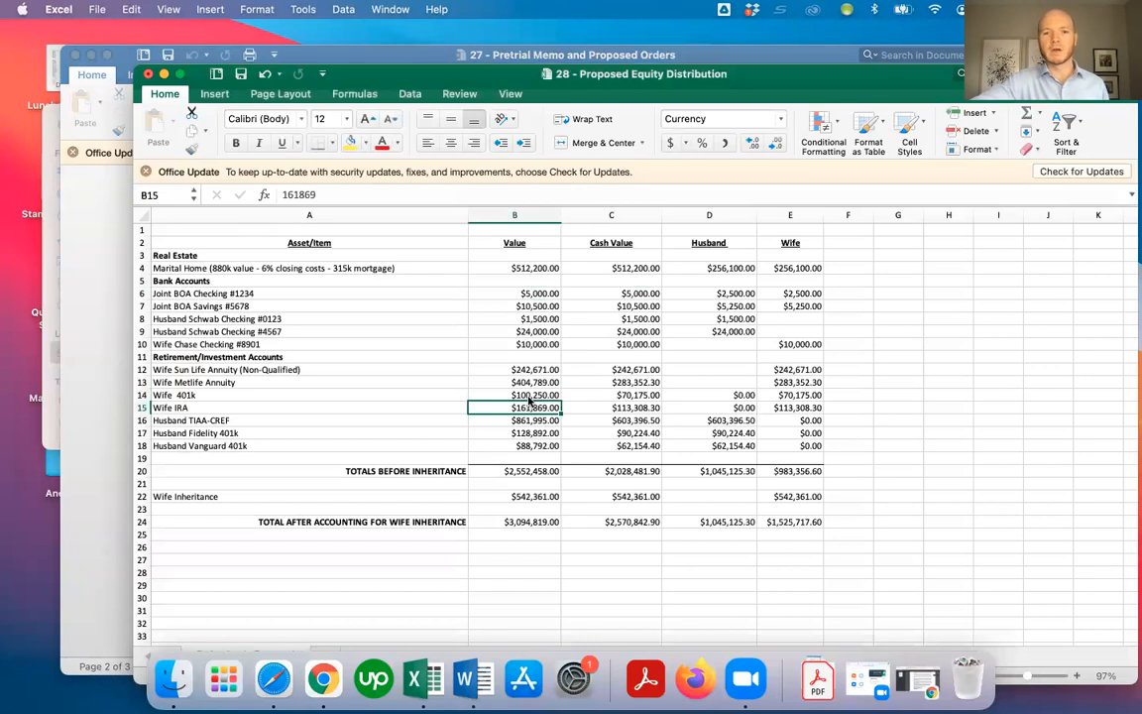
left_click(515, 395)
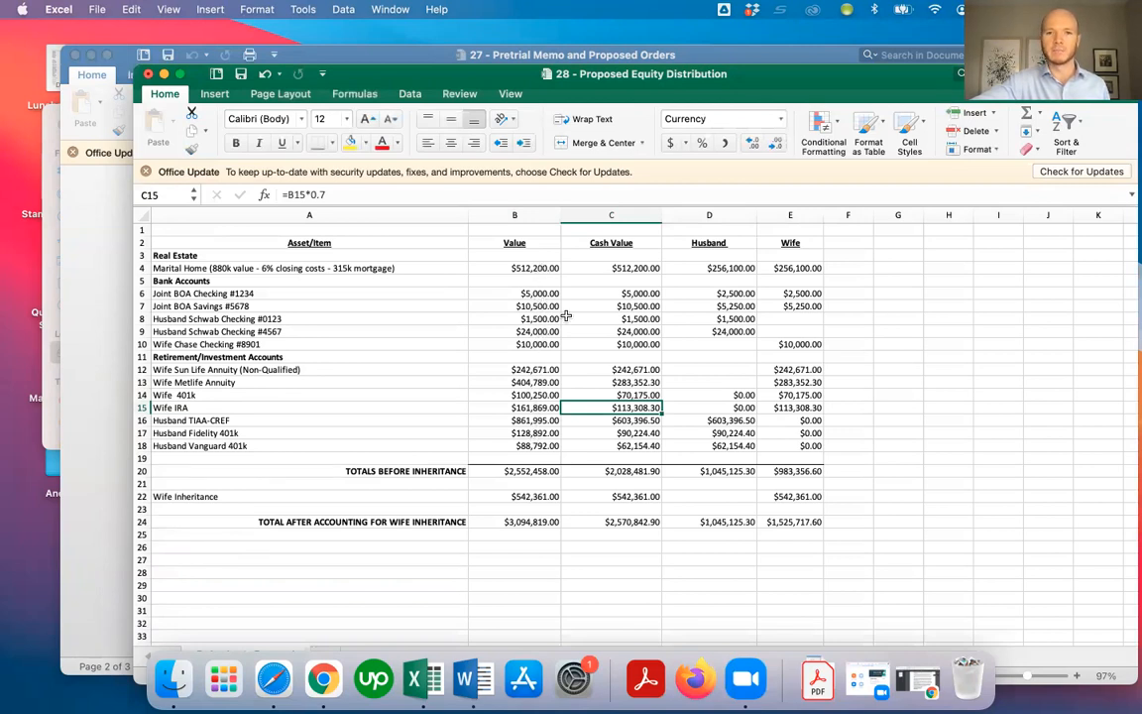
mouse_move(636, 289)
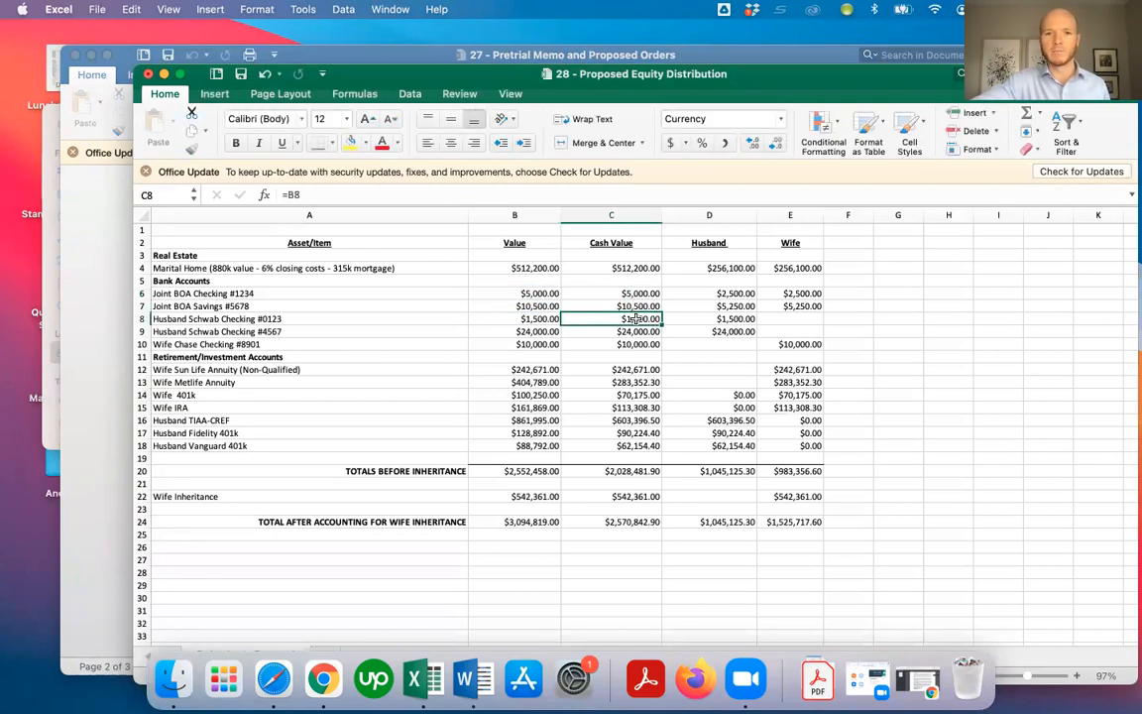
left_click(611, 332)
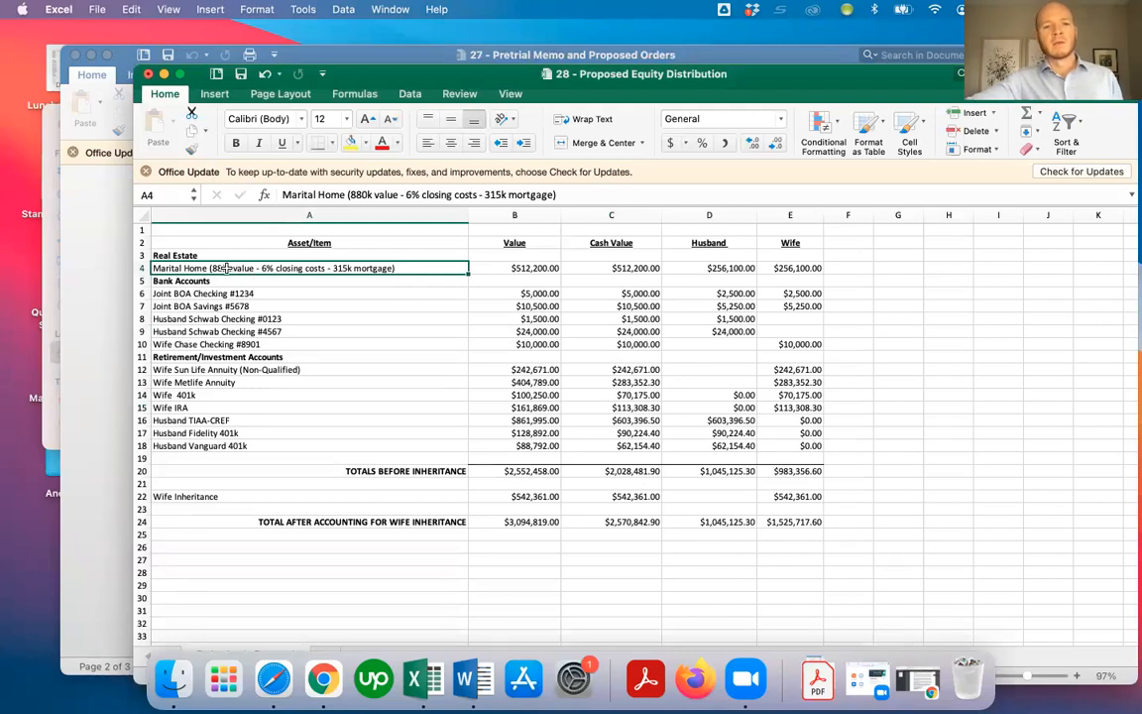
mouse_move(259, 256)
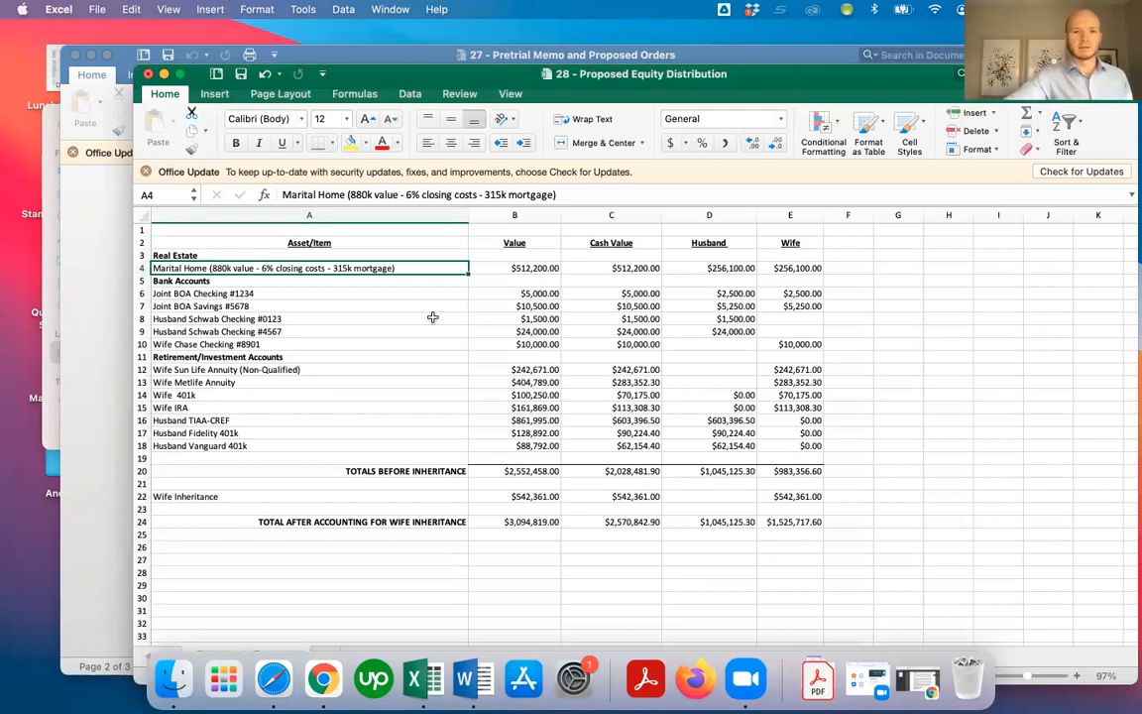
mouse_move(222, 281)
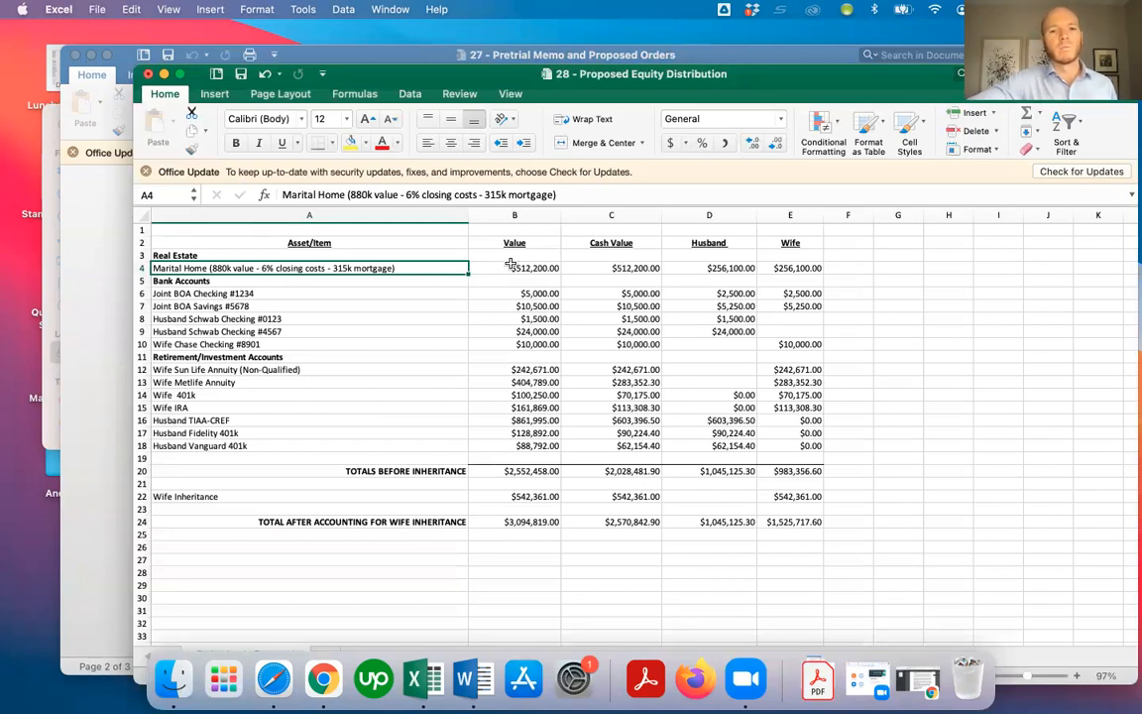
mouse_move(578, 271)
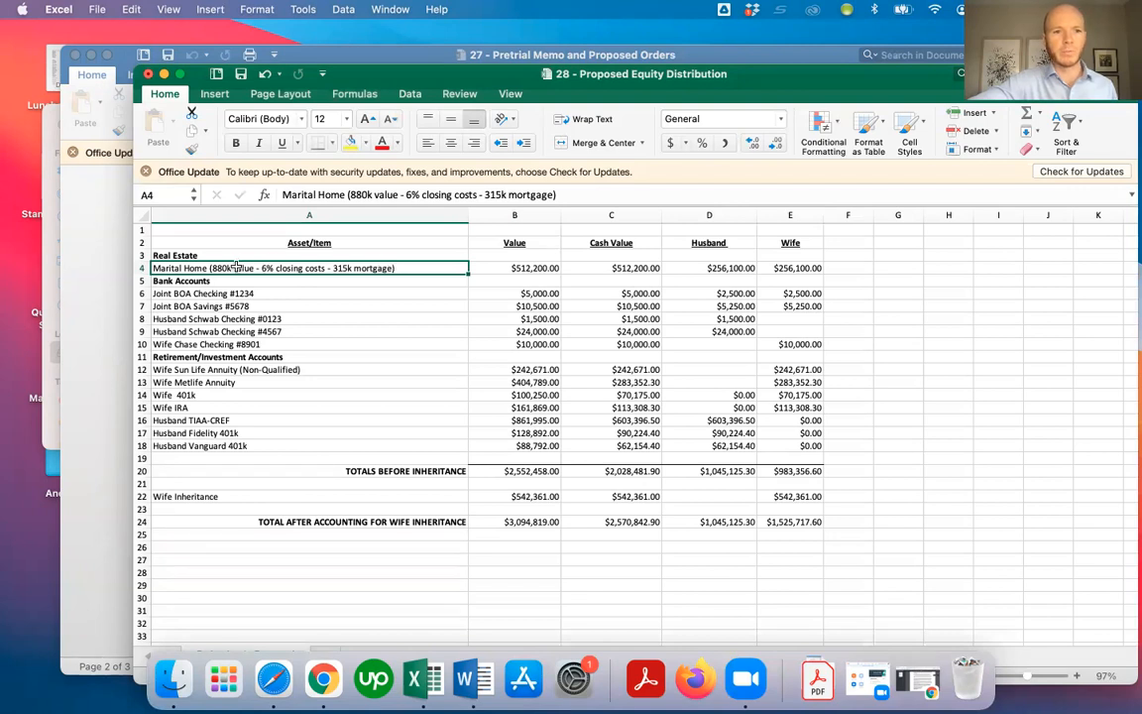
mouse_move(223, 679)
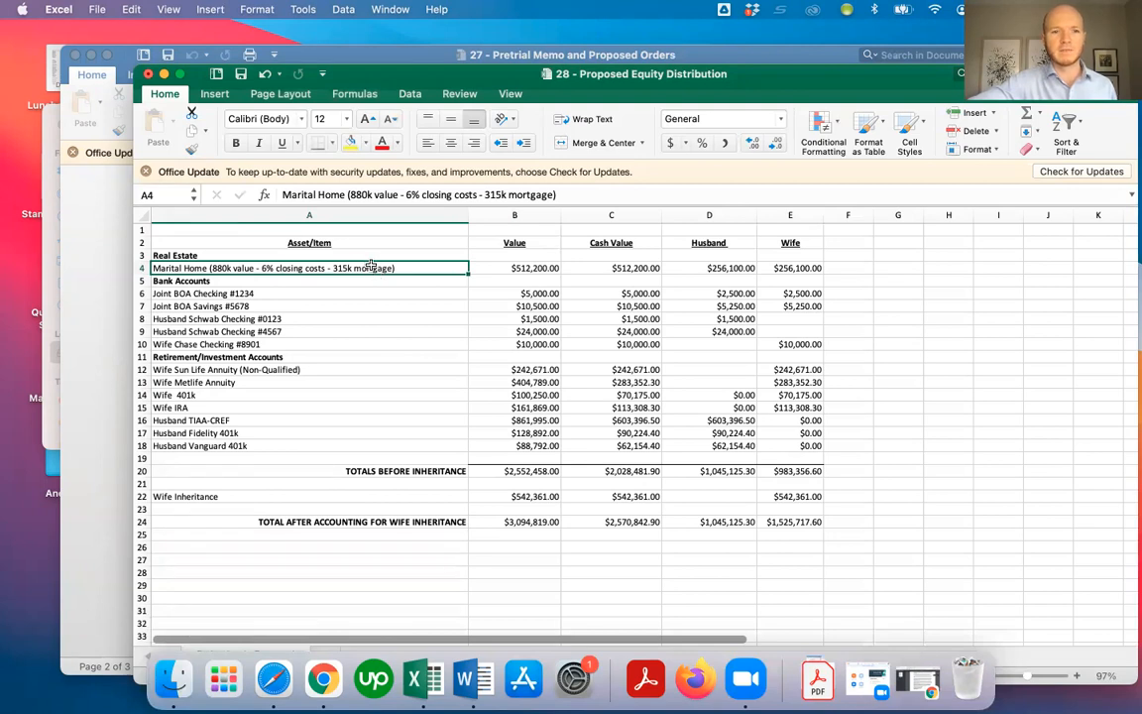
mouse_move(223, 678)
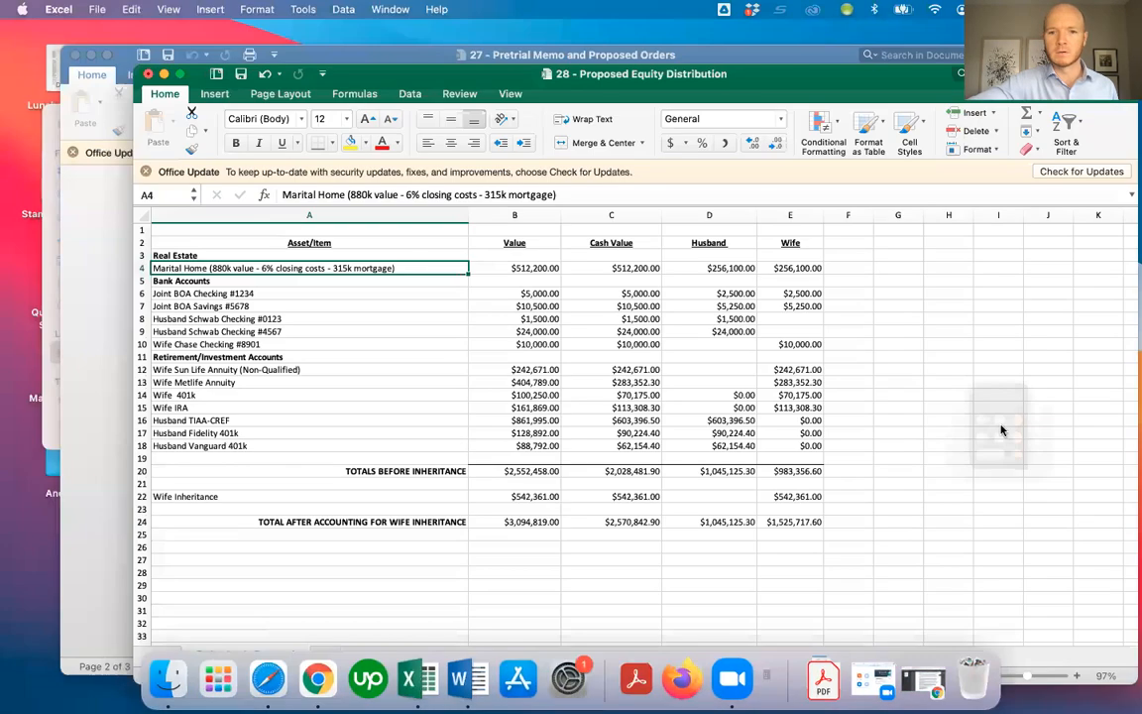
Step: Launch Calculator from the Dock over the equity distribution sheet
left_click(744, 678)
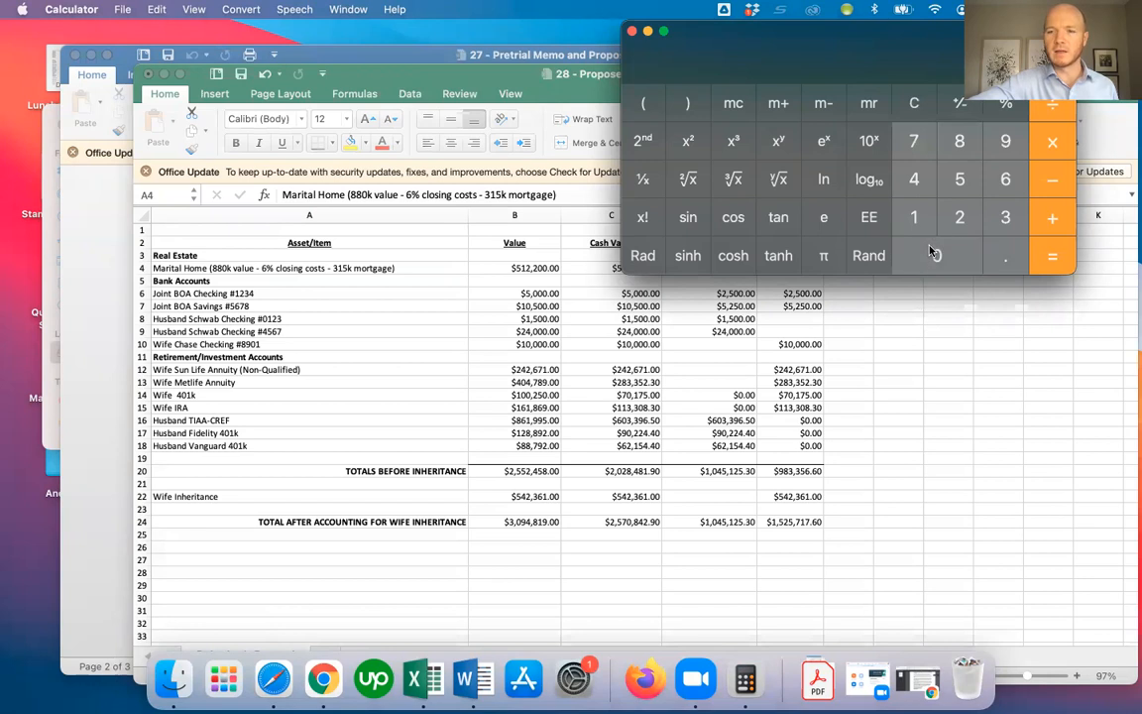
Step: Work through the marital home figure in Calculator to check the $512,200 value
left_click(958, 142)
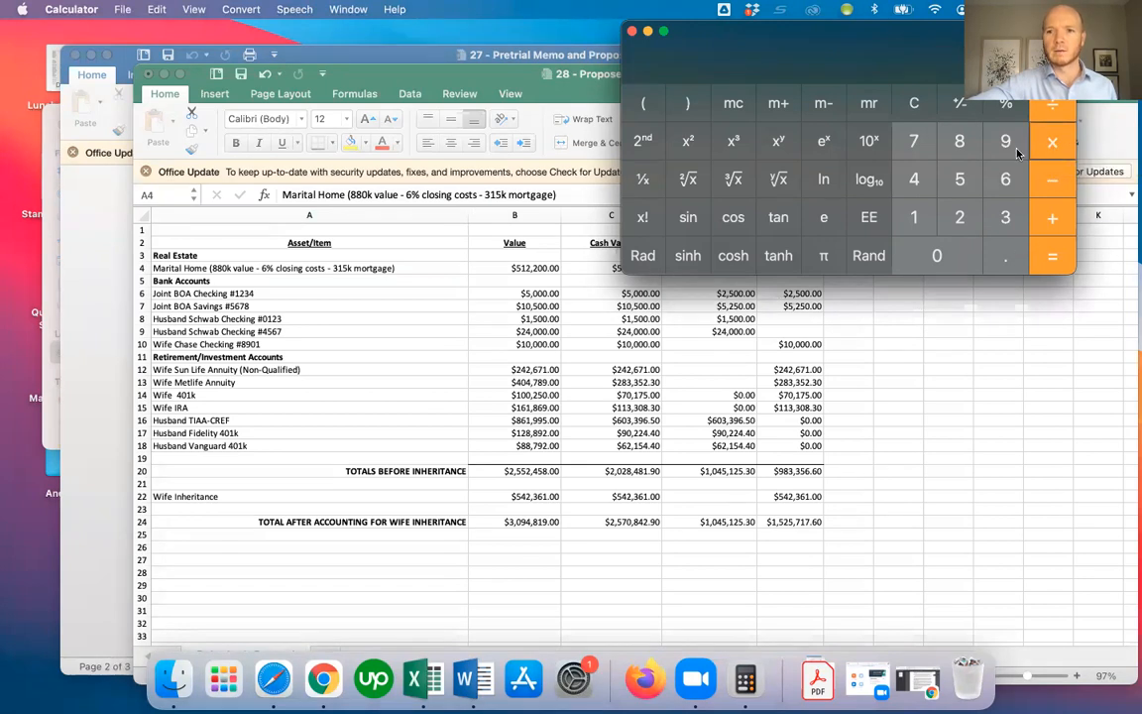
mouse_move(912, 176)
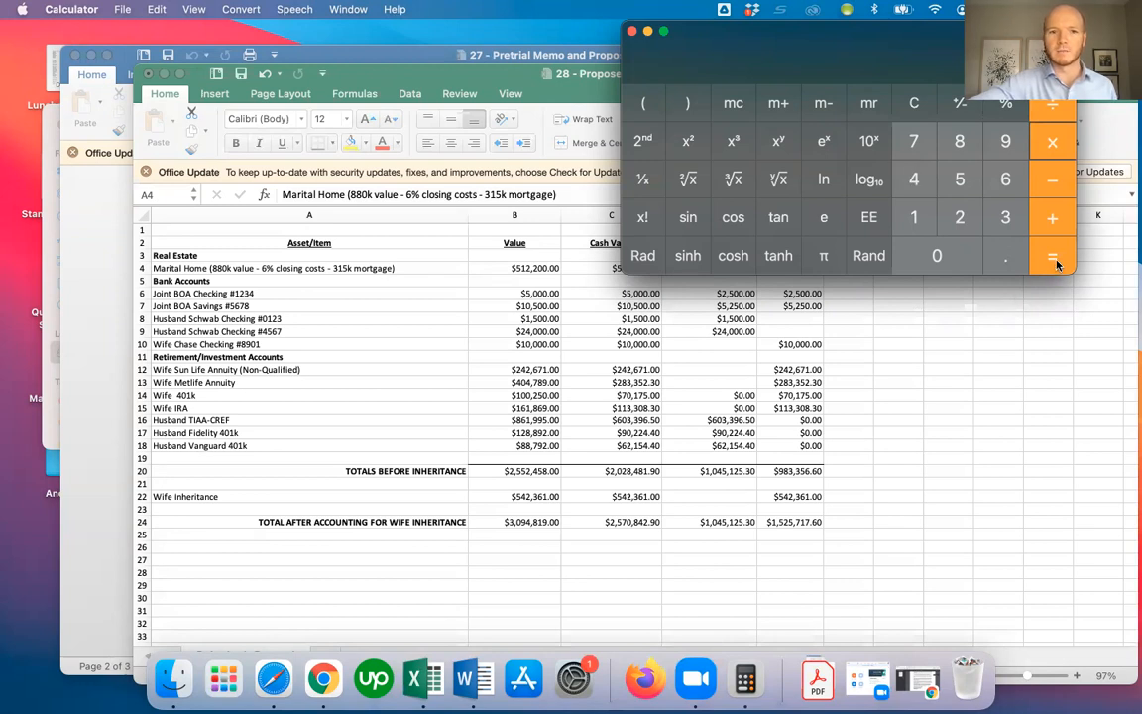
mouse_move(1052, 256)
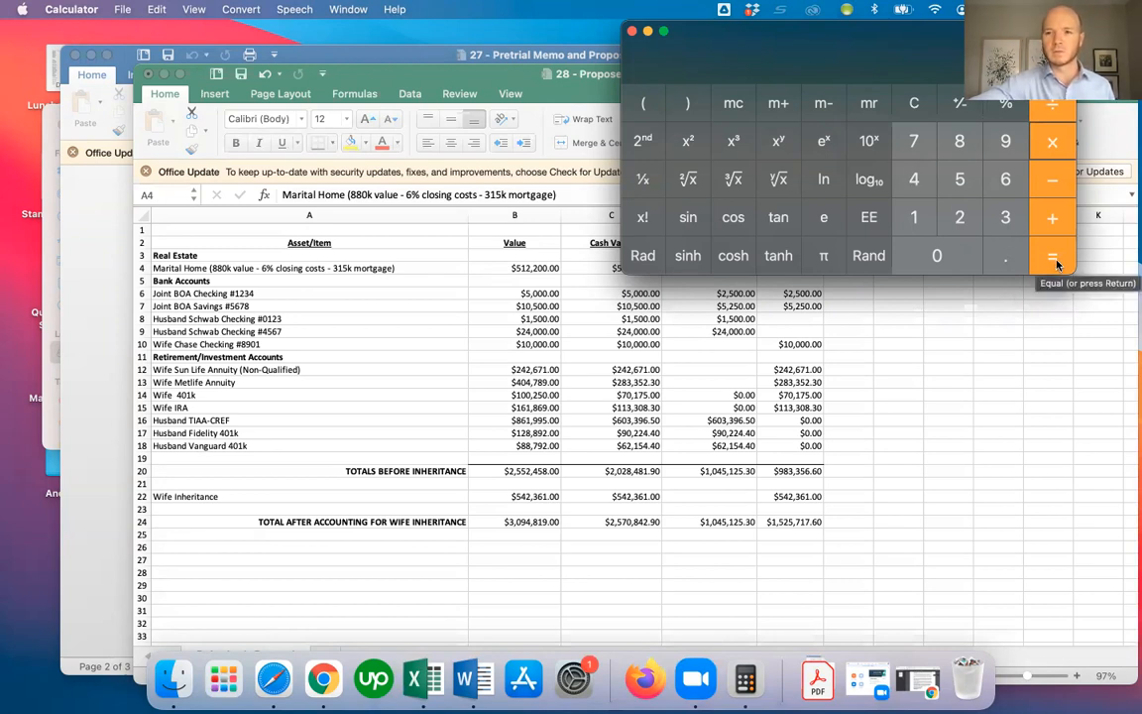
left_click(1051, 254)
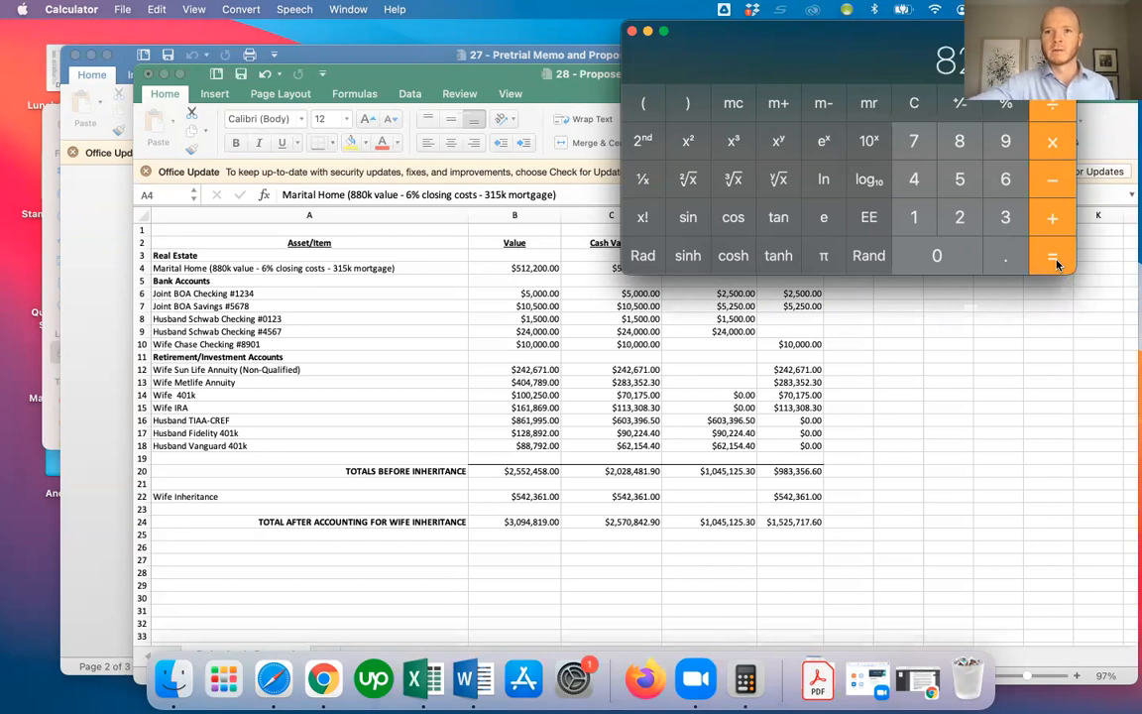
mouse_move(956, 84)
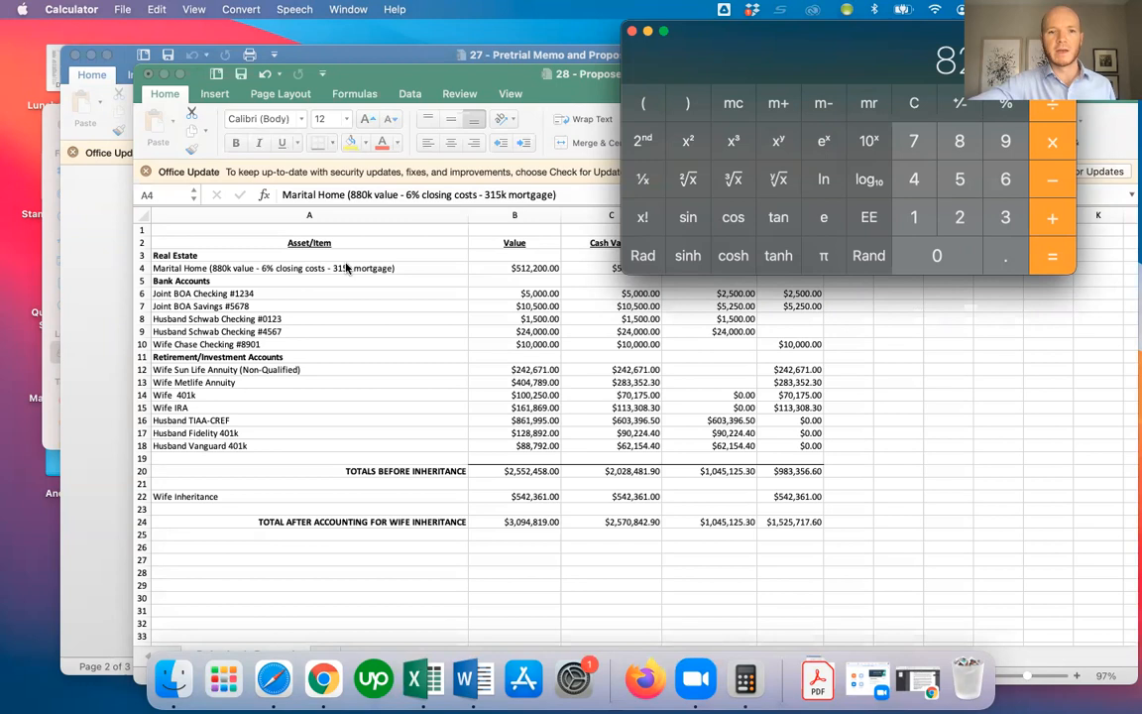
mouse_move(344, 275)
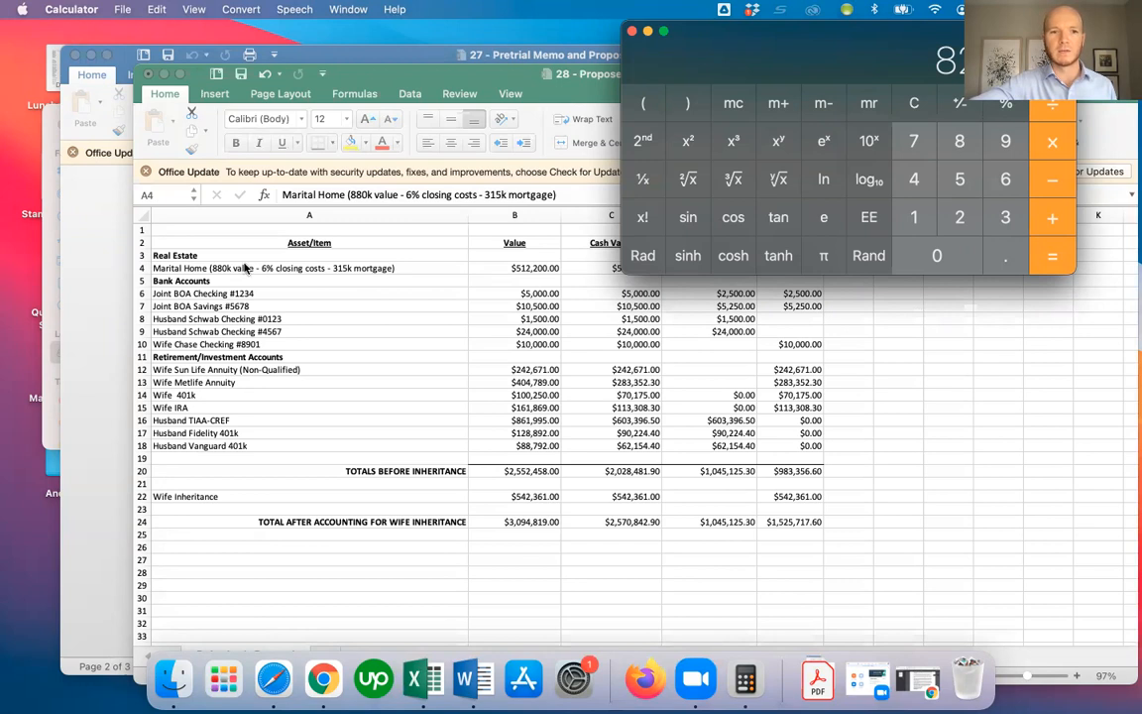
mouse_move(270, 273)
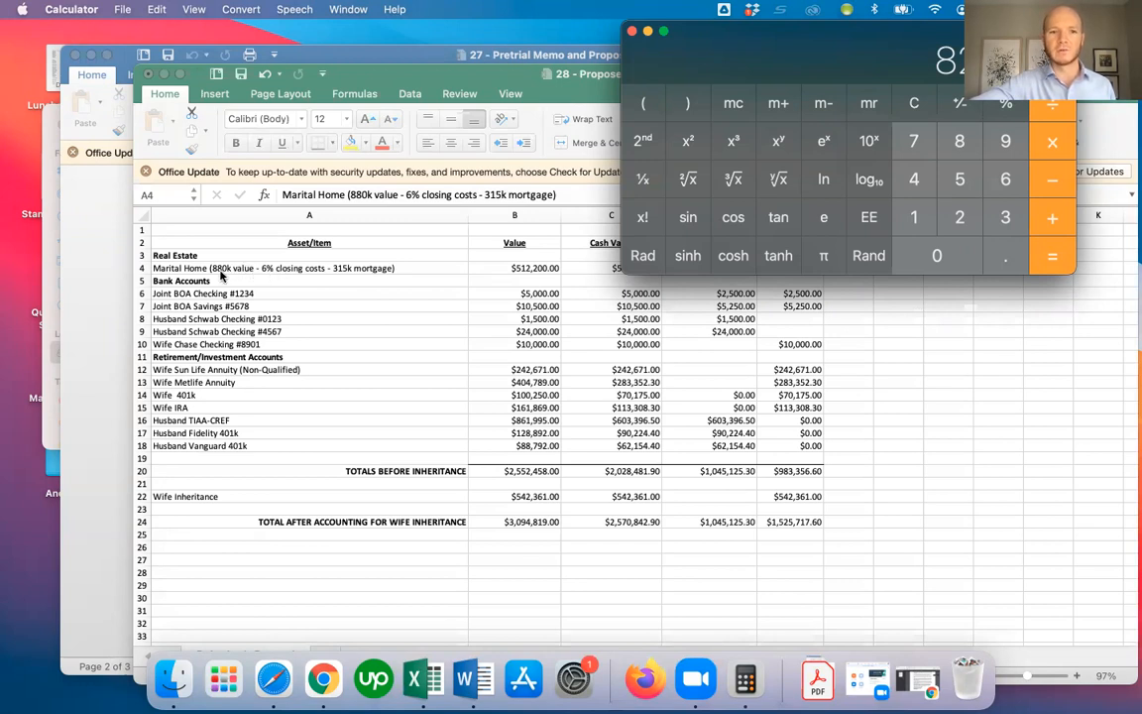
mouse_move(265, 269)
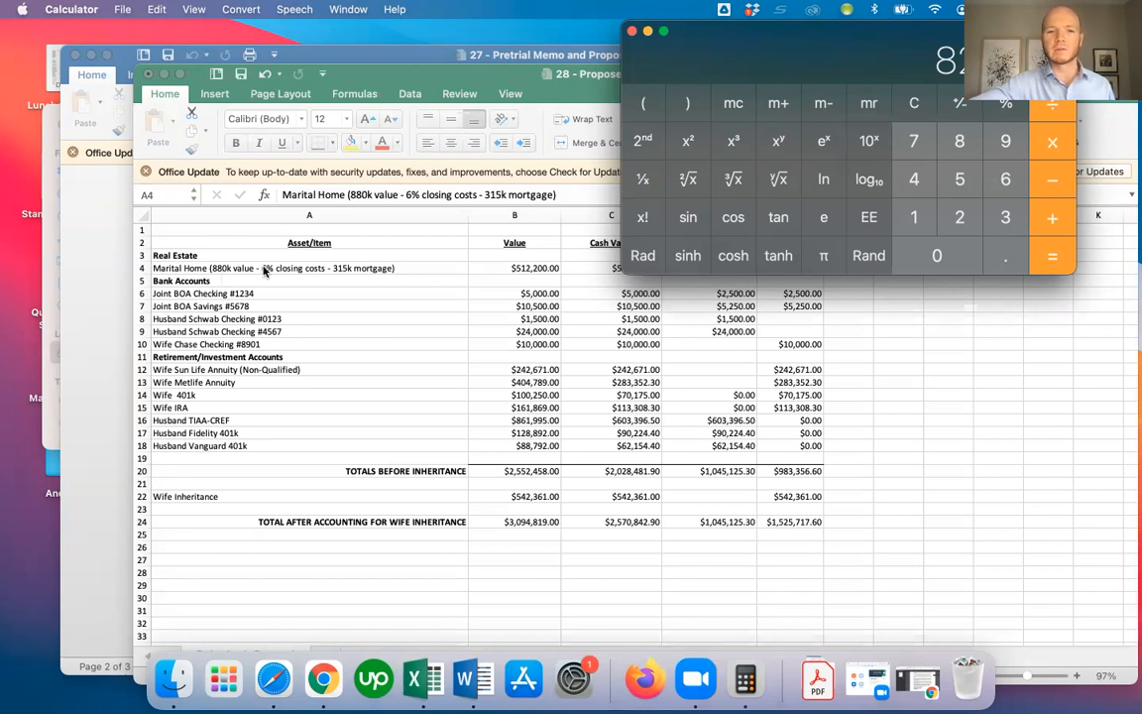
mouse_move(354, 272)
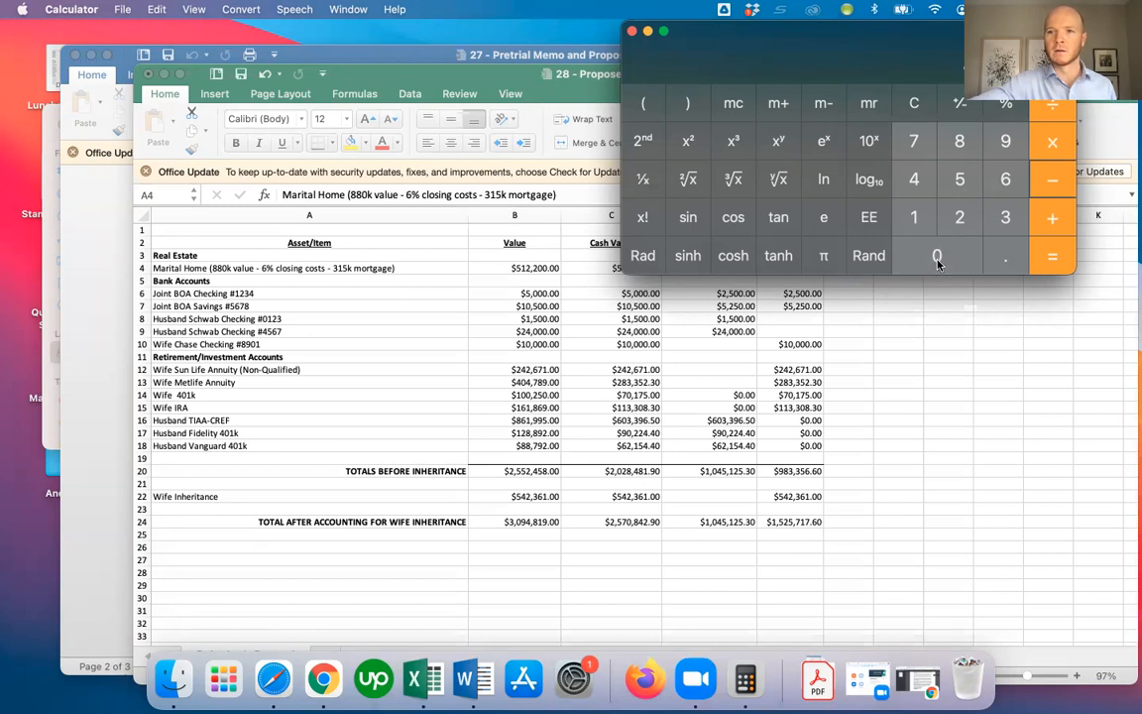
left_click(1052, 256)
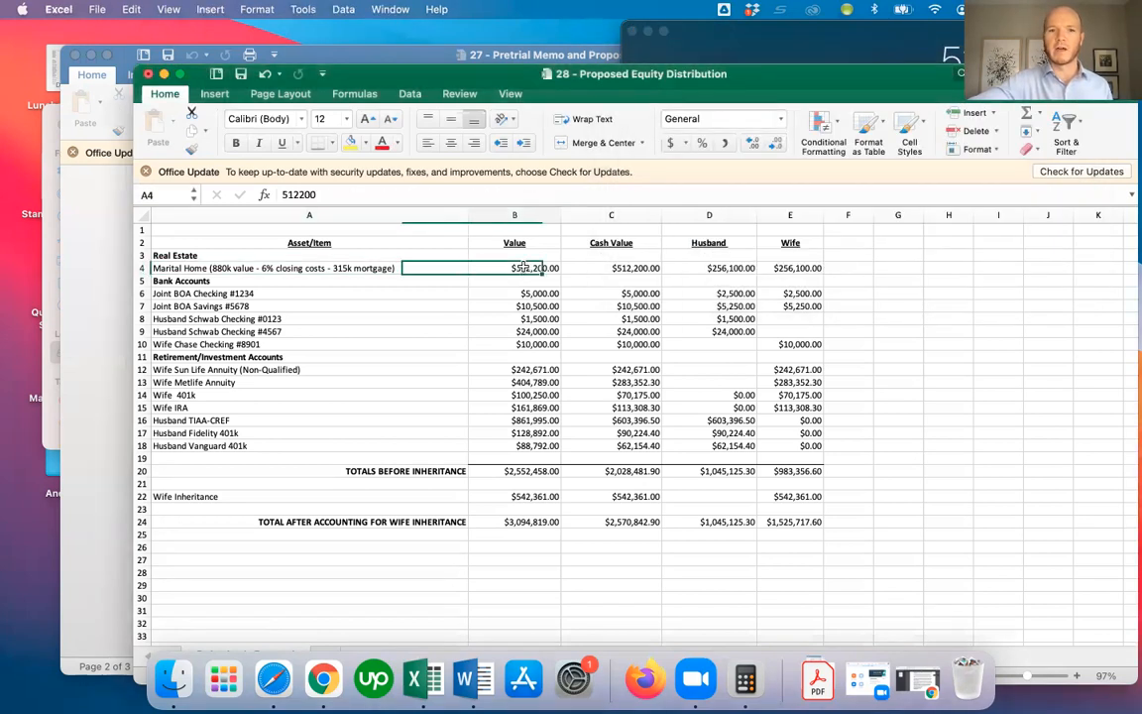
left_click(514, 268)
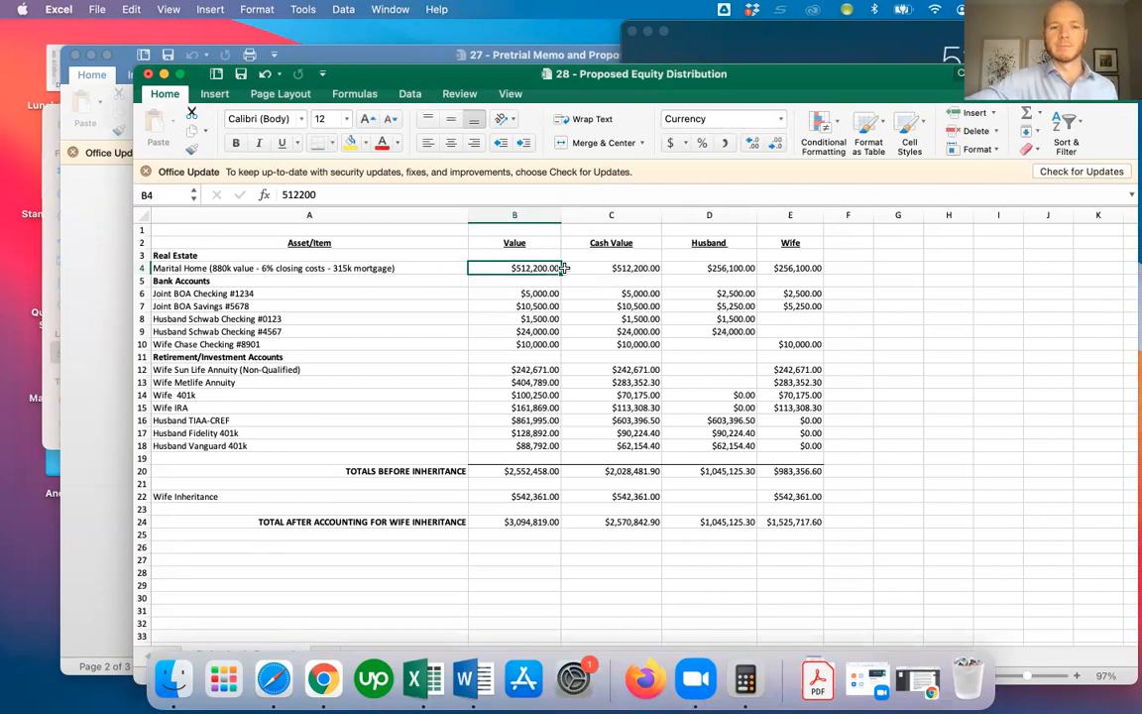
left_click(310, 268)
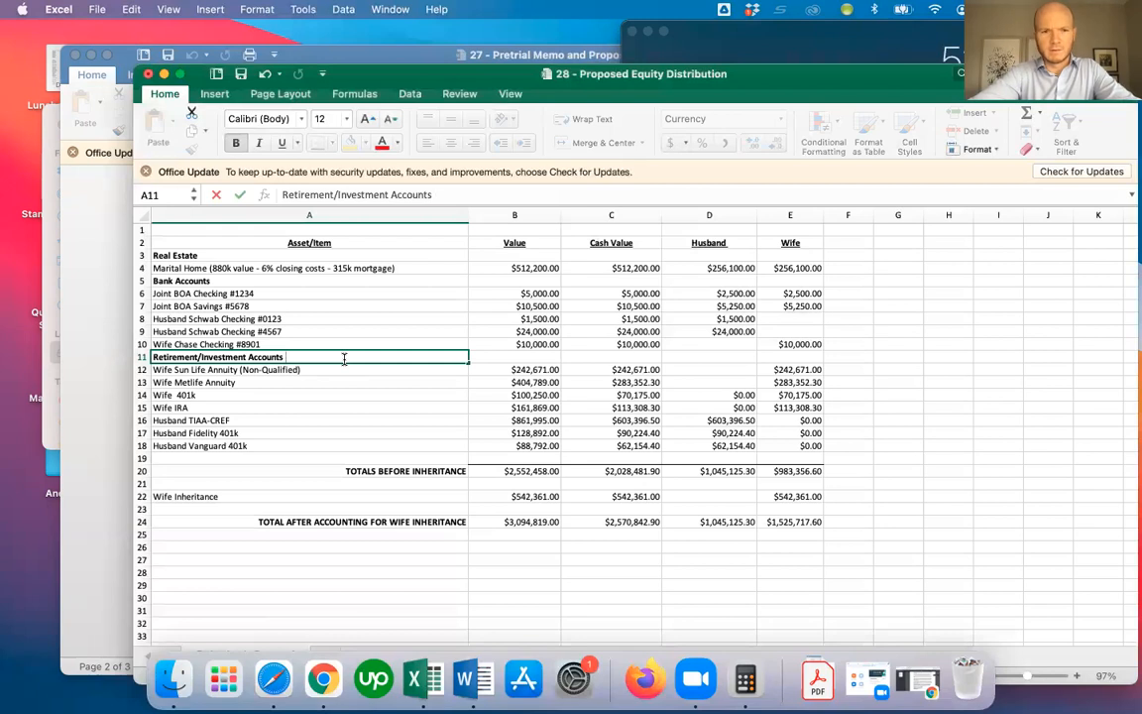
type("(")
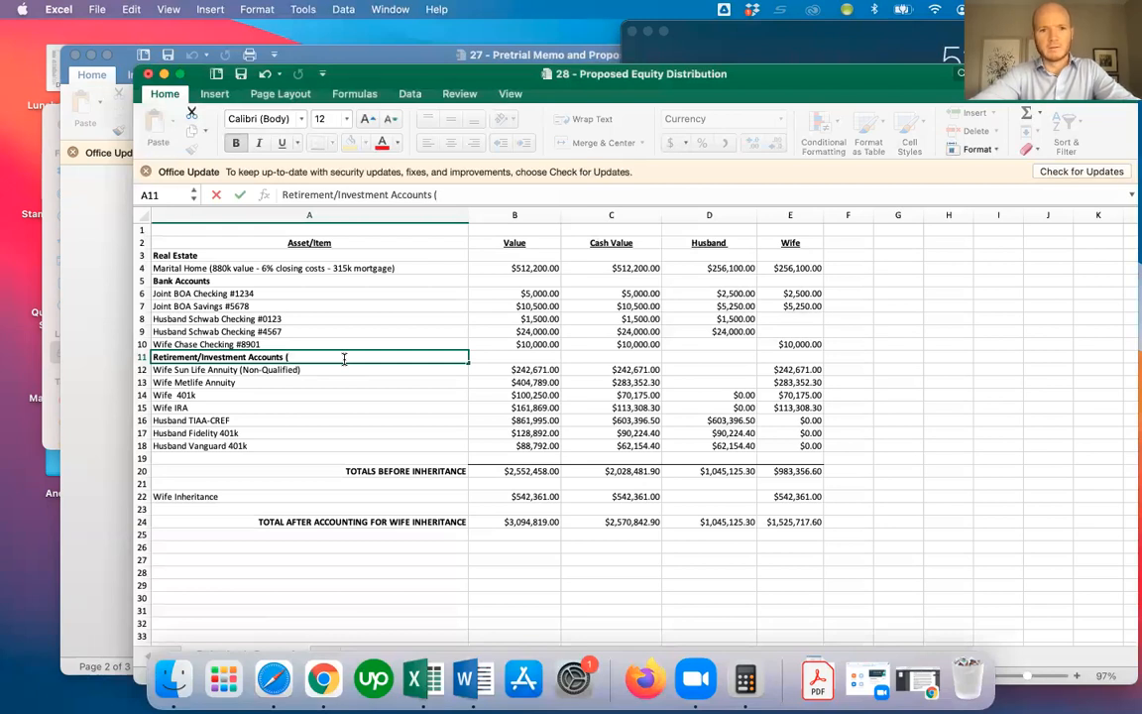
key("Backspace")
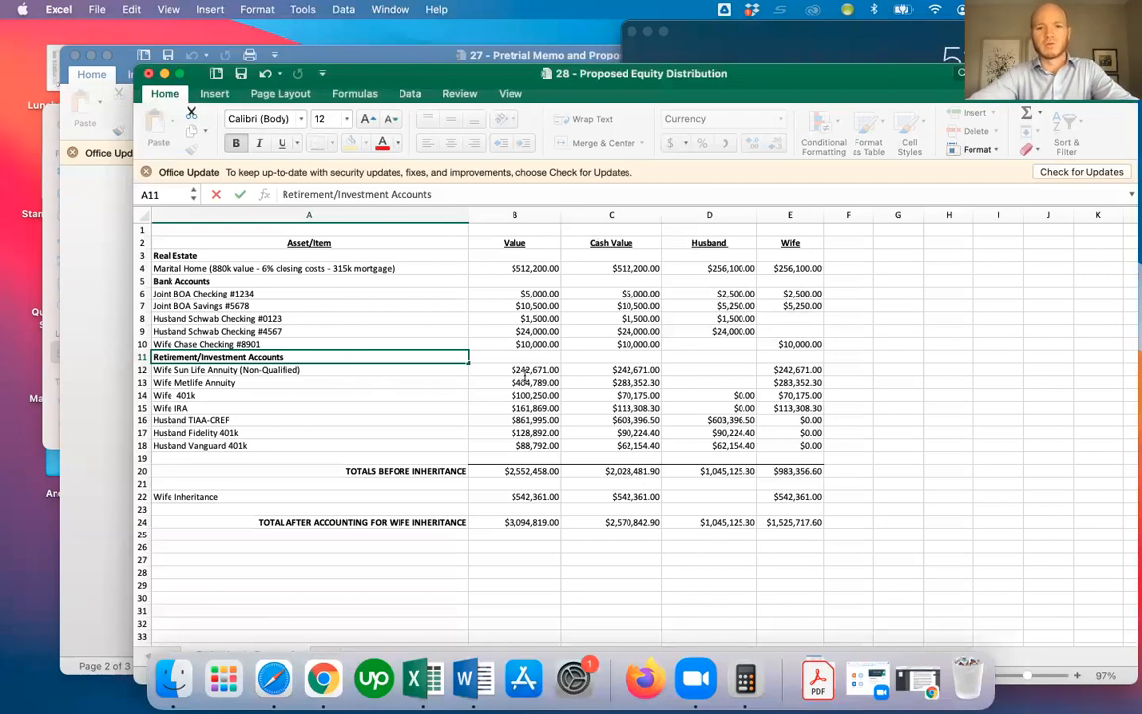
mouse_move(583, 409)
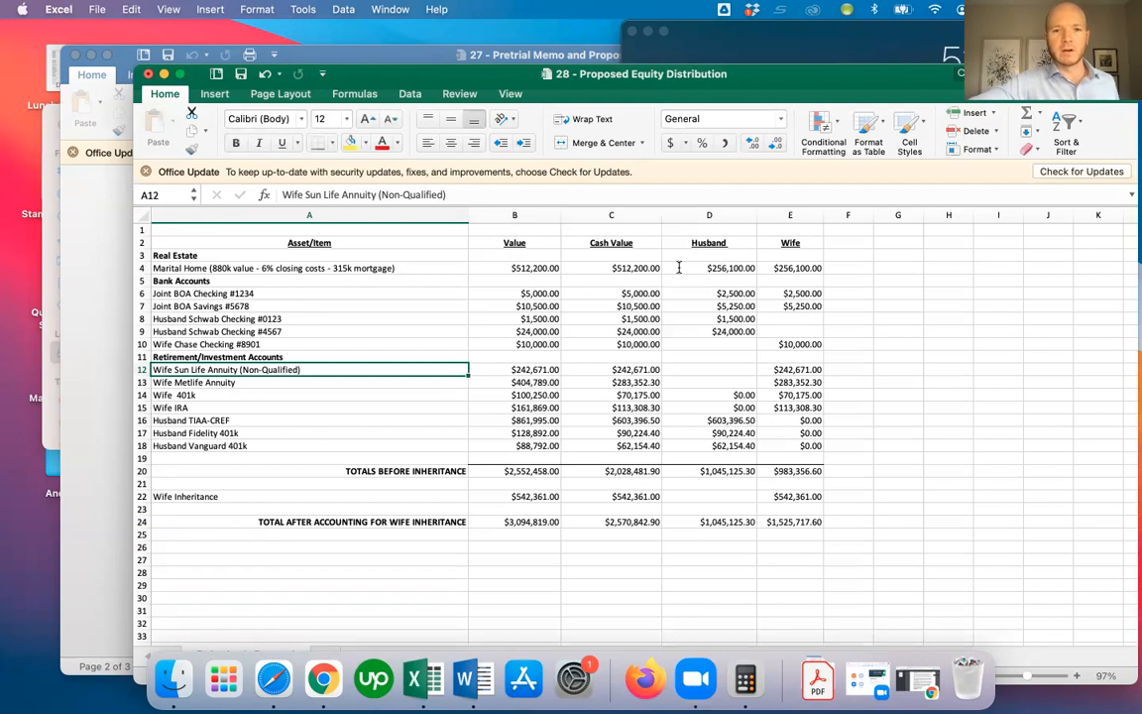
mouse_move(736, 271)
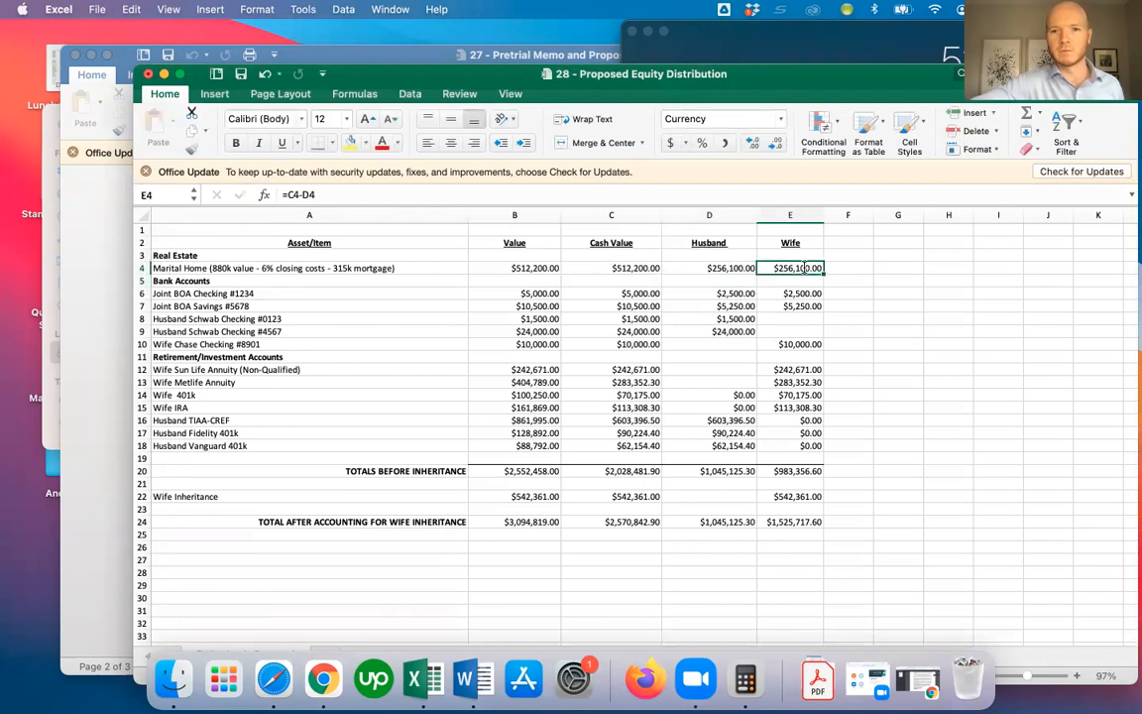
double_click(791, 268)
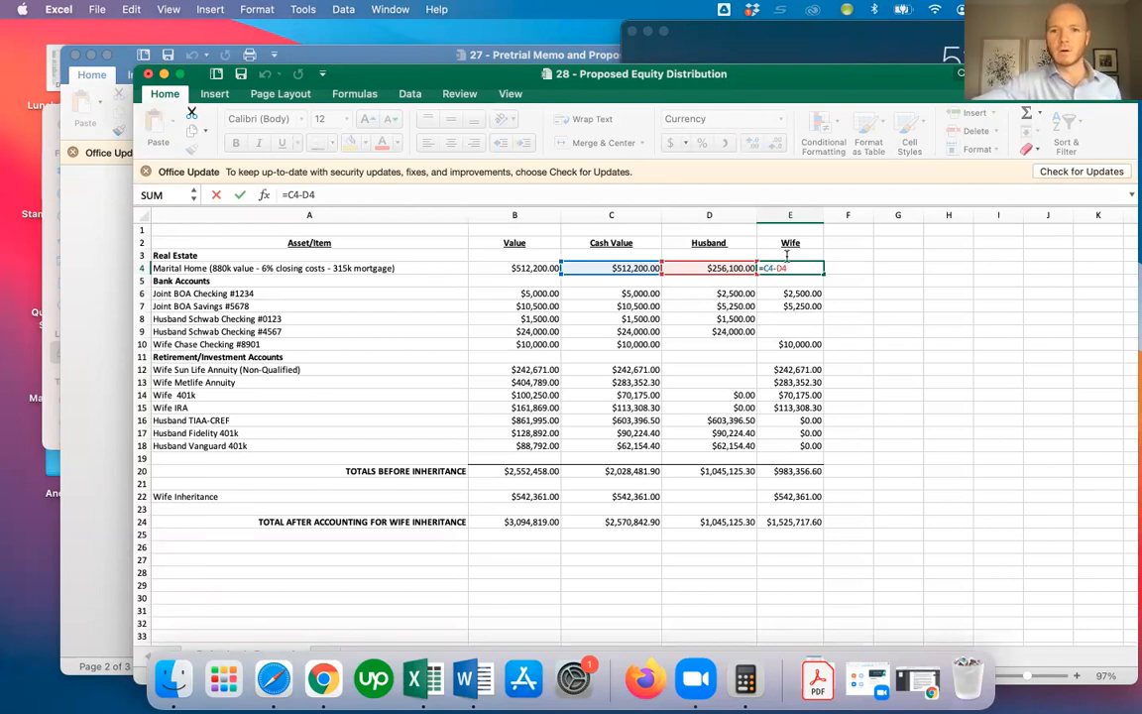
mouse_move(711, 302)
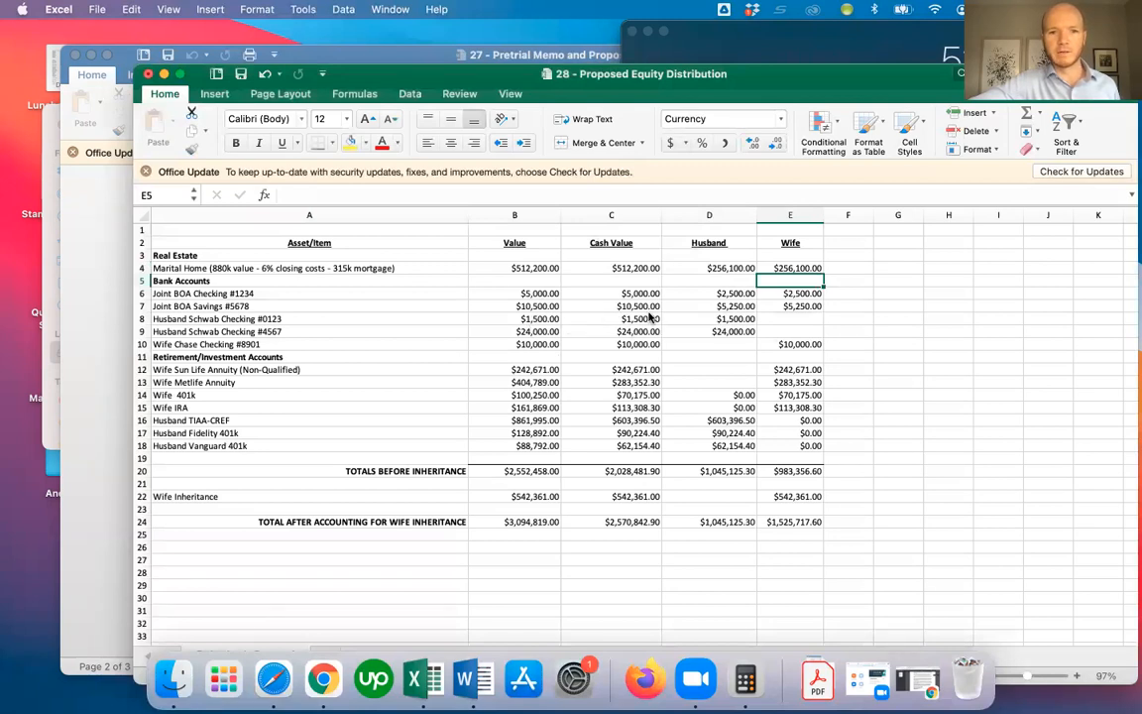
mouse_move(709, 335)
type("=C8")
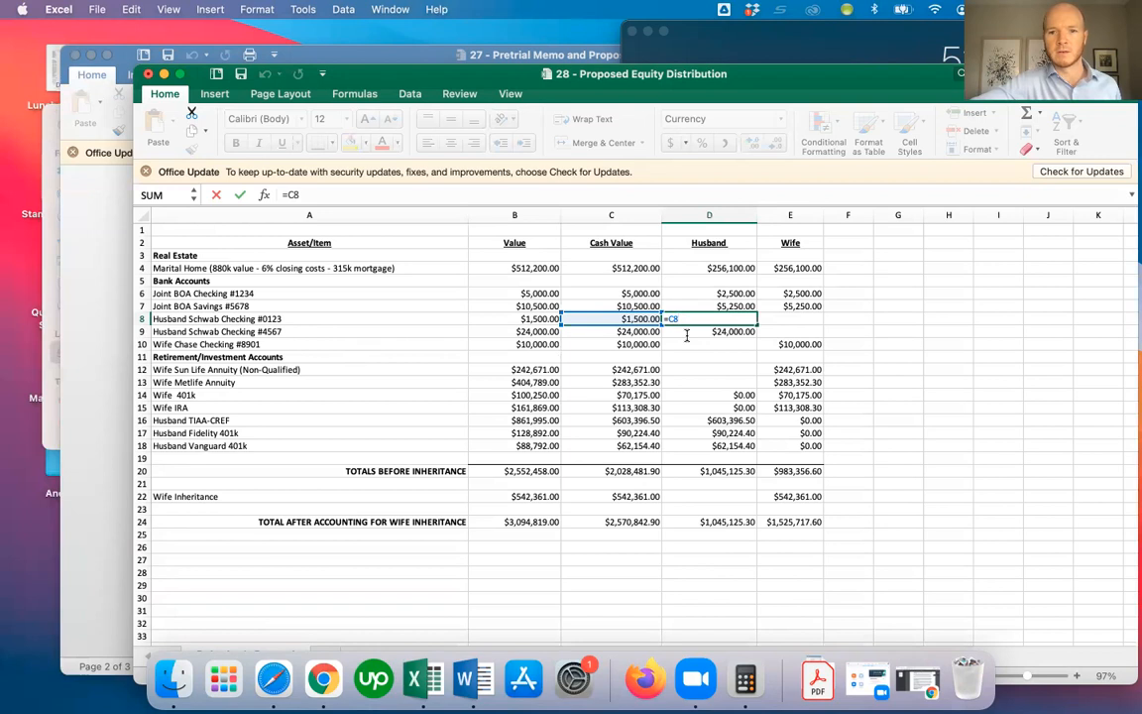
Step: Confirm the Schwab Checking #0123 share and check the Fidelity 401k and TIAA-CREF formulas
key("Return")
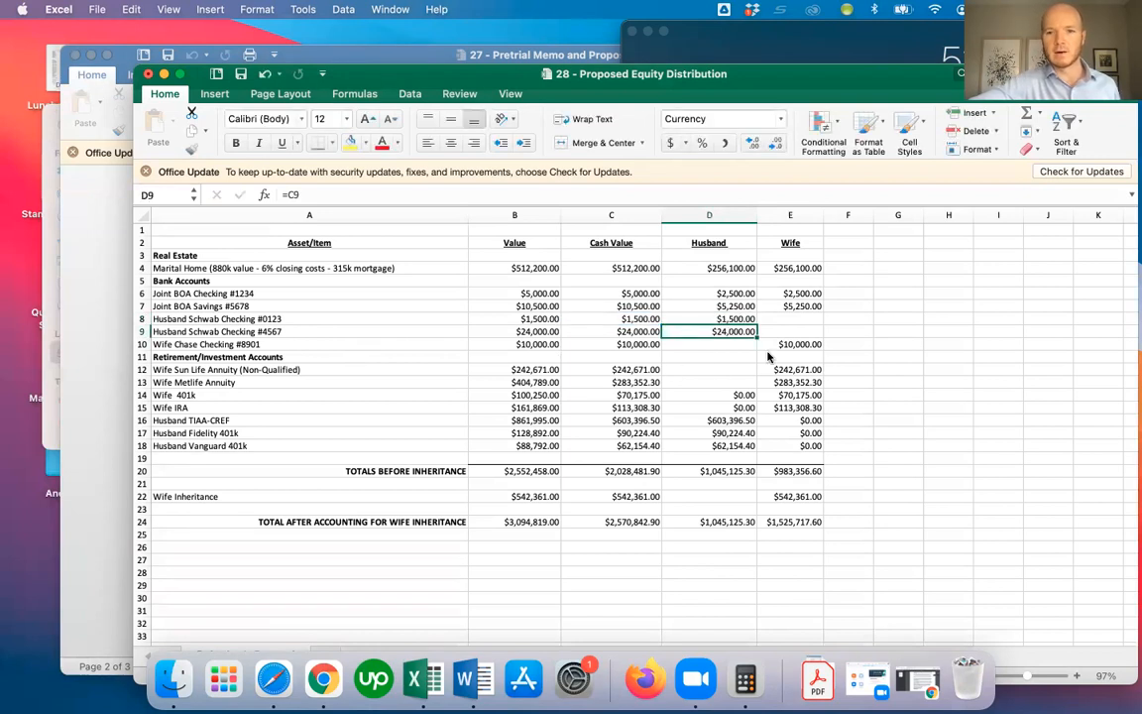
mouse_move(451, 397)
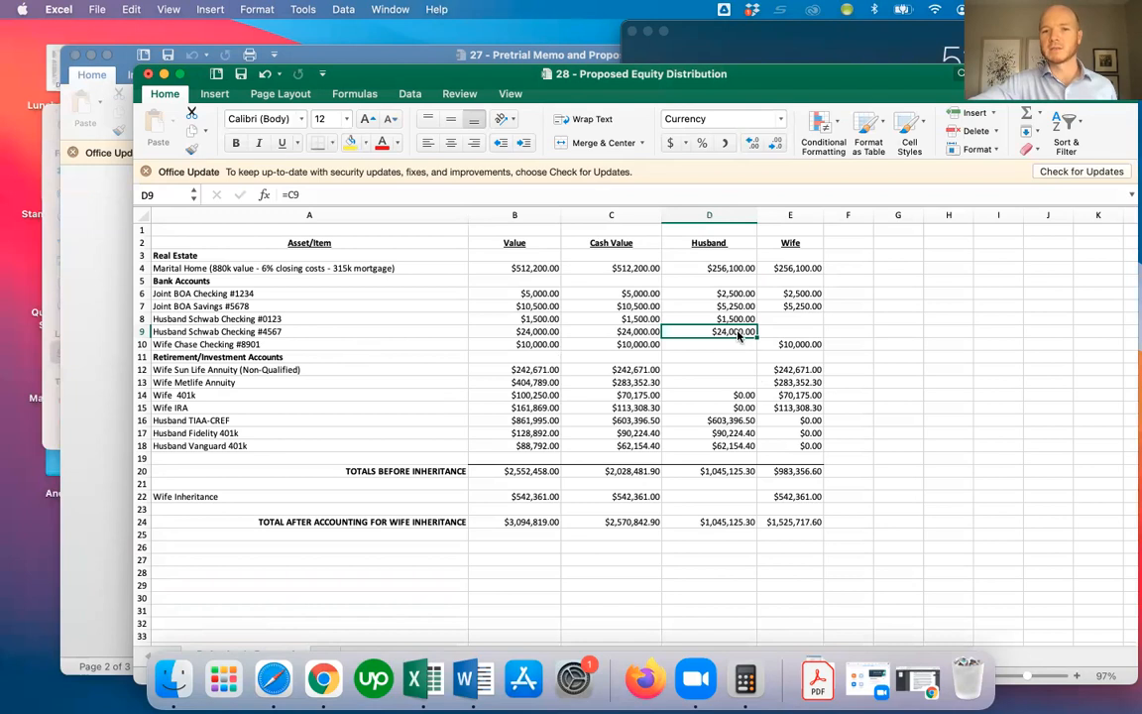
mouse_move(801, 349)
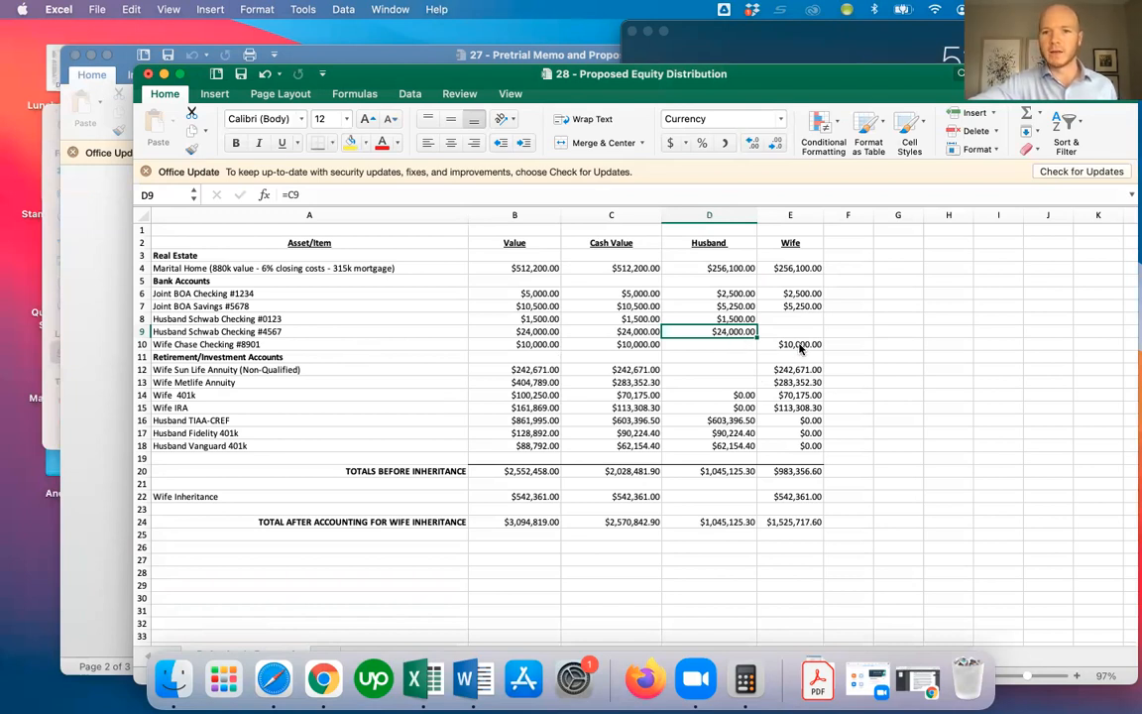
mouse_move(757, 362)
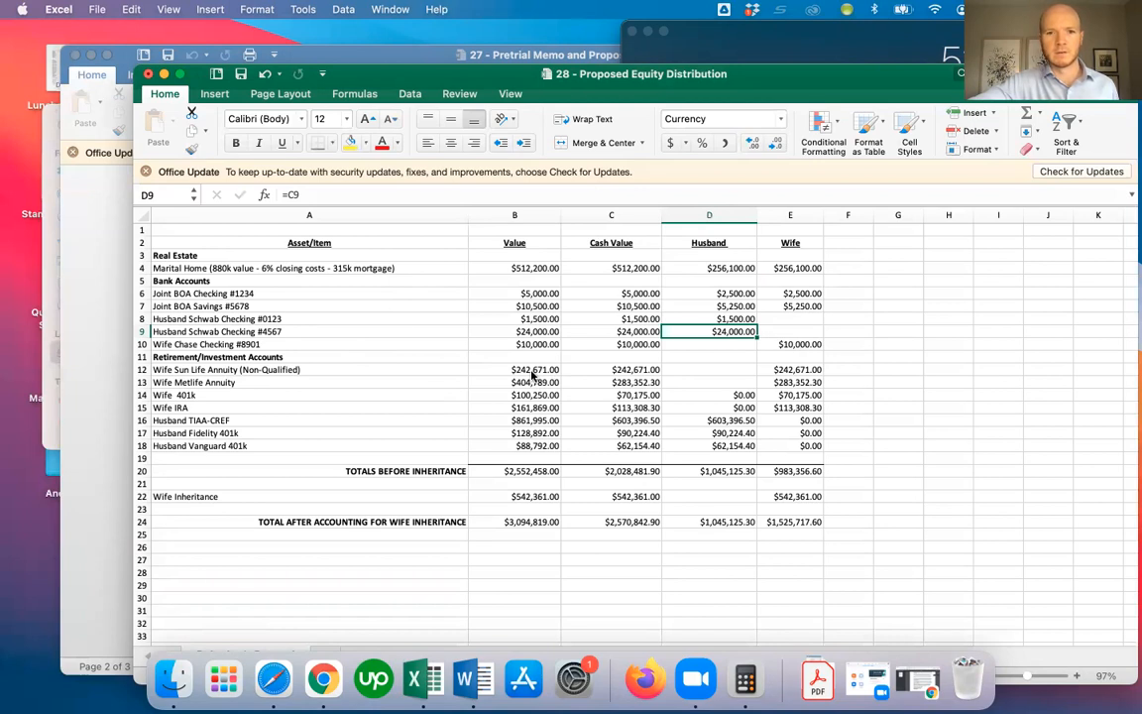
mouse_move(384, 371)
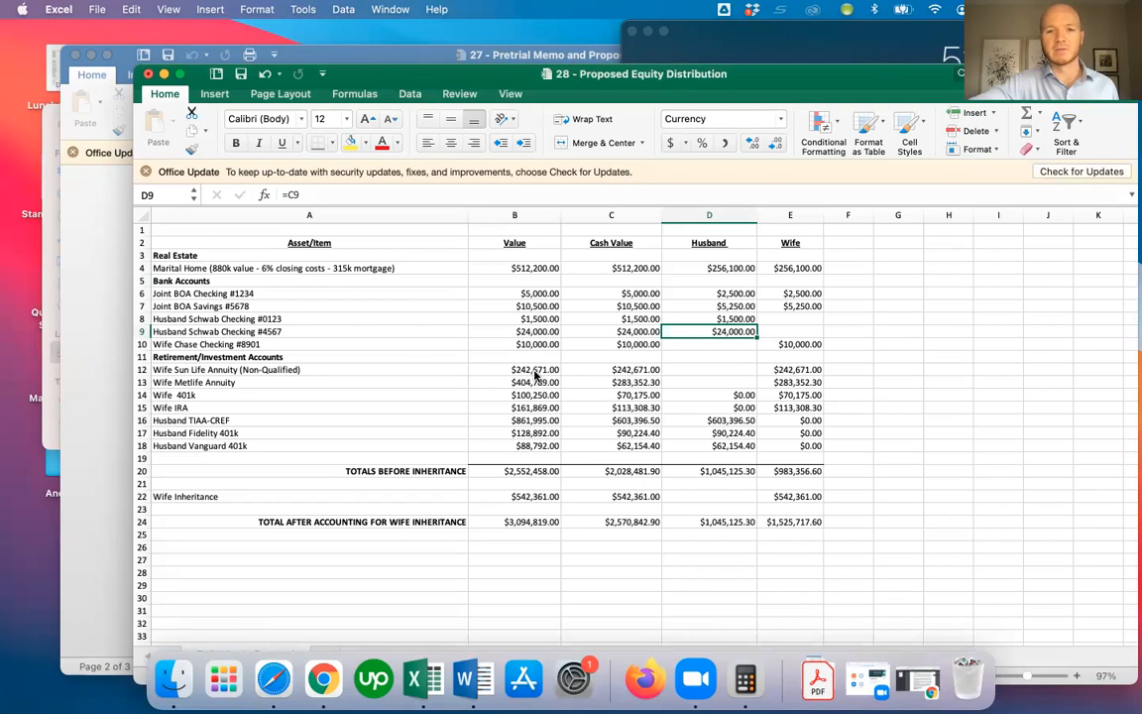
left_click(611, 368)
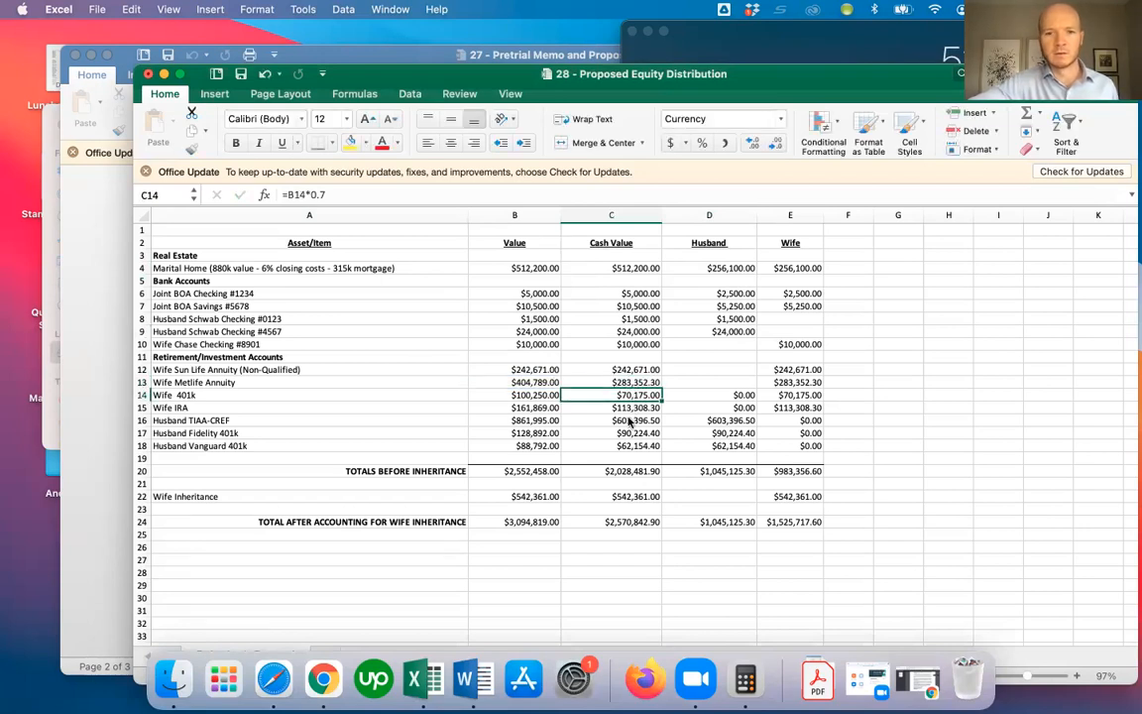
left_click(611, 419)
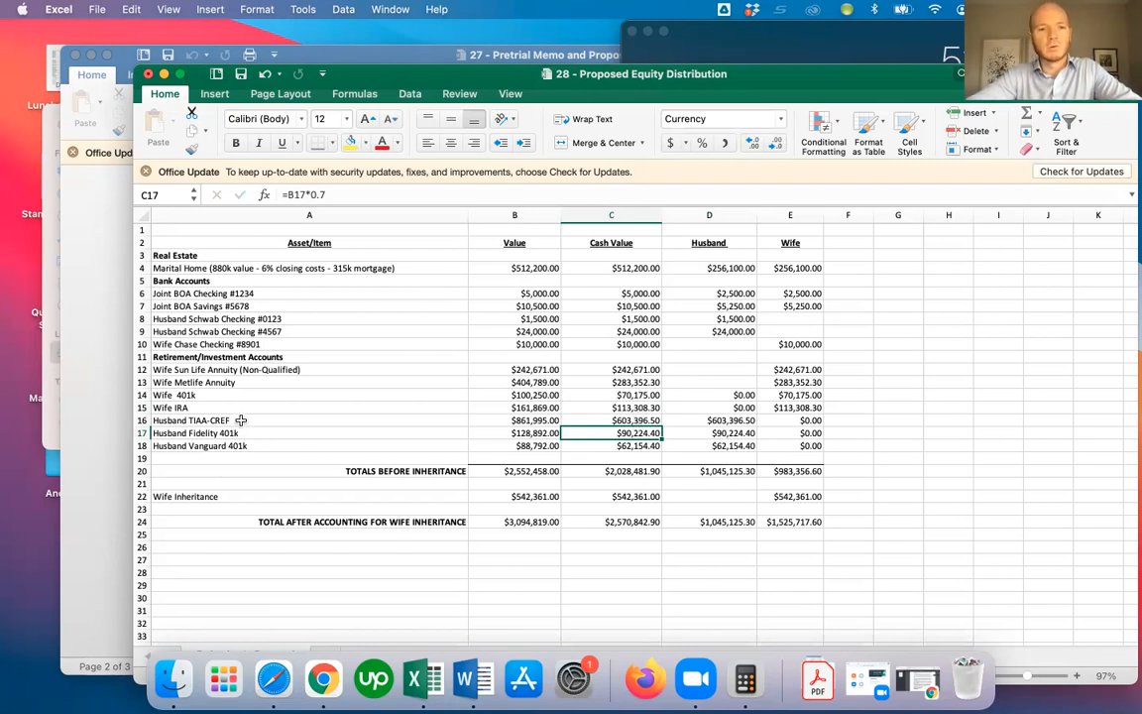
mouse_move(738, 483)
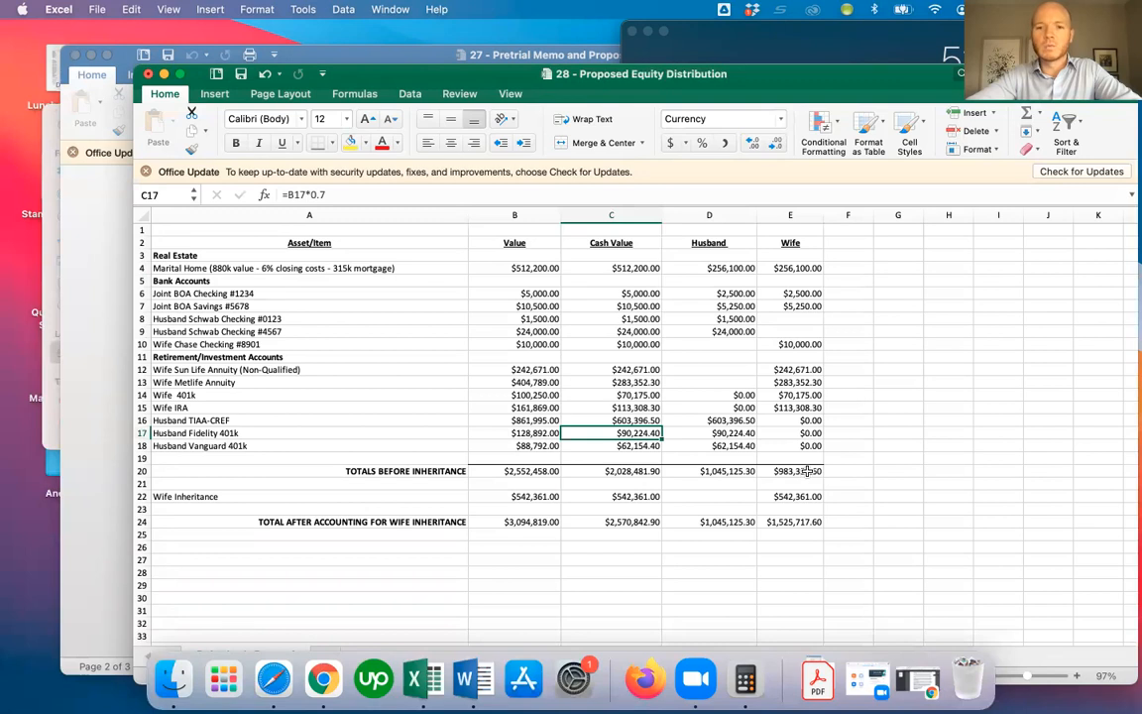
mouse_move(718, 466)
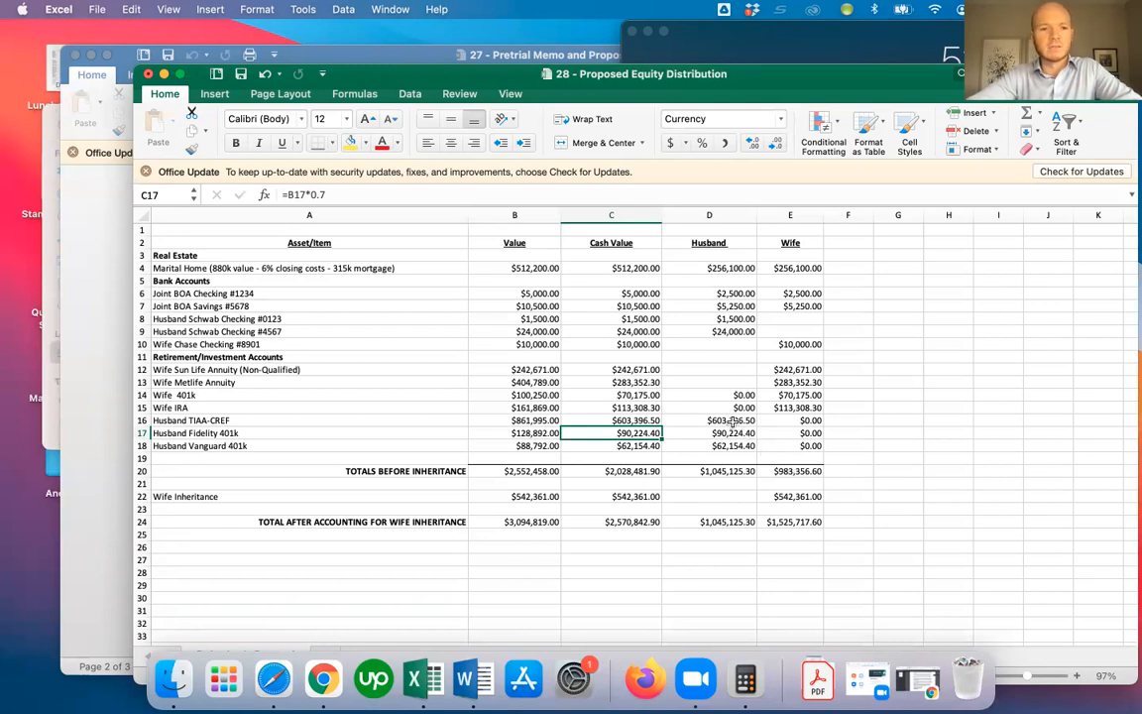
mouse_move(717, 401)
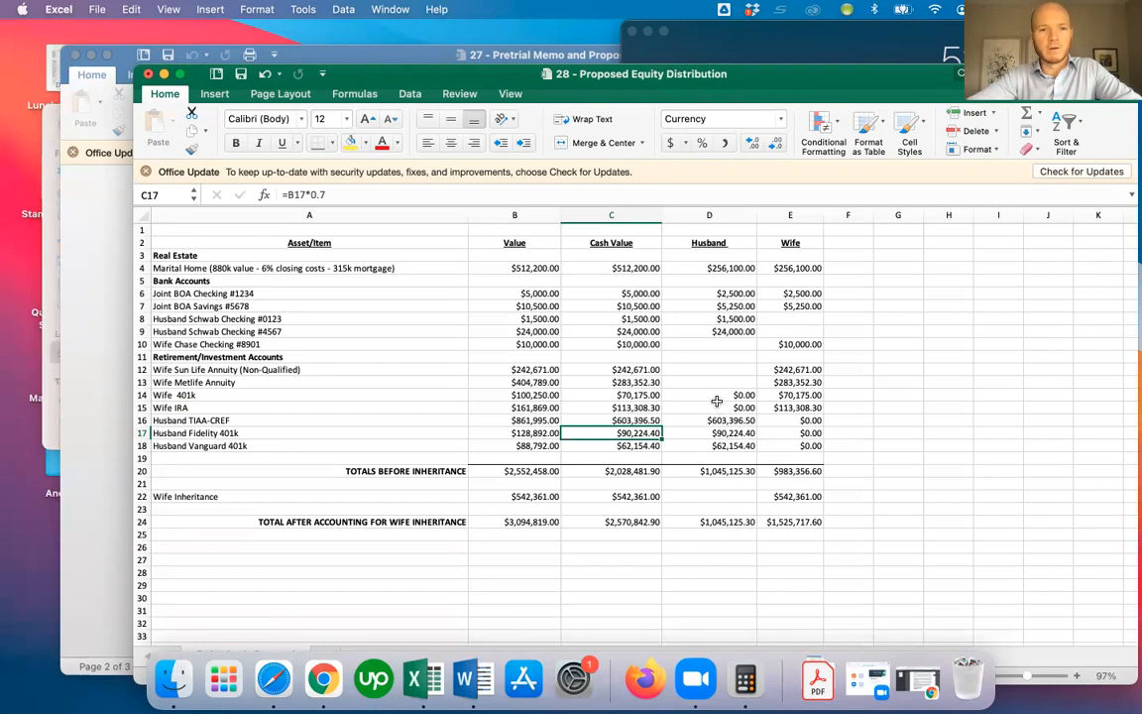
mouse_move(728, 421)
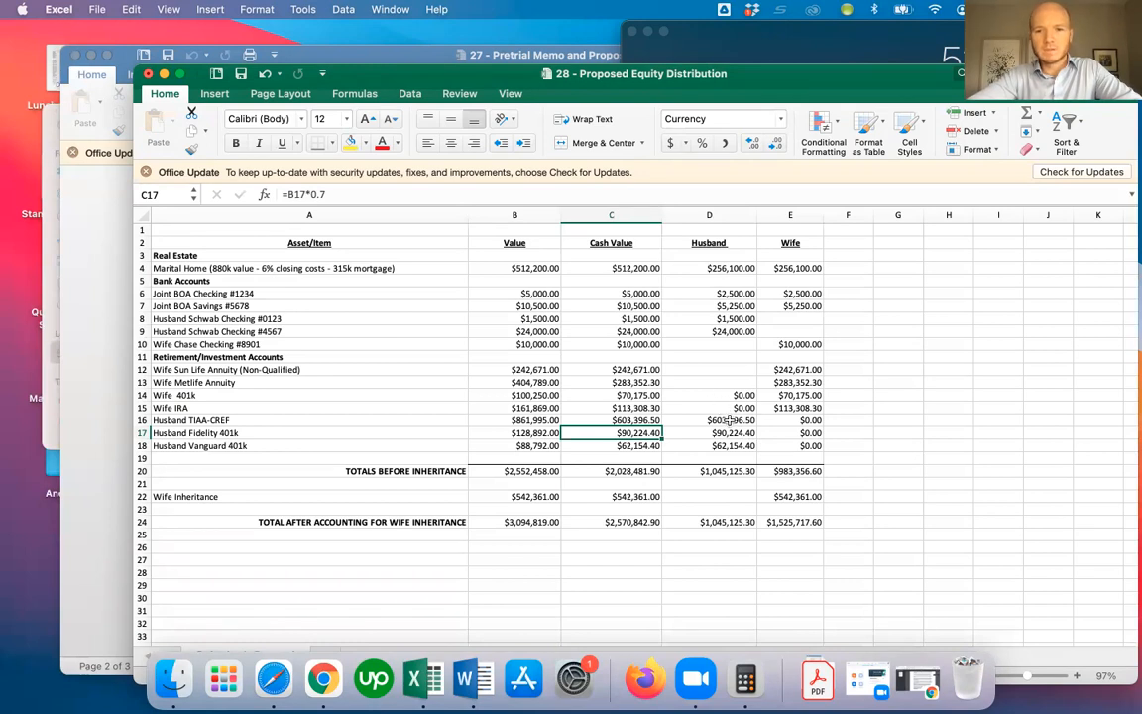
left_click(790, 420)
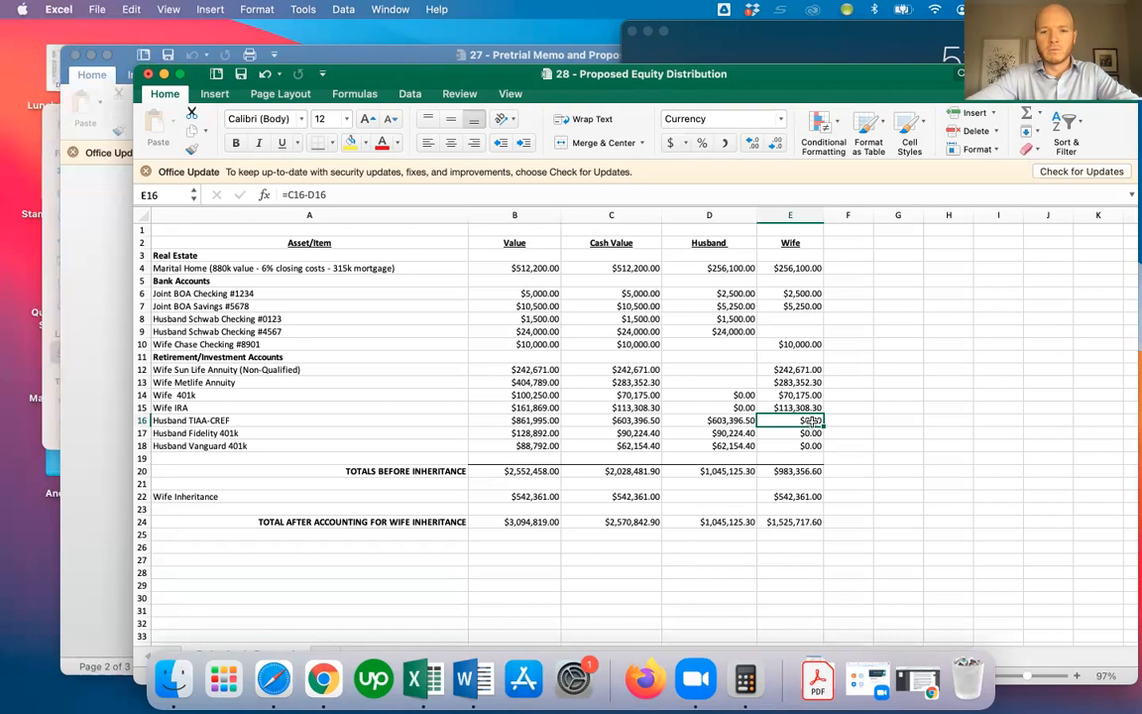
Step: After trying 50000 and checking in Calculator, enter 35000 as the wife's TIAA-CREF share
type("50000")
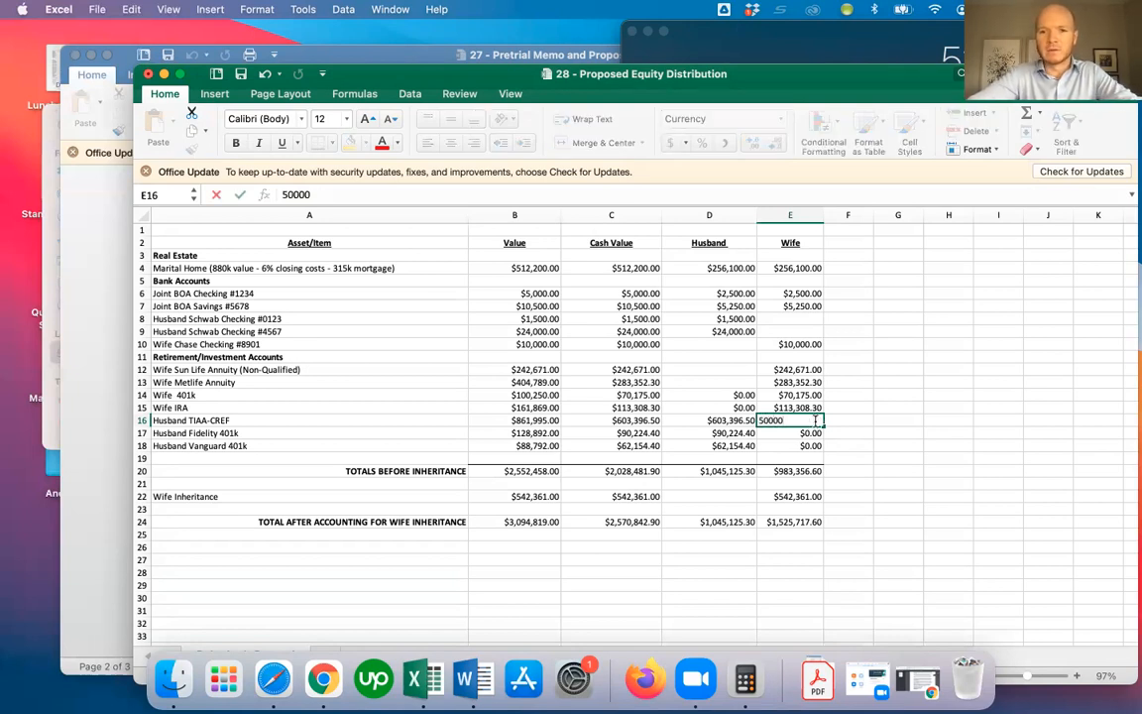
key("Return")
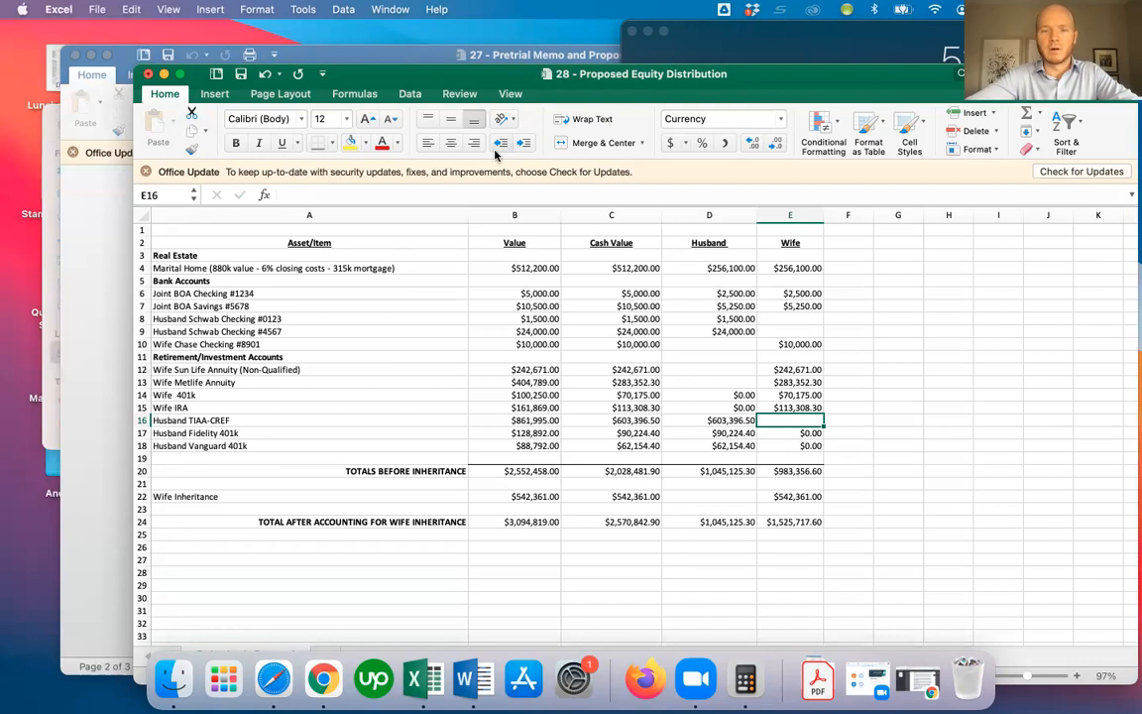
mouse_move(746, 678)
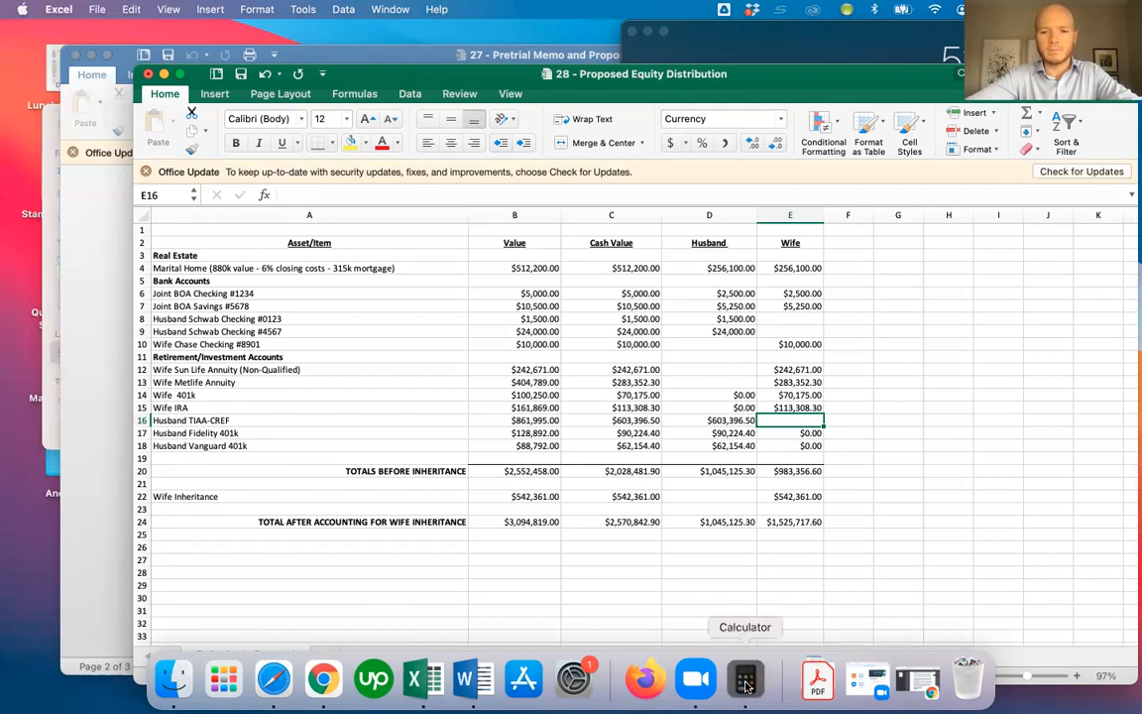
left_click(744, 678)
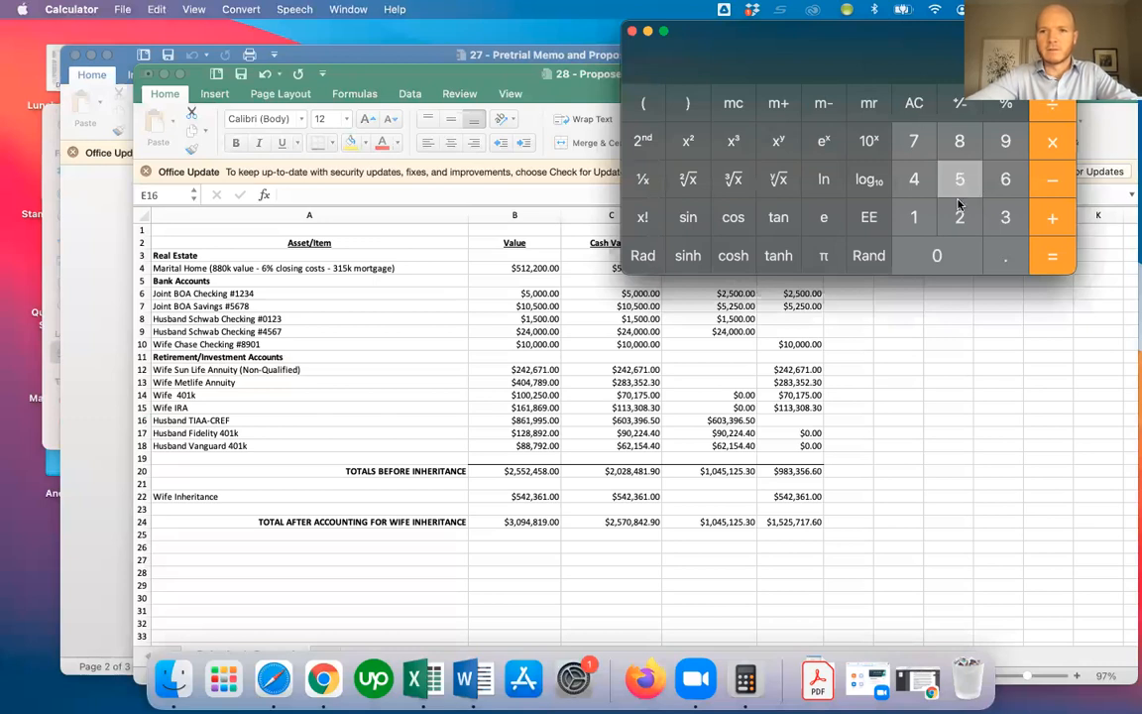
left_click(959, 179)
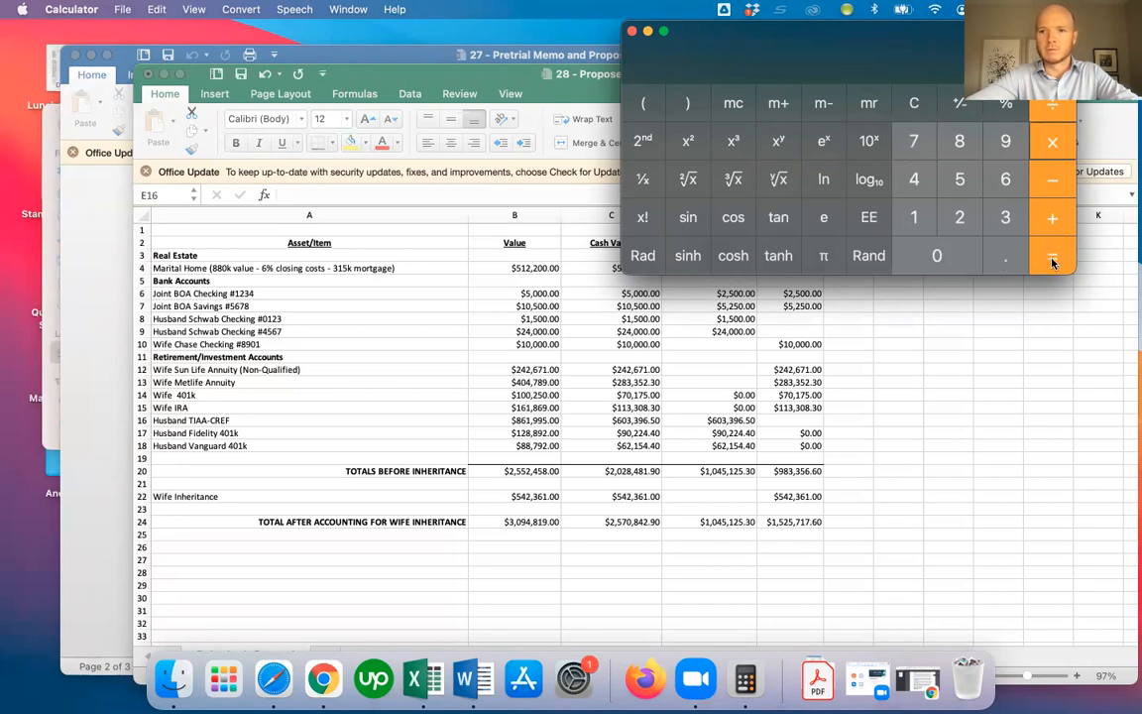
mouse_move(1053, 256)
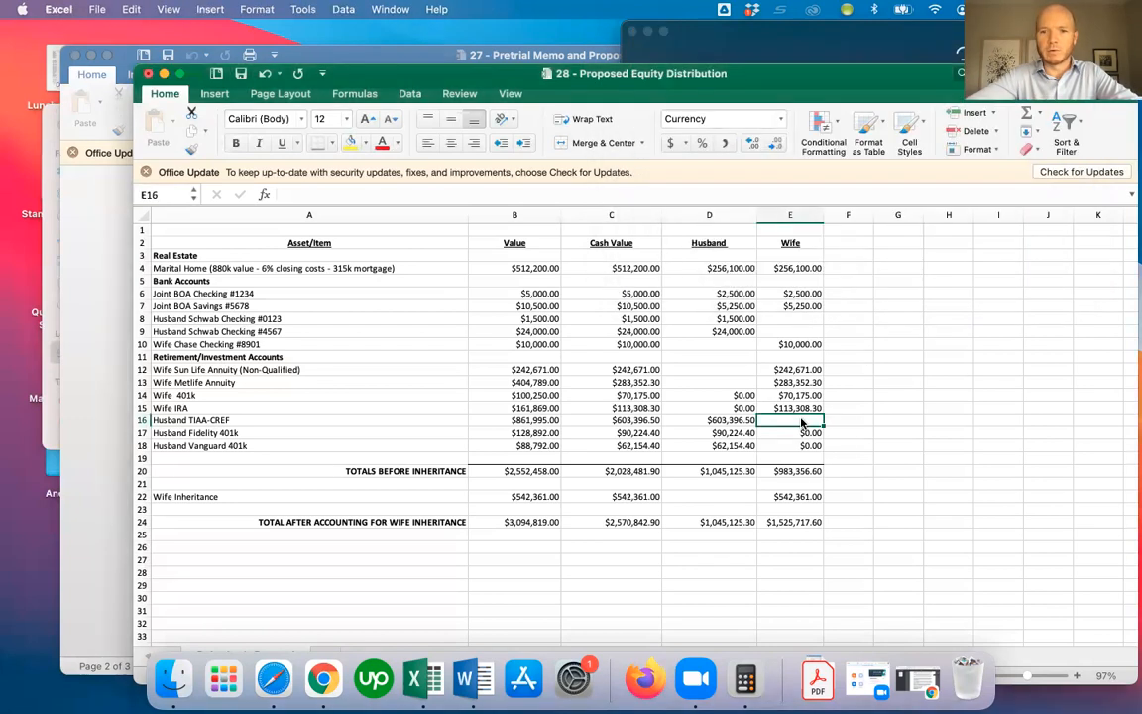
type("35000")
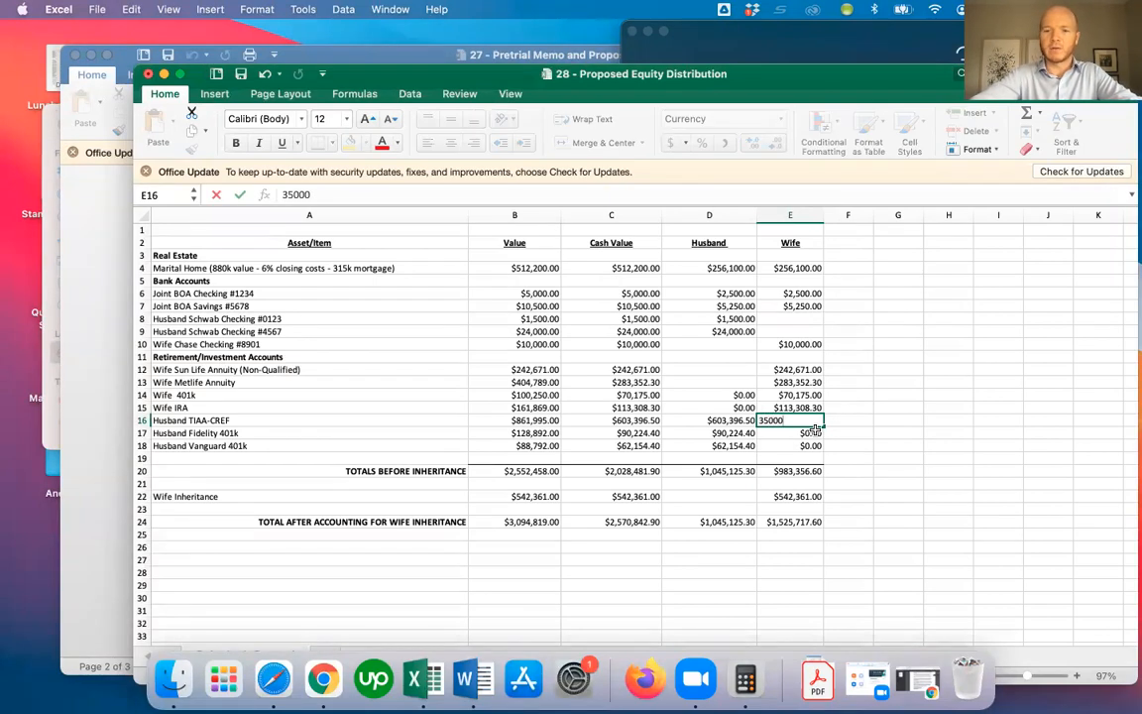
key("Return")
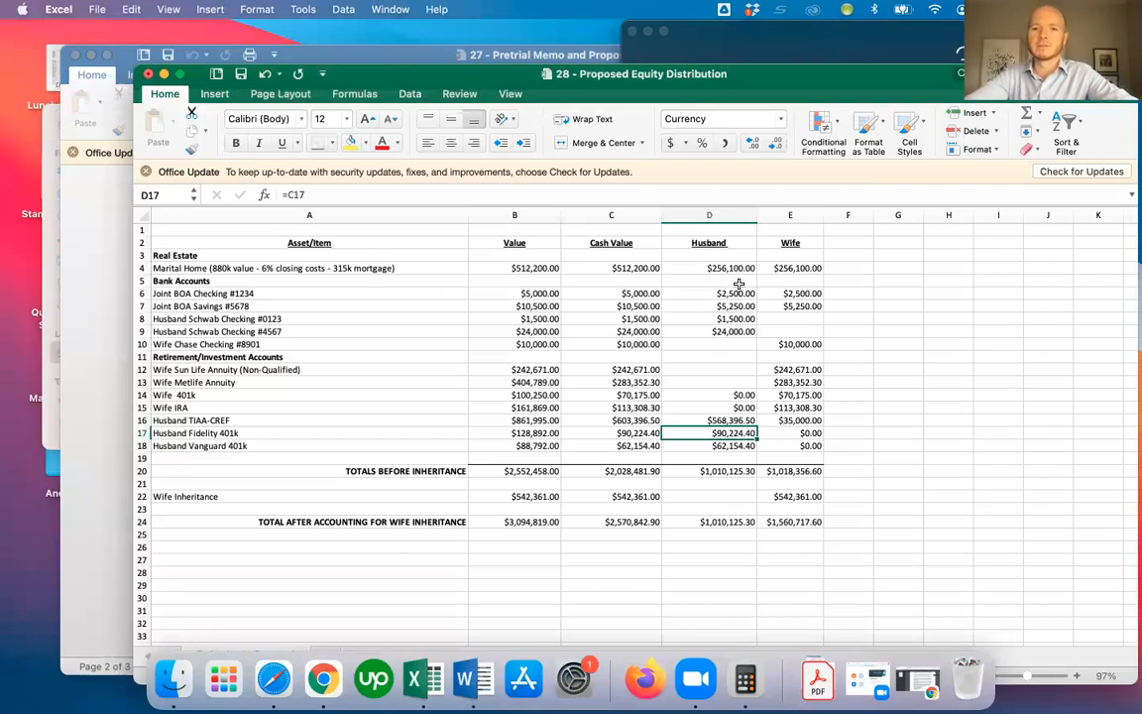
mouse_move(805, 305)
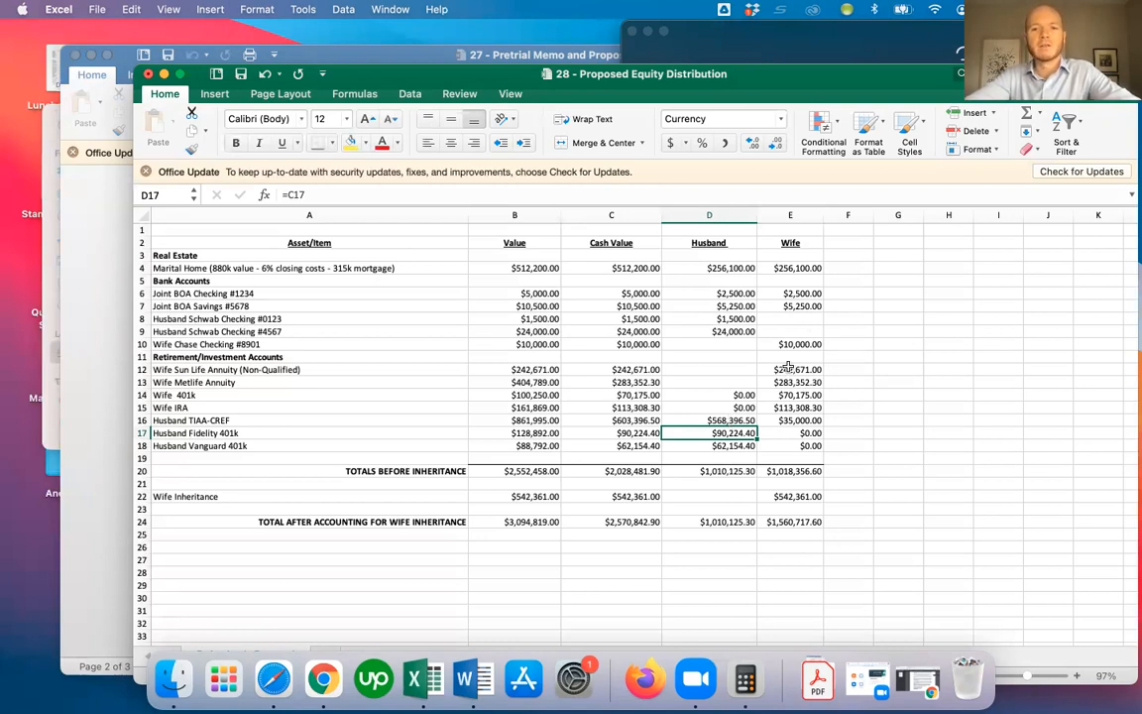
mouse_move(499, 436)
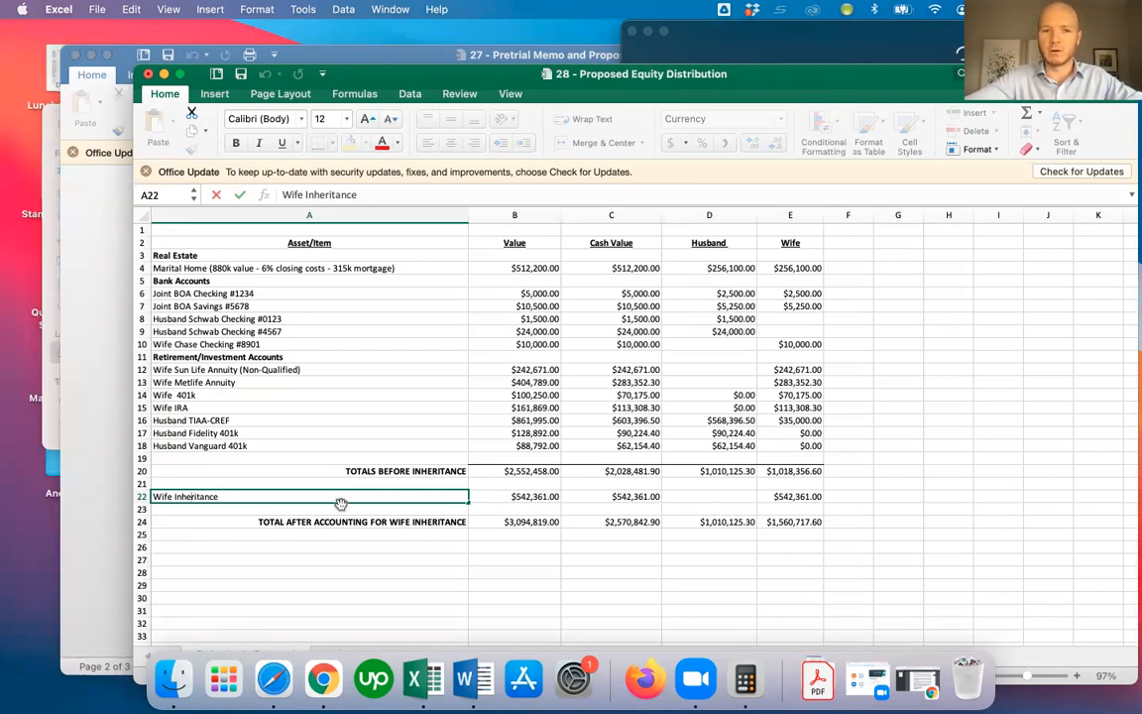
mouse_move(289, 501)
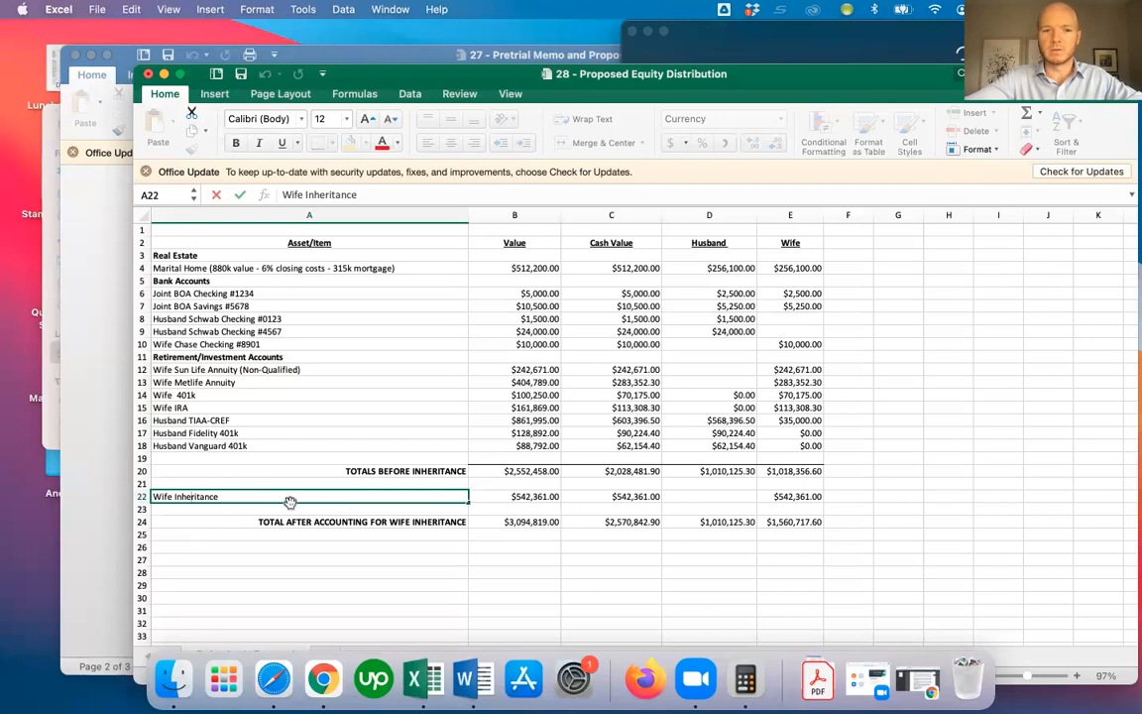
mouse_move(539, 498)
type("=C22")
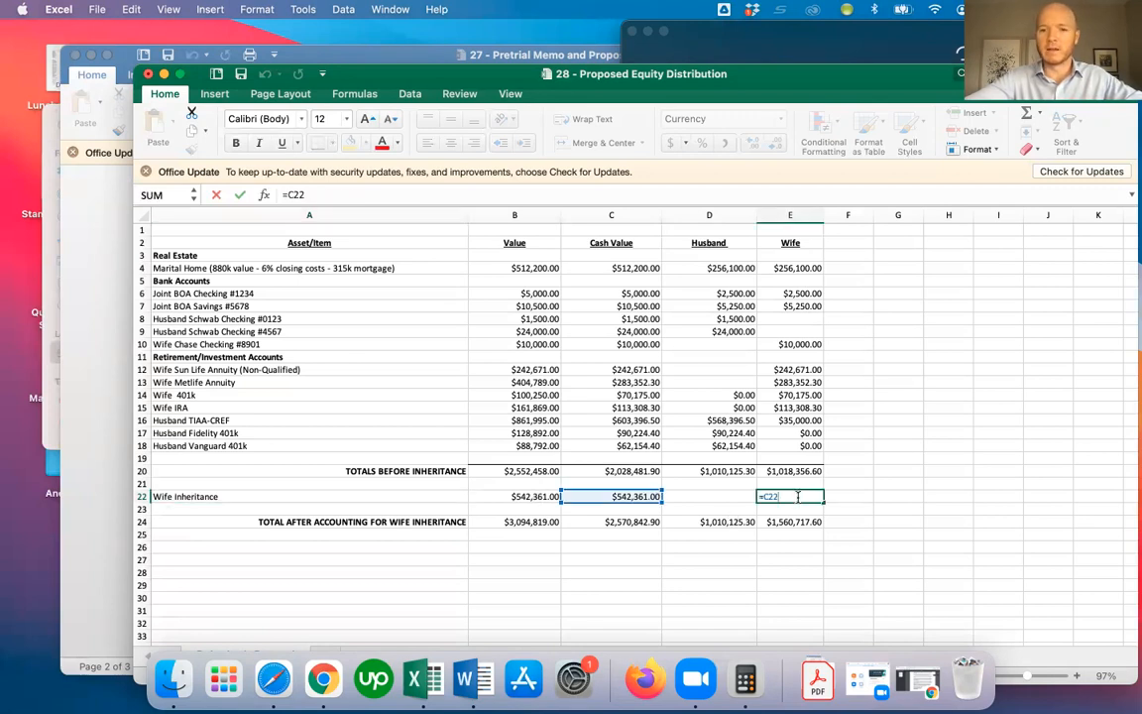
Step: Link the wife's inheritance share in E22 to the cash value with =C22, still $542,361
key("Return")
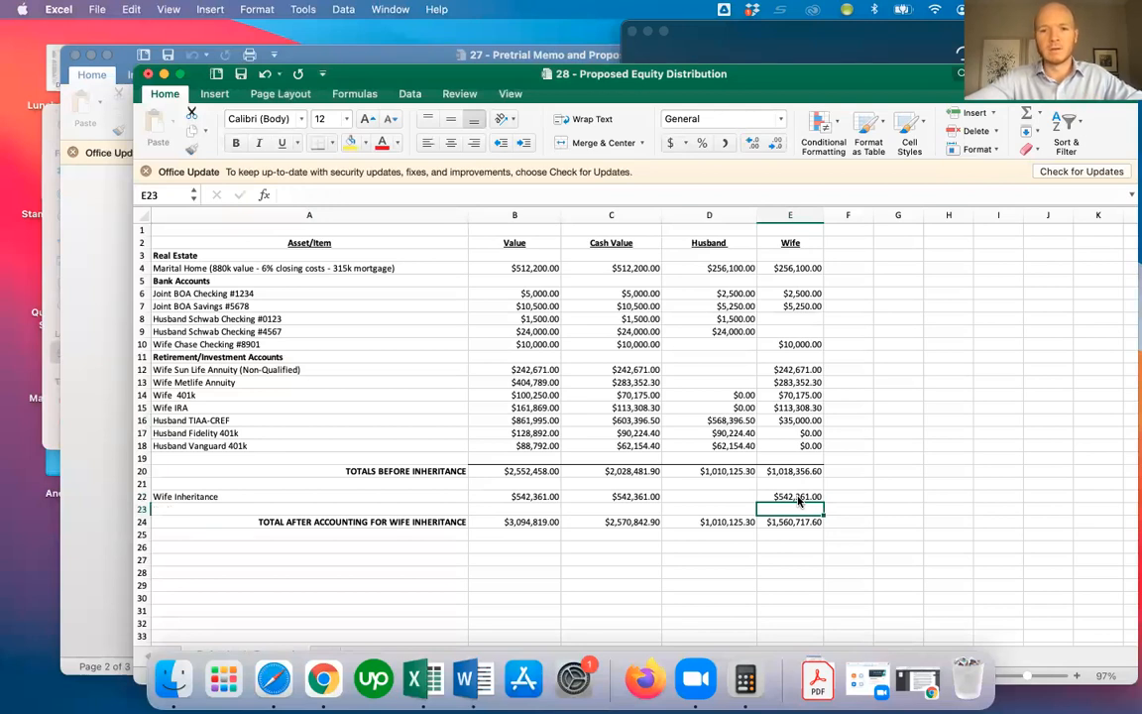
mouse_move(390, 455)
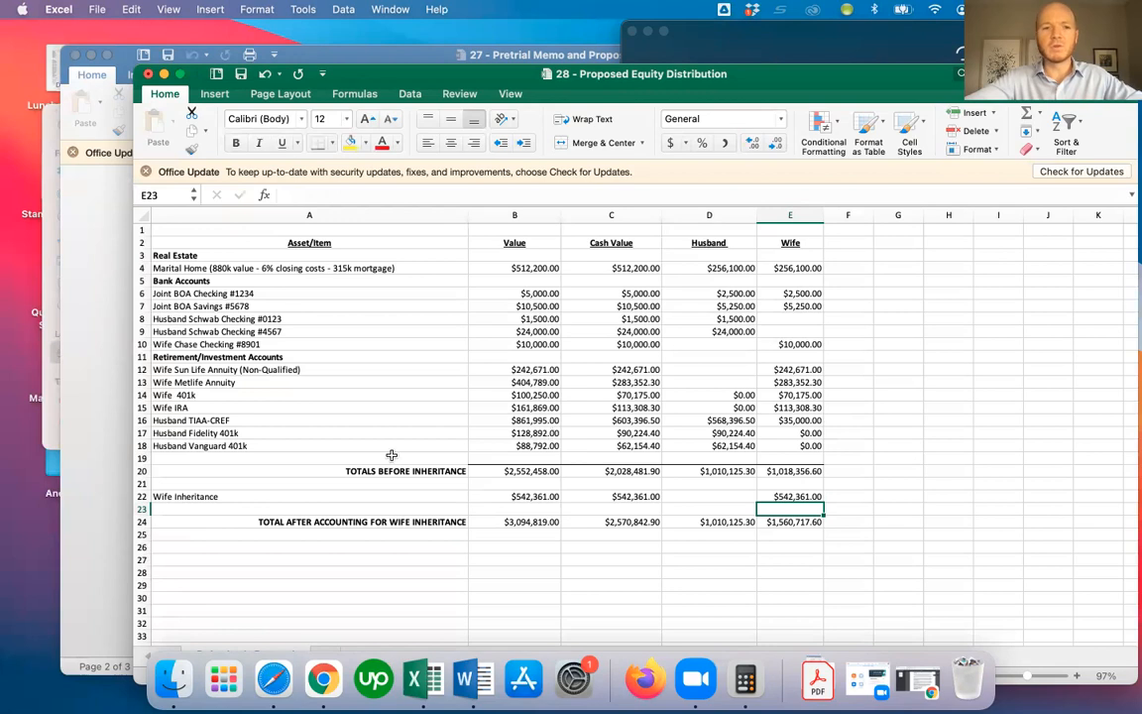
mouse_move(716, 324)
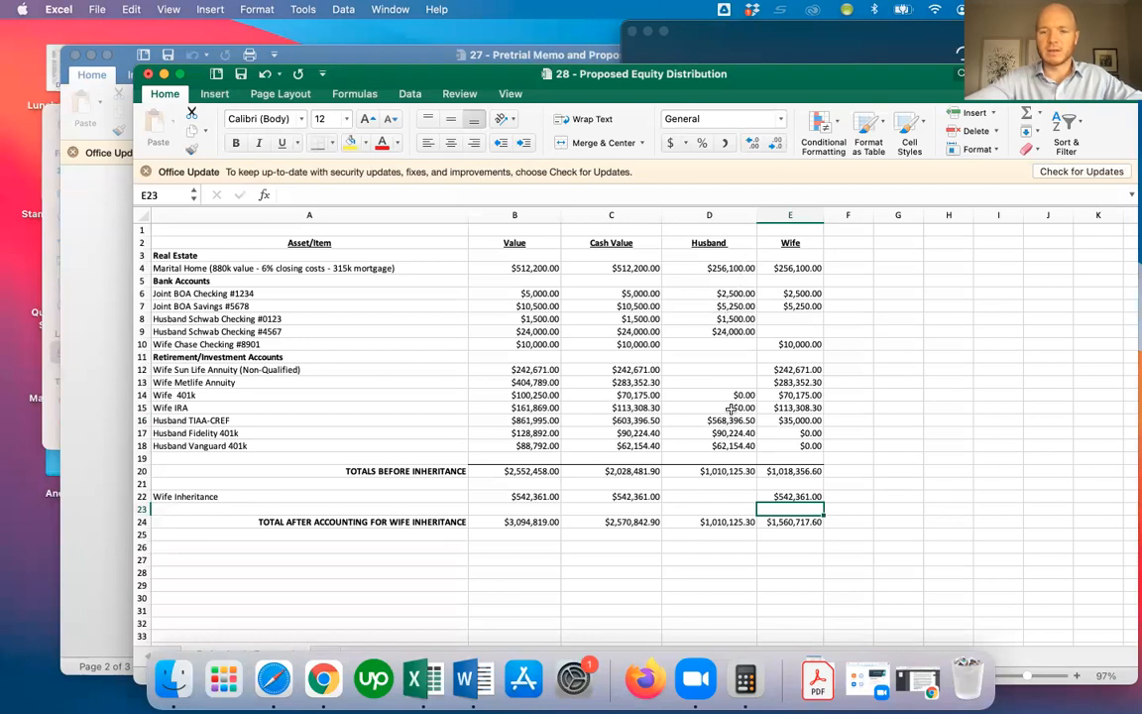
Step: Inspect the SUM formulas behind the wife, husband and Cash Value totals in row 20
left_click(790, 471)
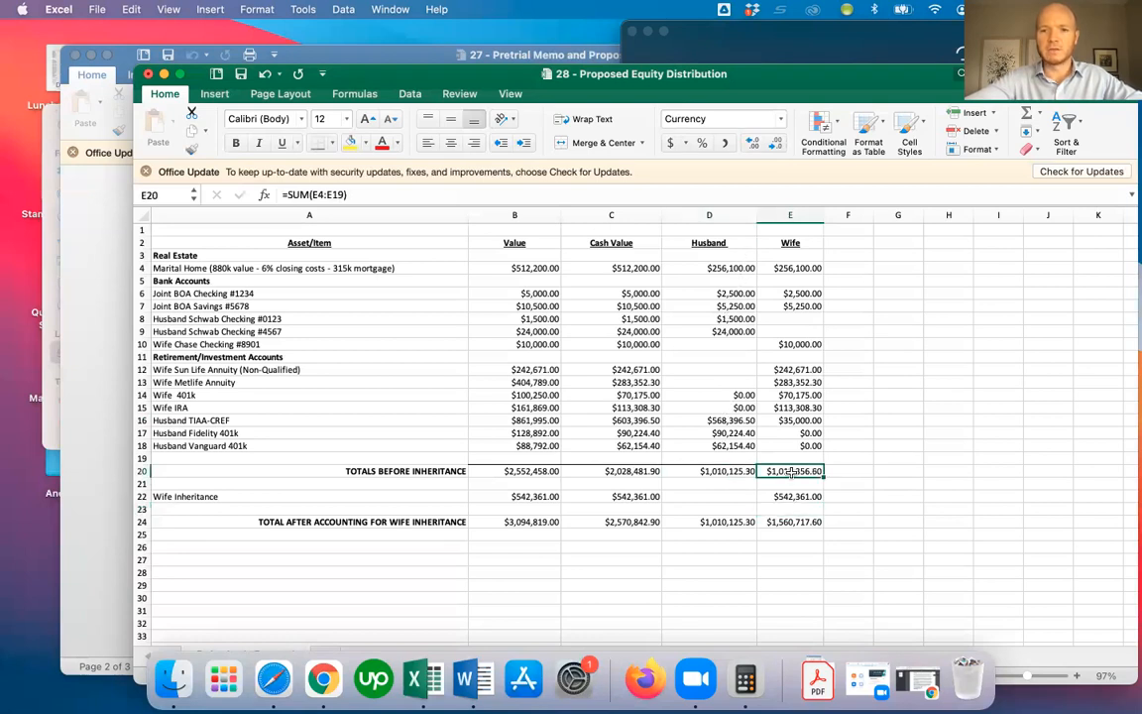
left_click(709, 470)
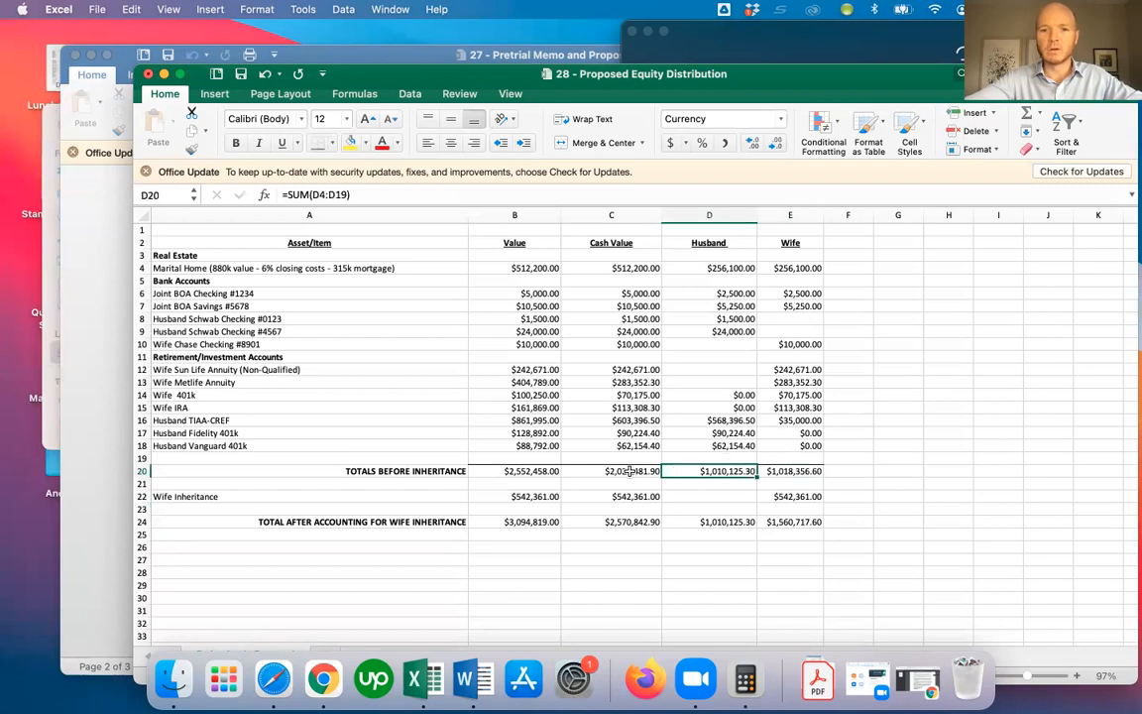
left_click(611, 471)
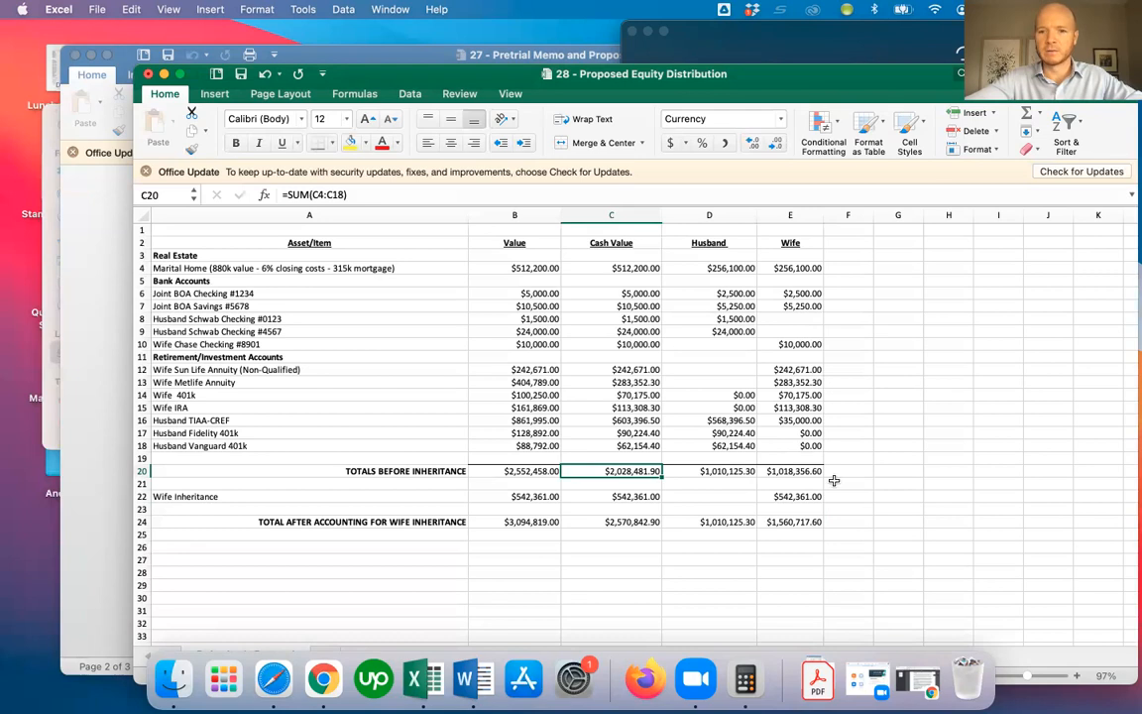
Step: Add column F check sums (=SUM(D20:E20), =SUM(D24:E24)) confirming husband plus wife equals $2,570,842.90
left_click(848, 471)
type("$2,028,481.90")
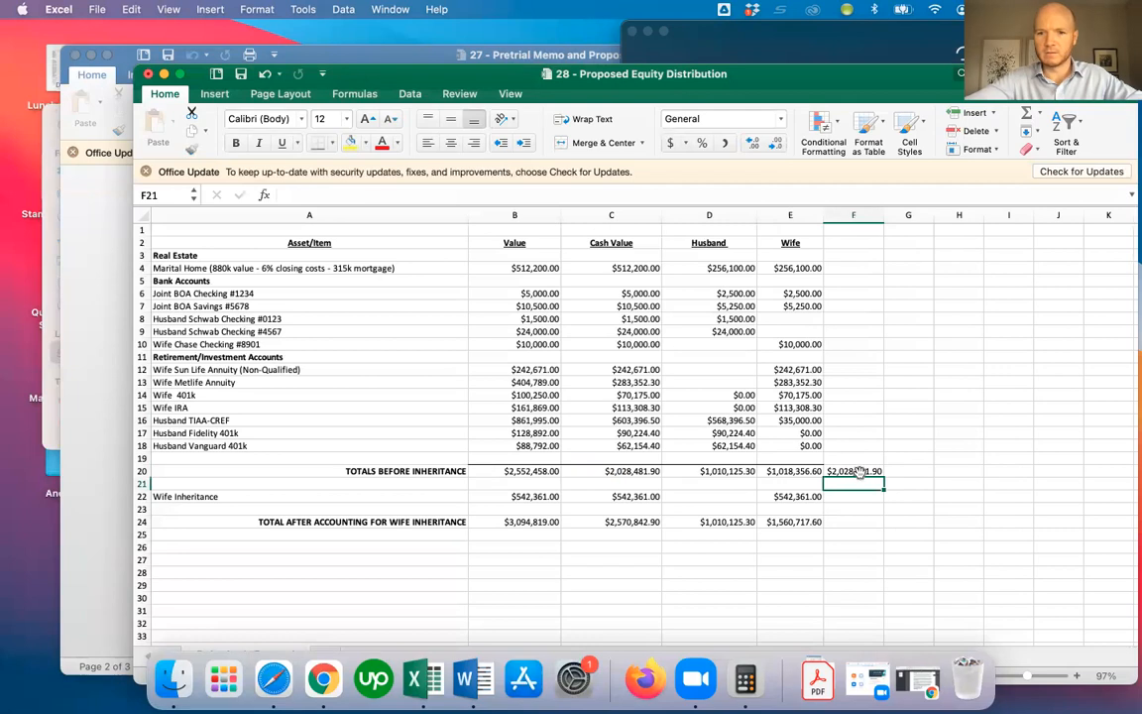
left_click(854, 471)
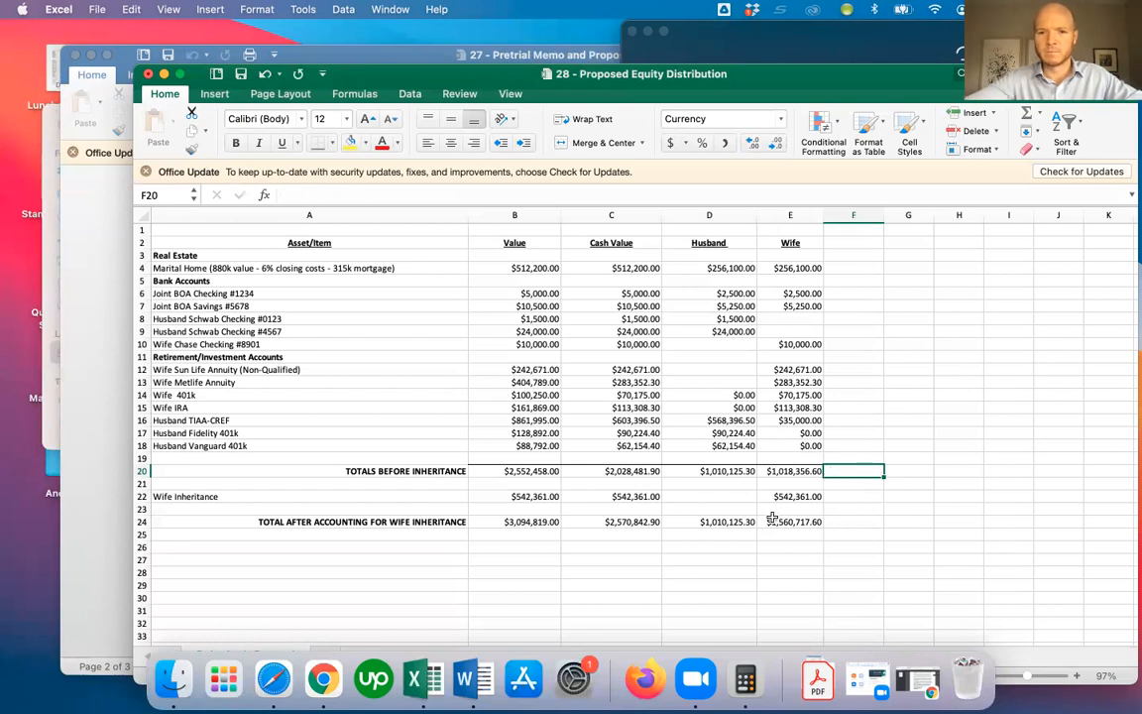
left_click(853, 522)
type("=SUM(D24:E24)")
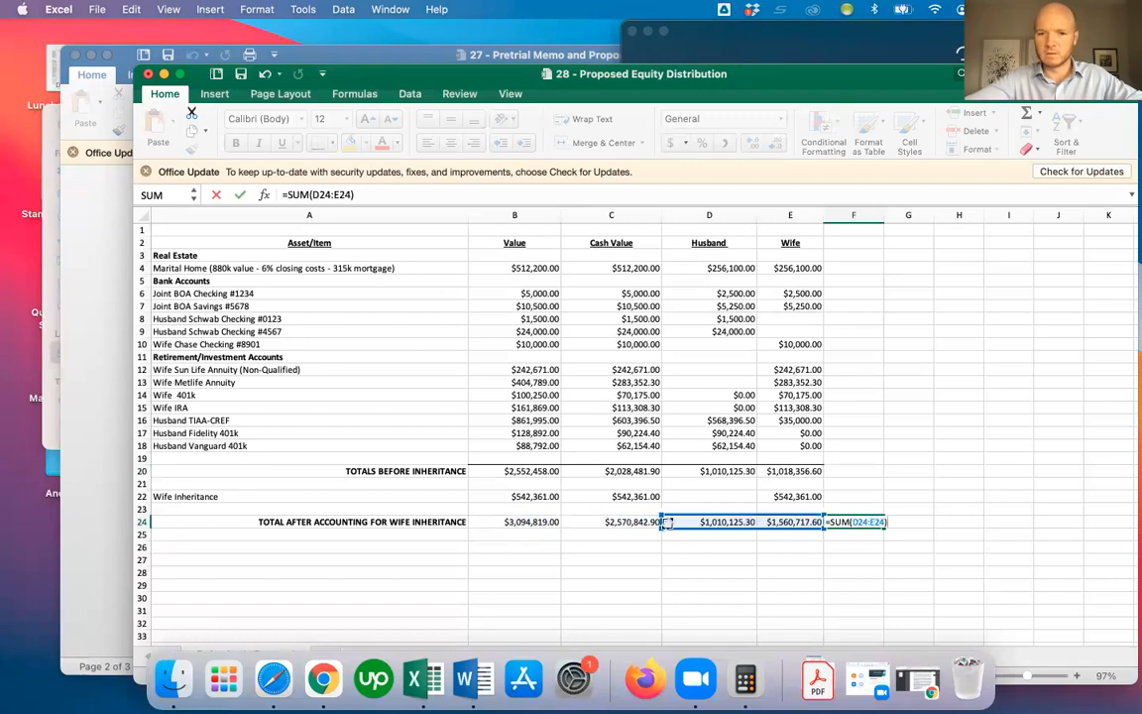
key("Return")
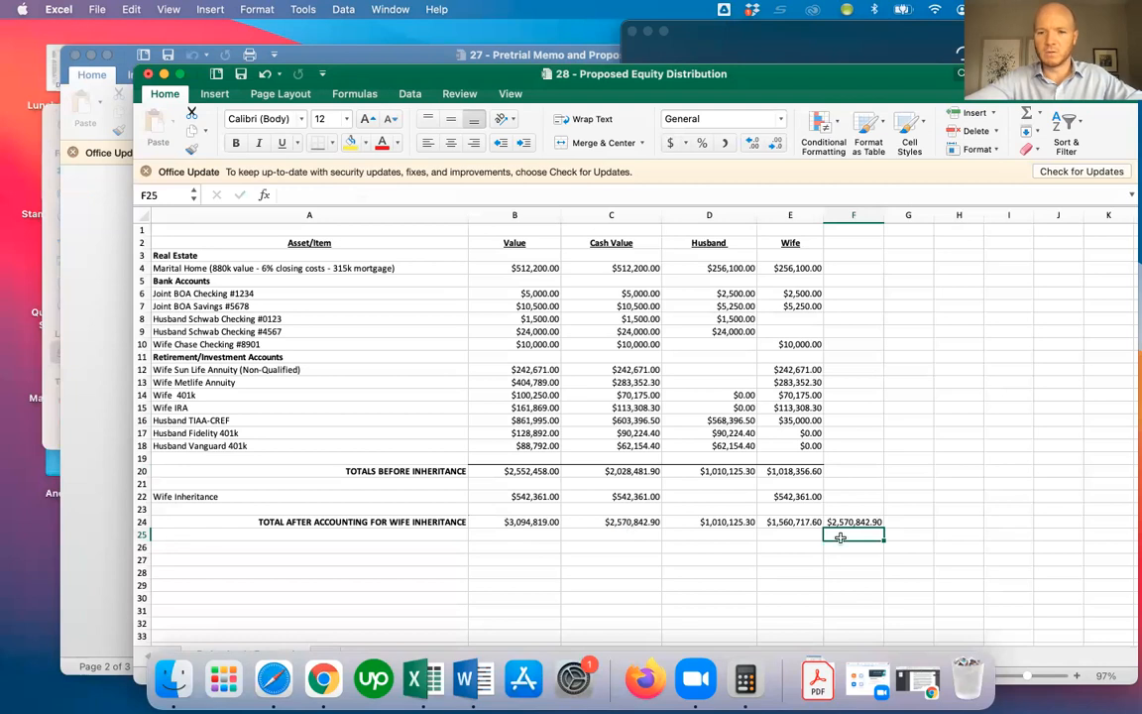
left_click(854, 522)
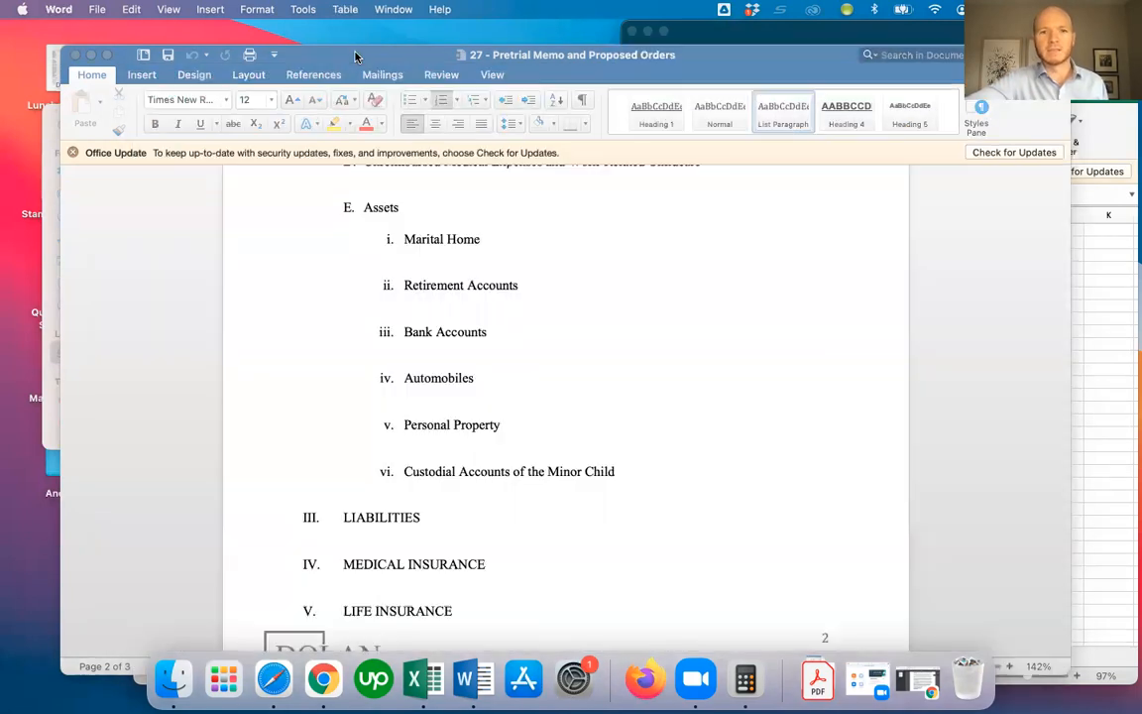
Step: Scroll the Word memo to its Assets outline, then bring the equity distribution spreadsheet forward
scroll("up", 3)
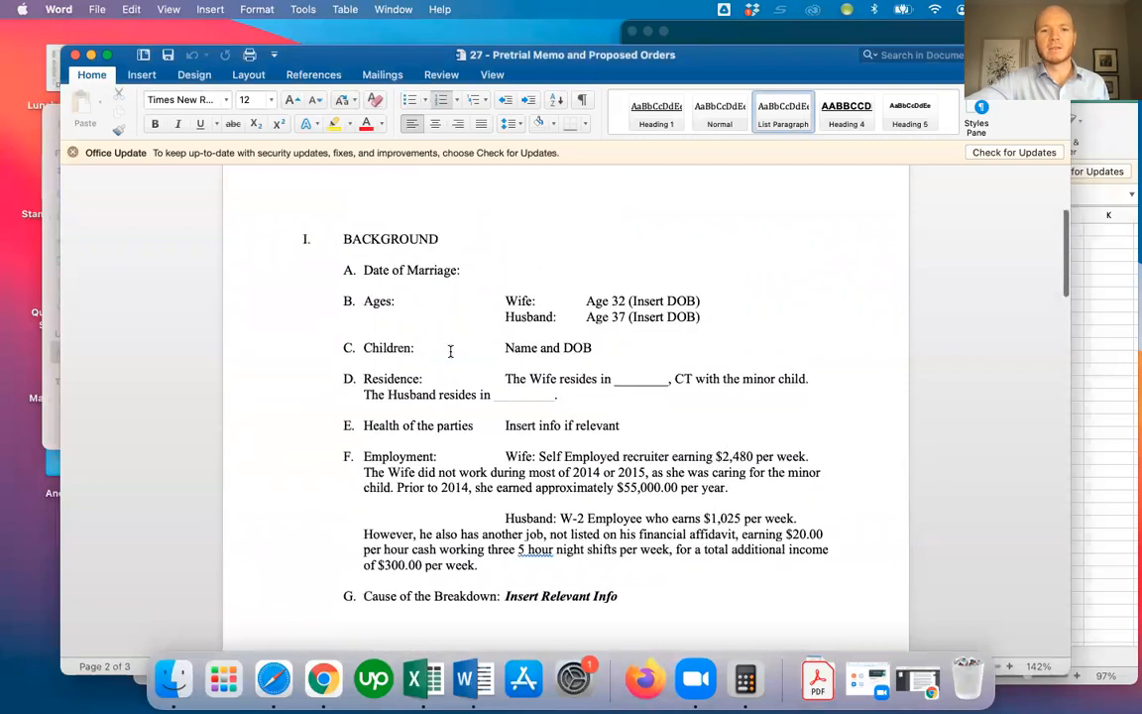
scroll("down", 3)
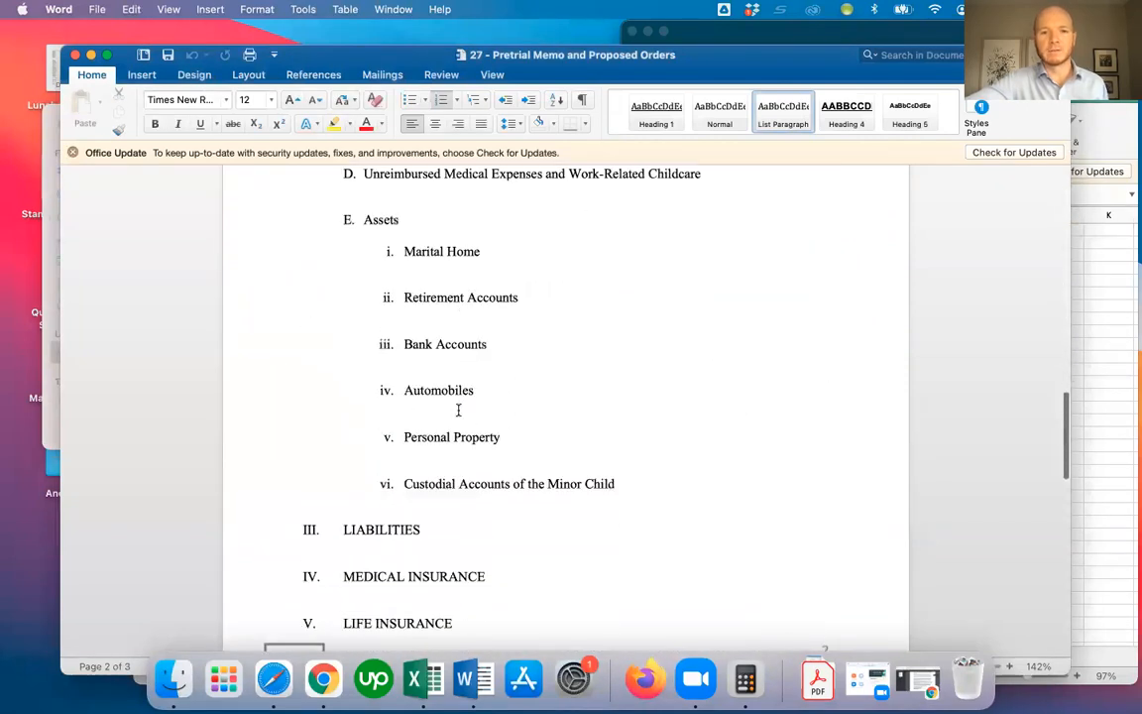
scroll("down", 3)
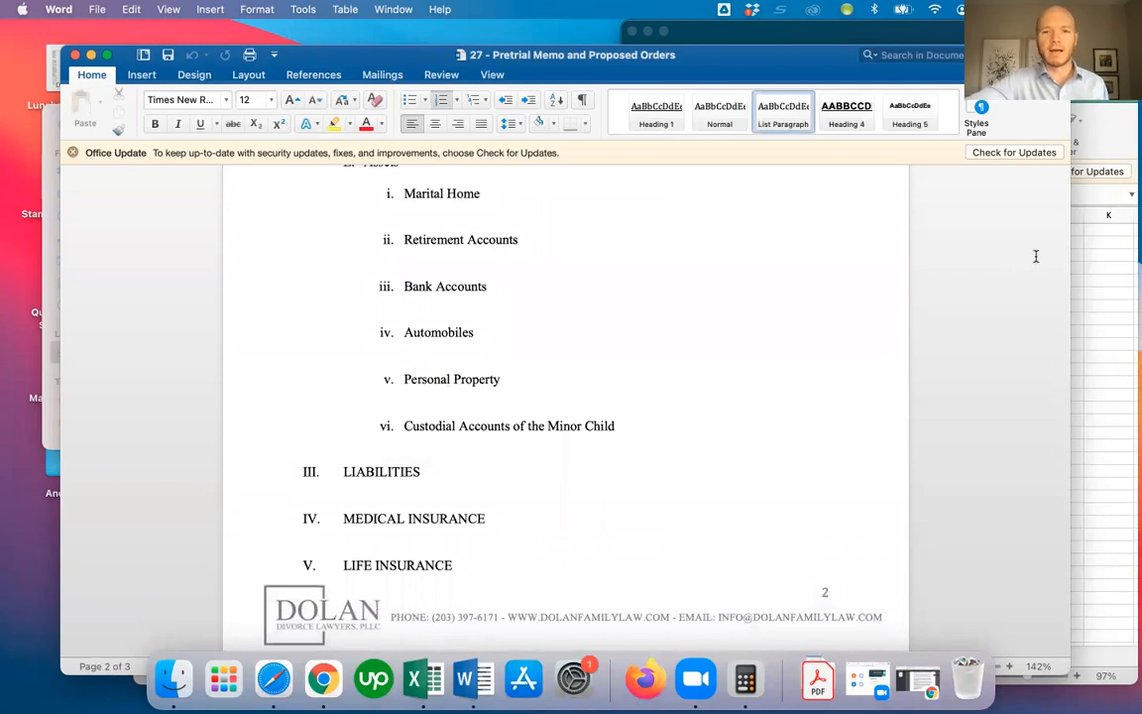
mouse_move(1130, 119)
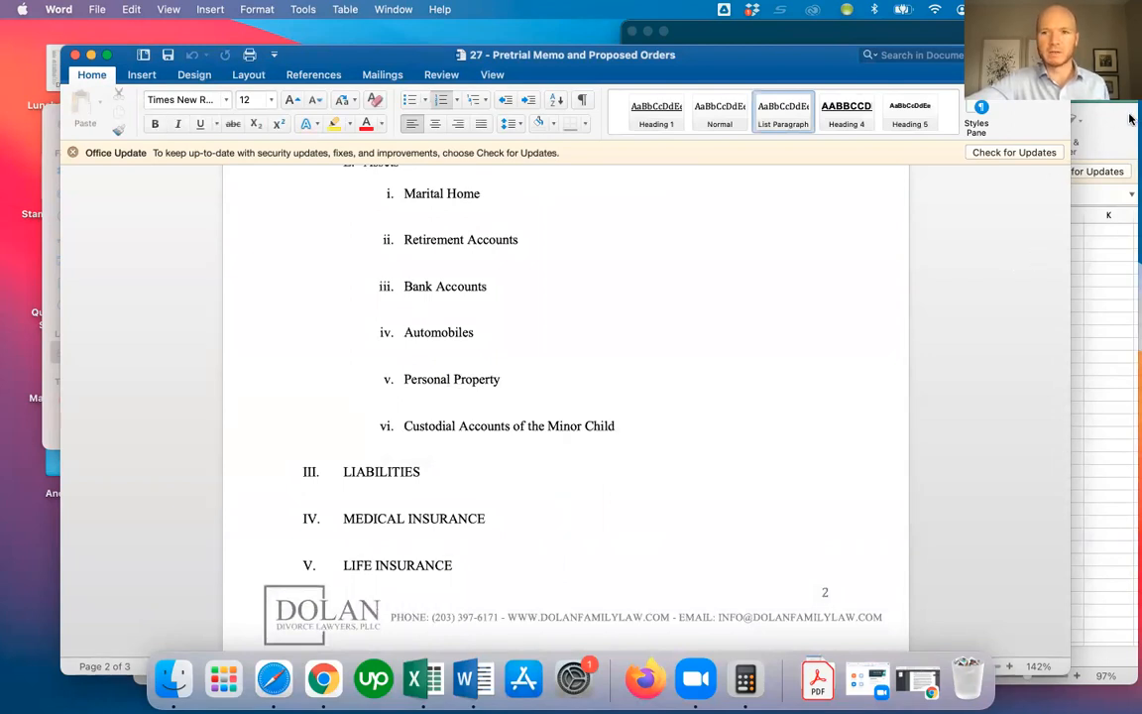
left_click(422, 679)
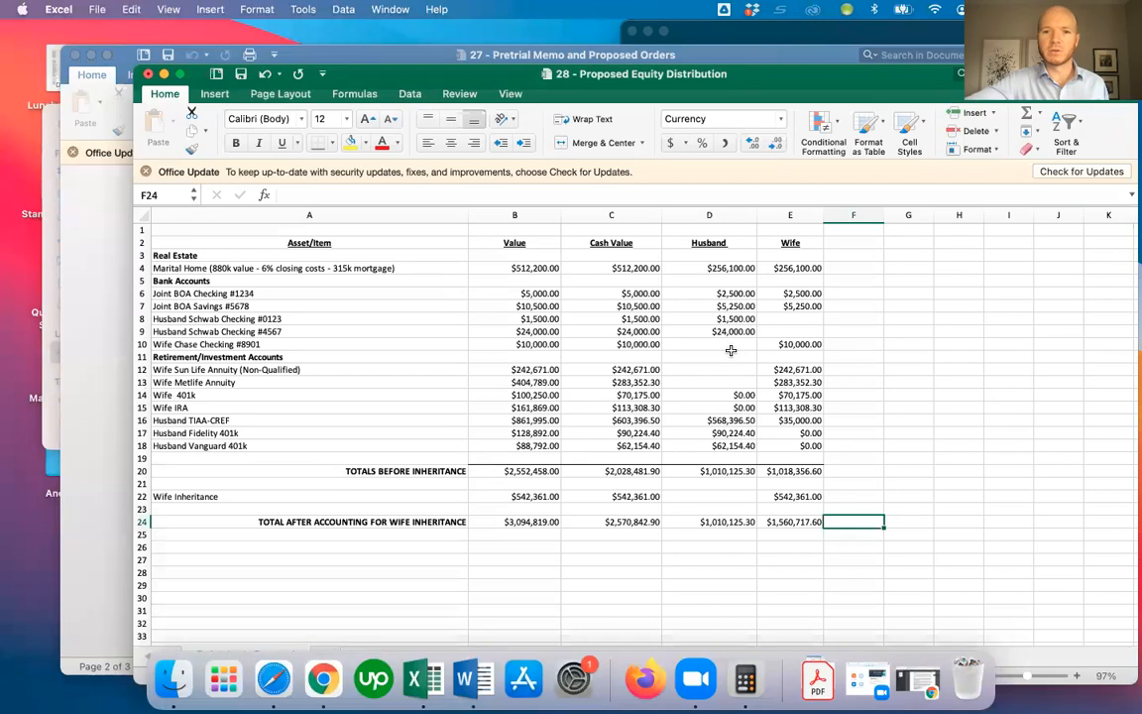
mouse_move(254, 265)
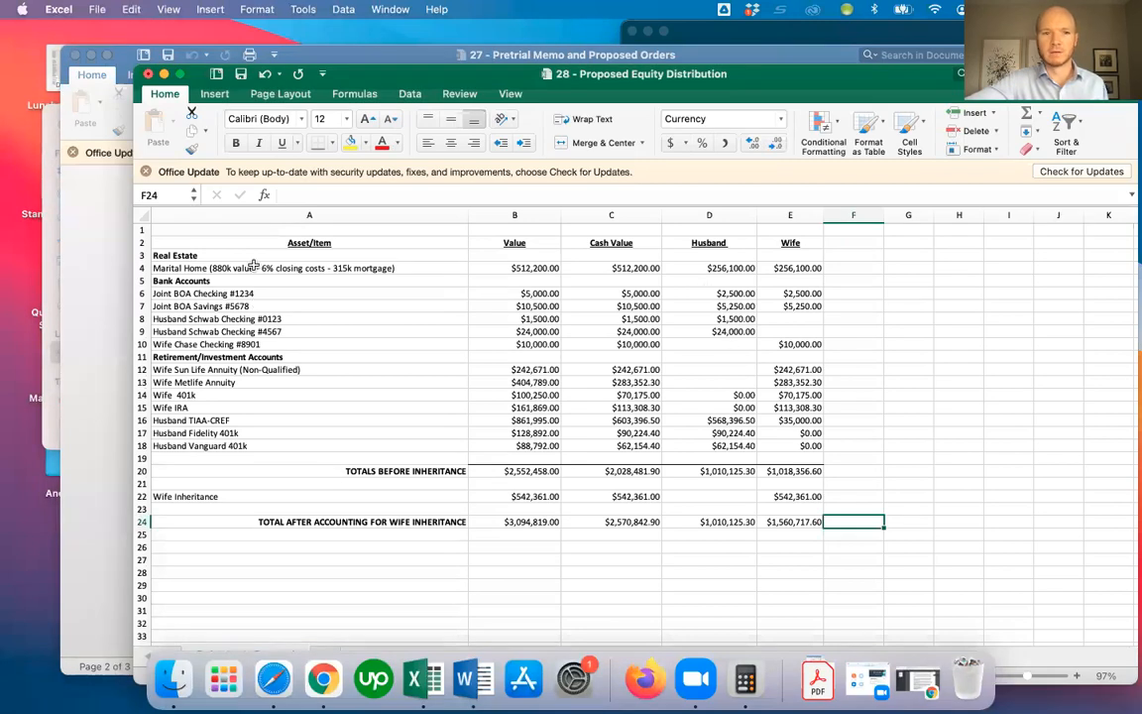